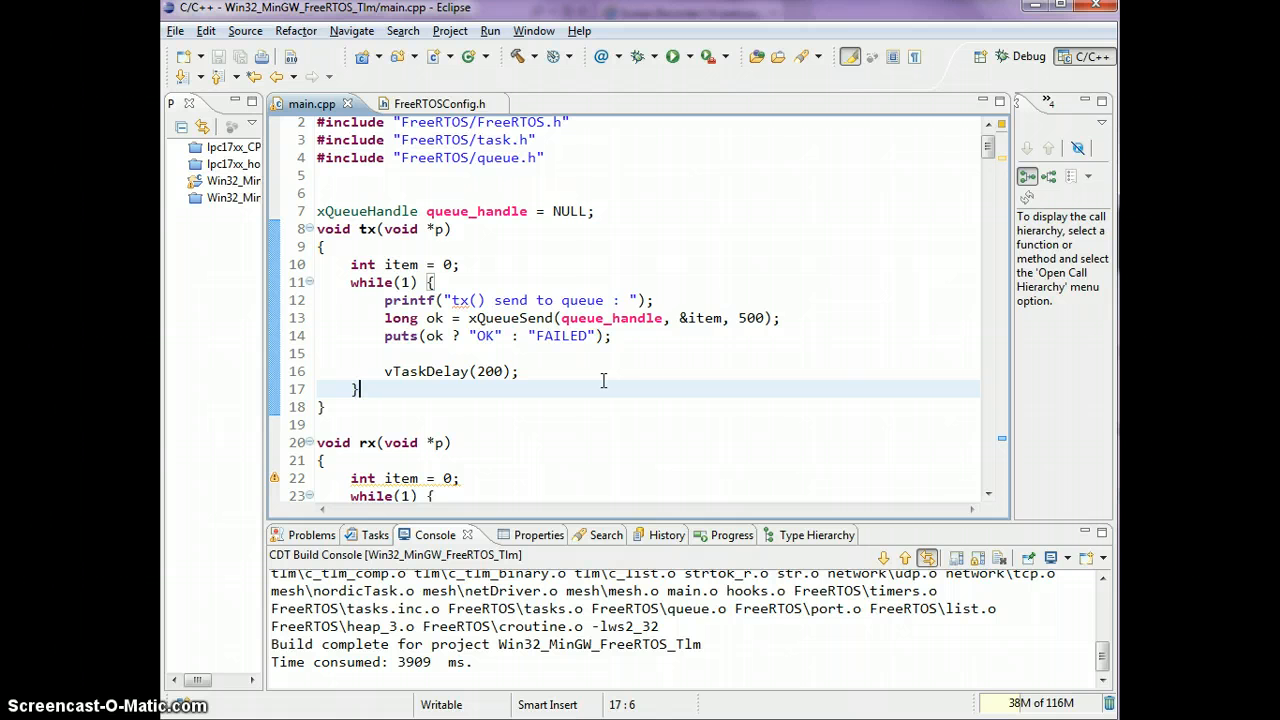
- Review the queue_handle assignment and xQueueCreate call in main
{"action": "scroll", "scroll_direction": "down", "scroll_amount": 3}
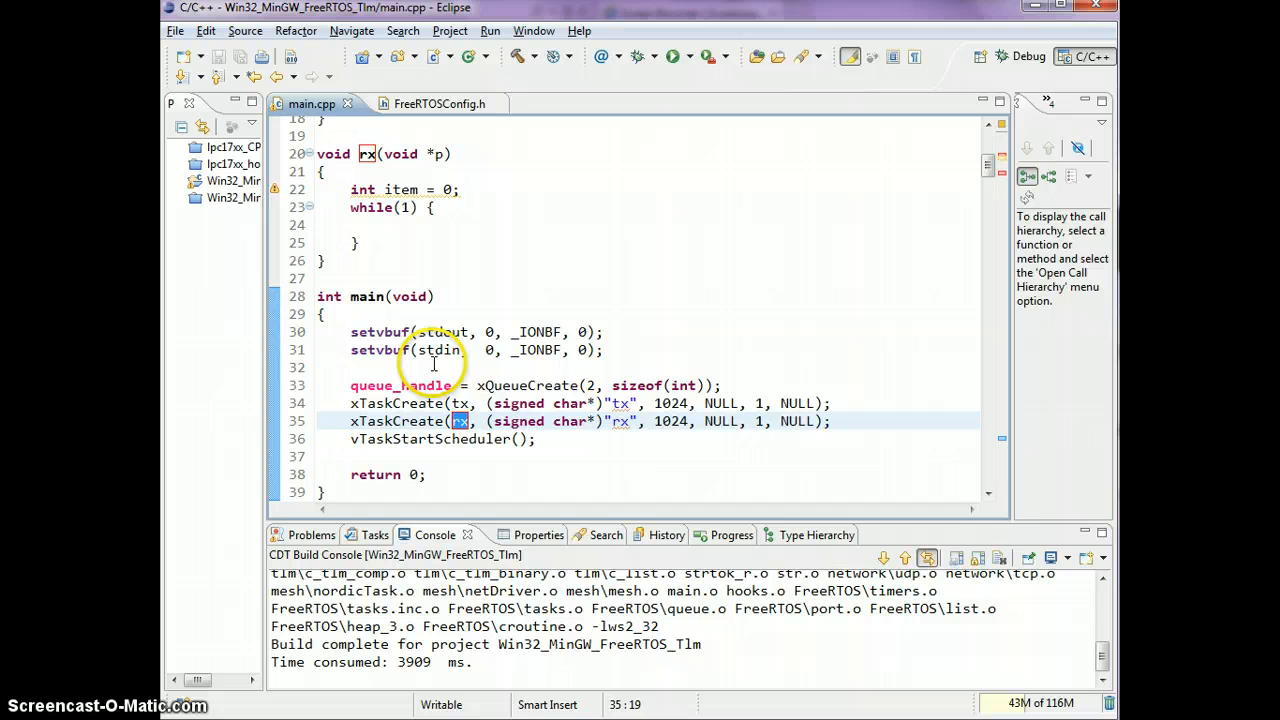
{"action": "double_click", "coordinate": [400, 384]}
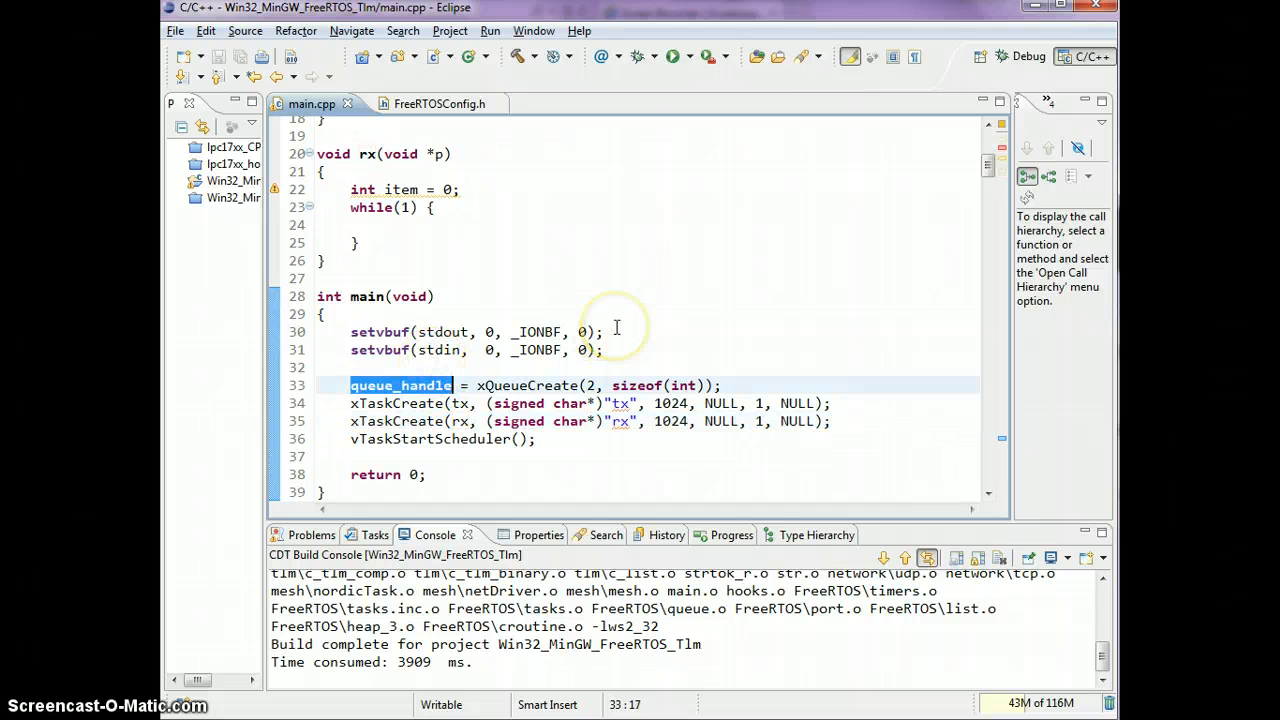
{"action": "mouse_move", "coordinate": [496, 384]}
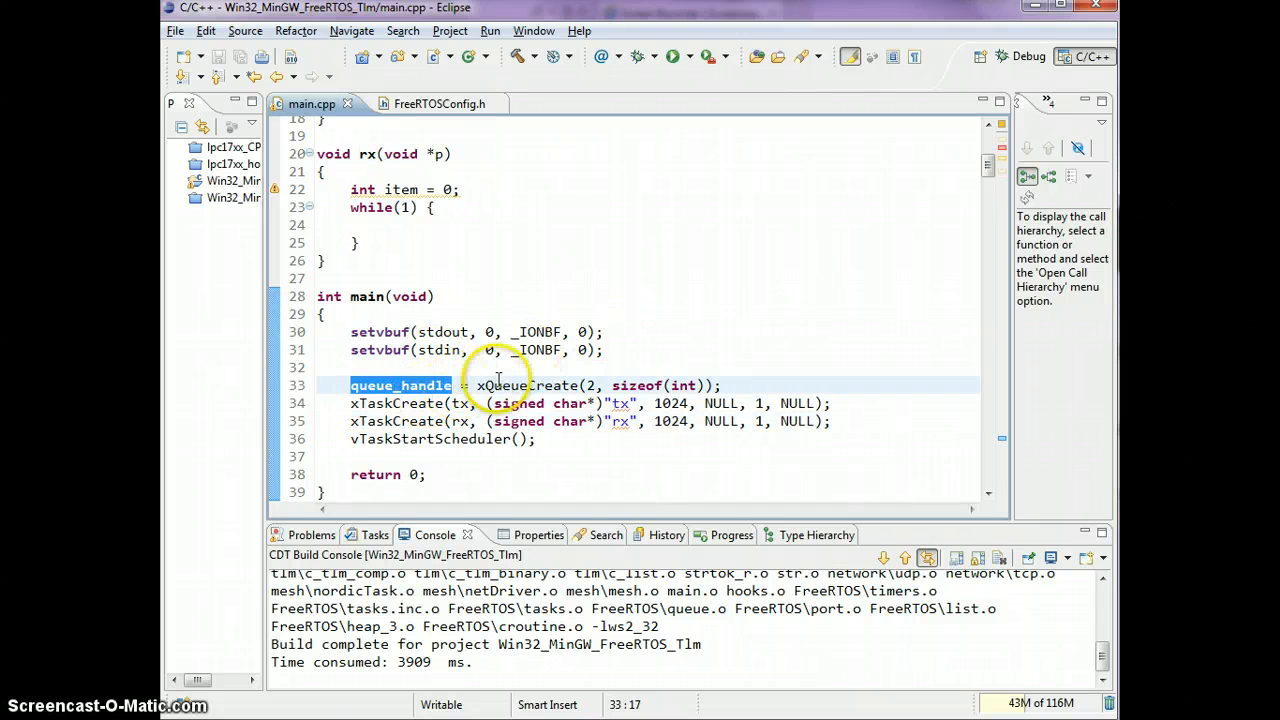
{"action": "double_click", "coordinate": [520, 384]}
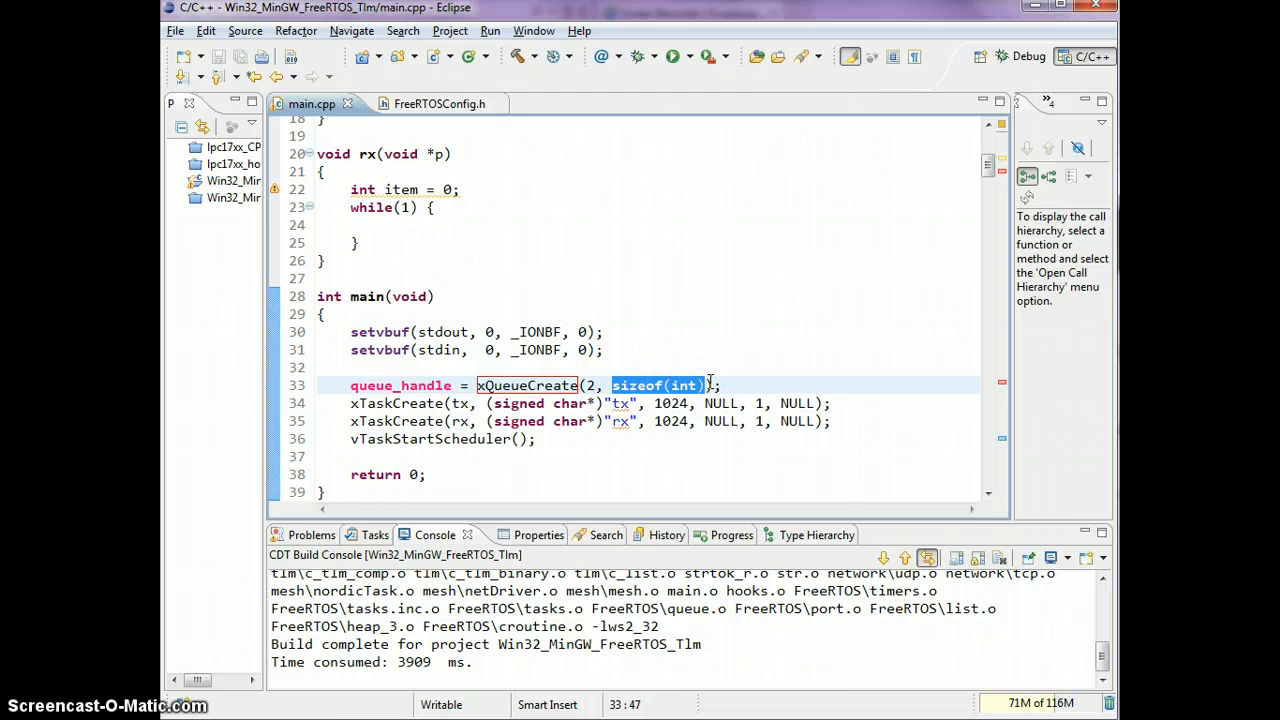
{"action": "scroll", "scroll_direction": "up", "scroll_amount": 3}
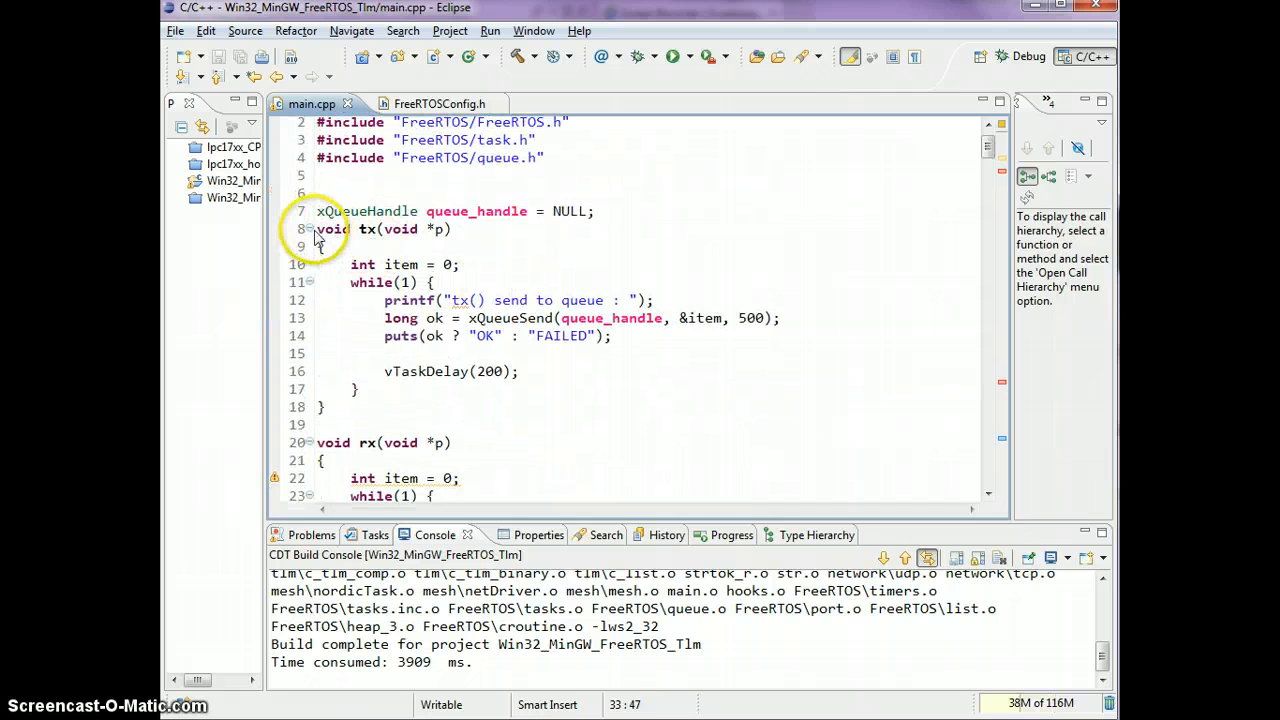
- Review tx's item variable, printf and xQueueSend call with its queue_handle and item arguments
{"action": "left_click_drag", "start_coordinate": [316, 228], "coordinate": [324, 406]}
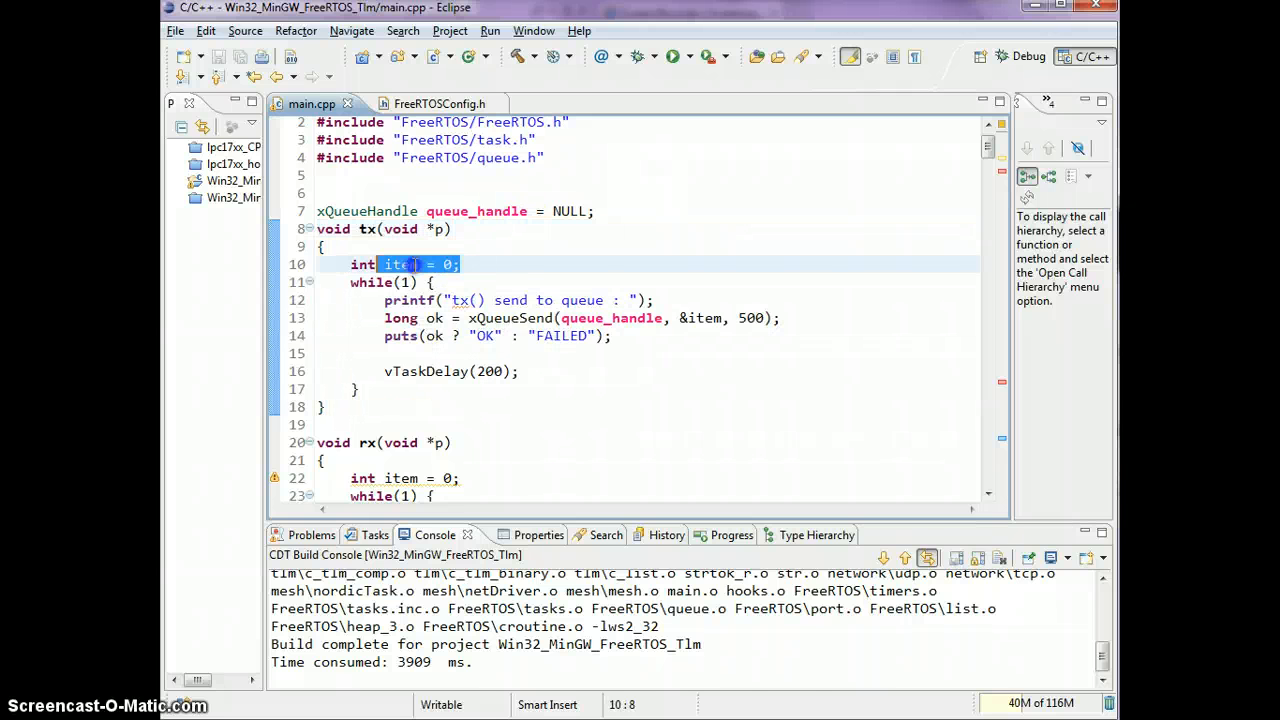
{"action": "left_click", "coordinate": [484, 256]}
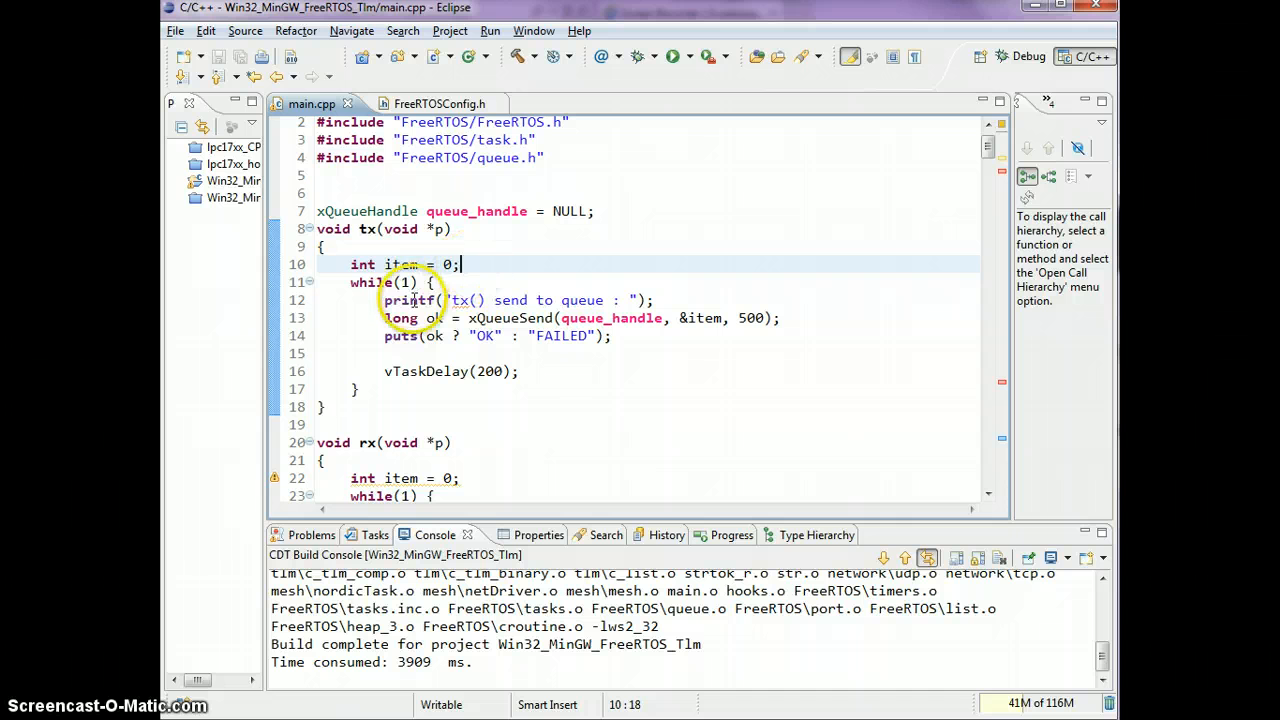
{"action": "double_click", "coordinate": [408, 300]}
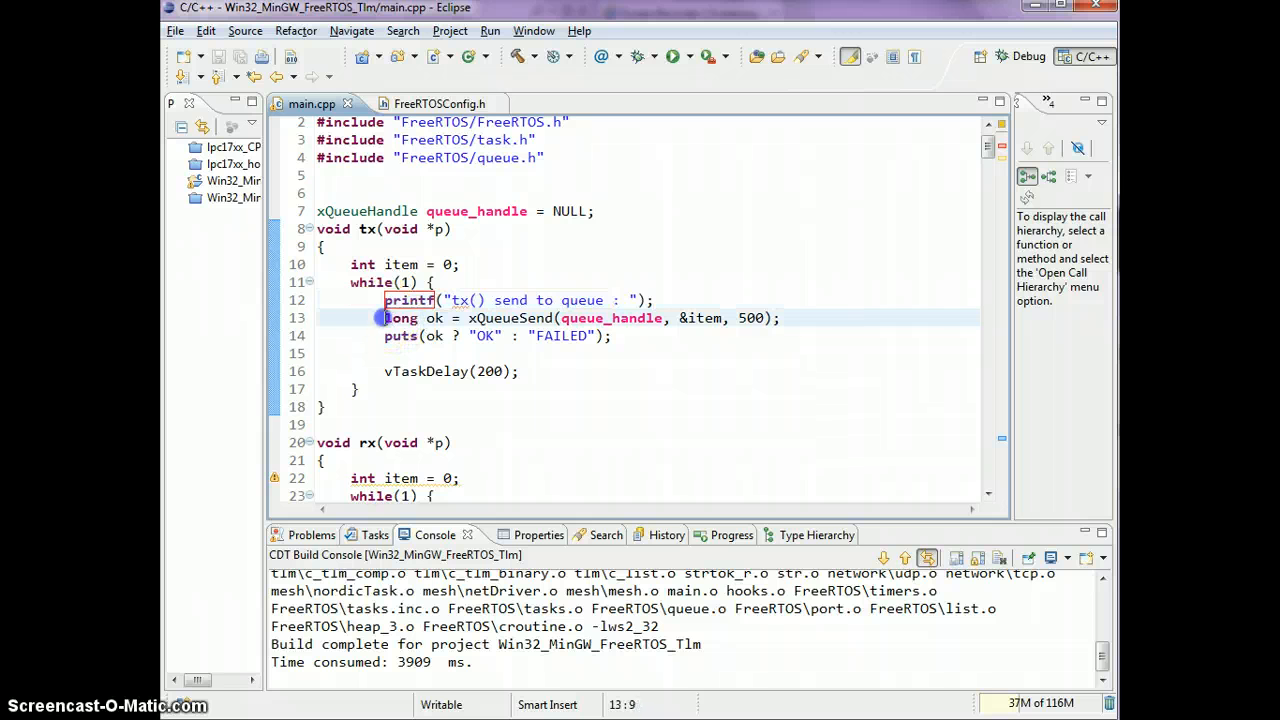
{"action": "double_click", "coordinate": [400, 318]}
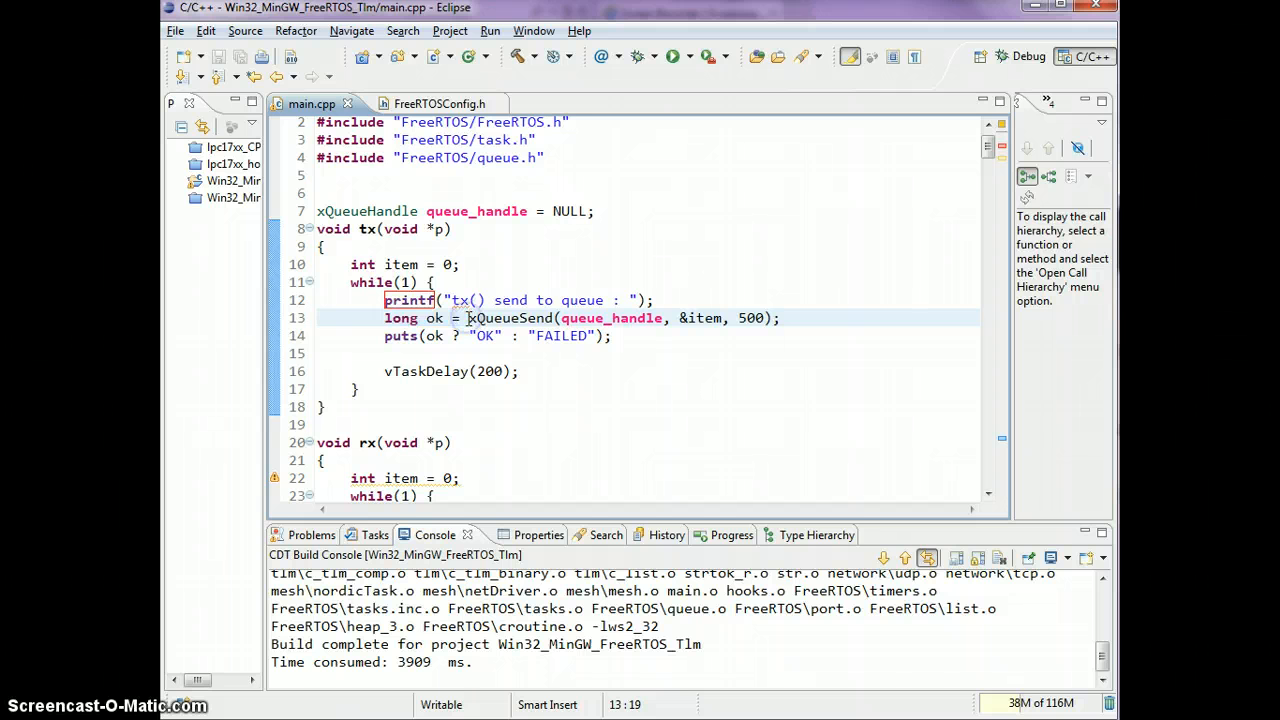
{"action": "double_click", "coordinate": [508, 318]}
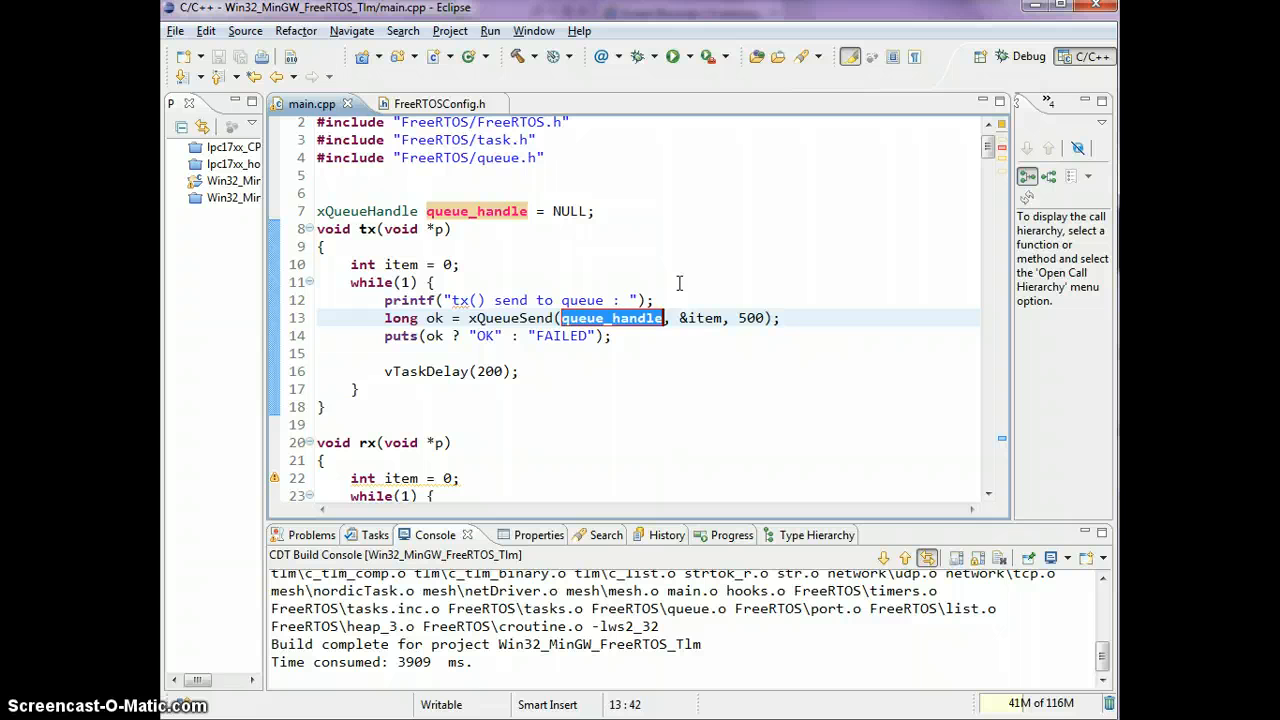
{"action": "mouse_move", "coordinate": [700, 324]}
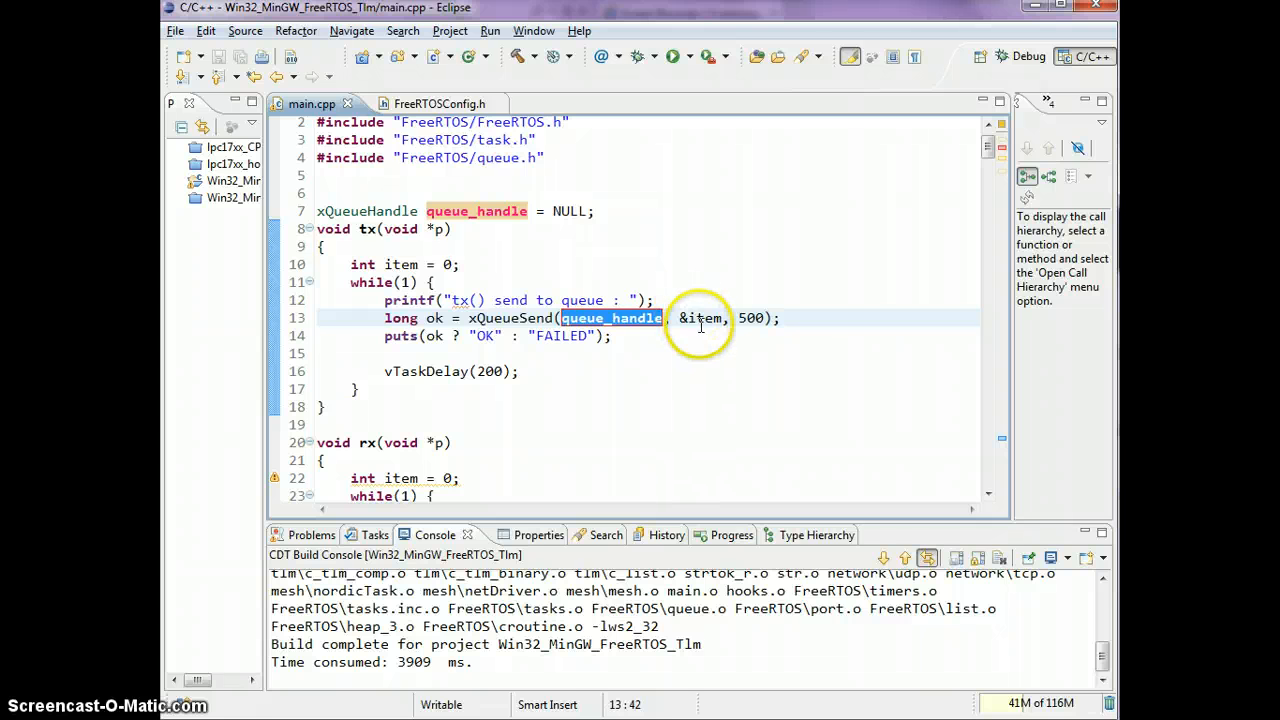
{"action": "double_click", "coordinate": [704, 318]}
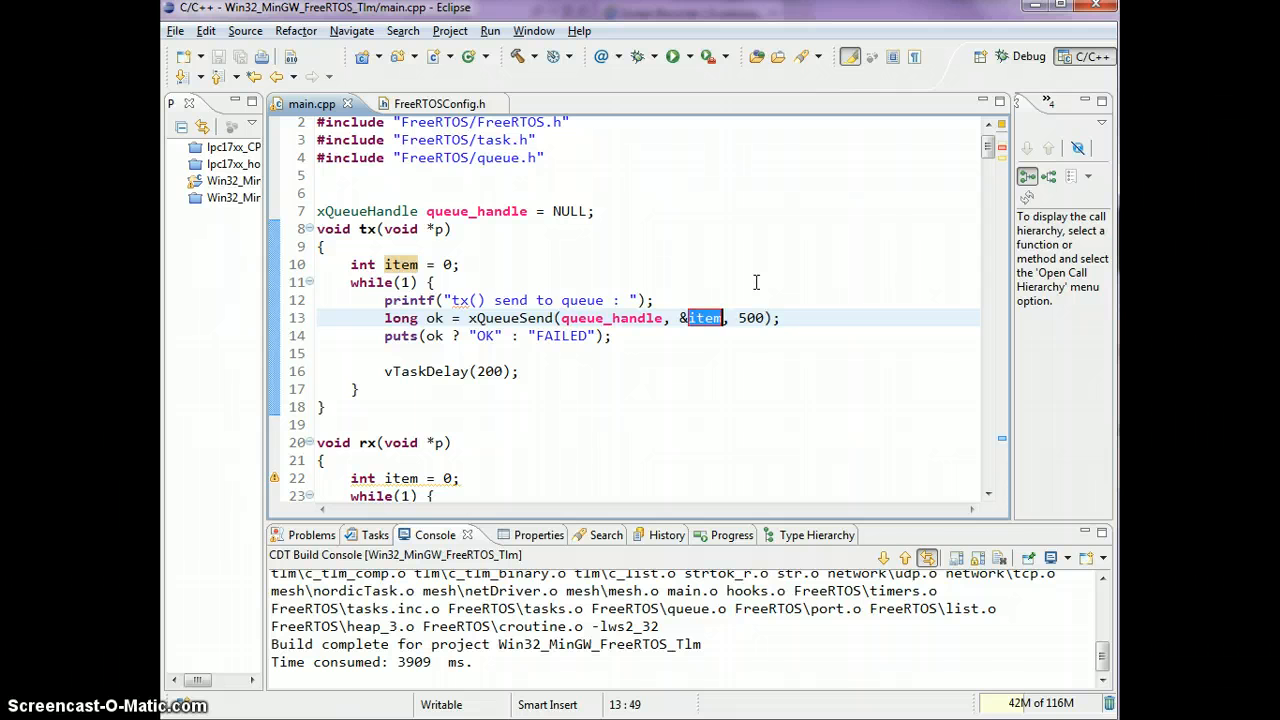
{"action": "mouse_move", "coordinate": [704, 318]}
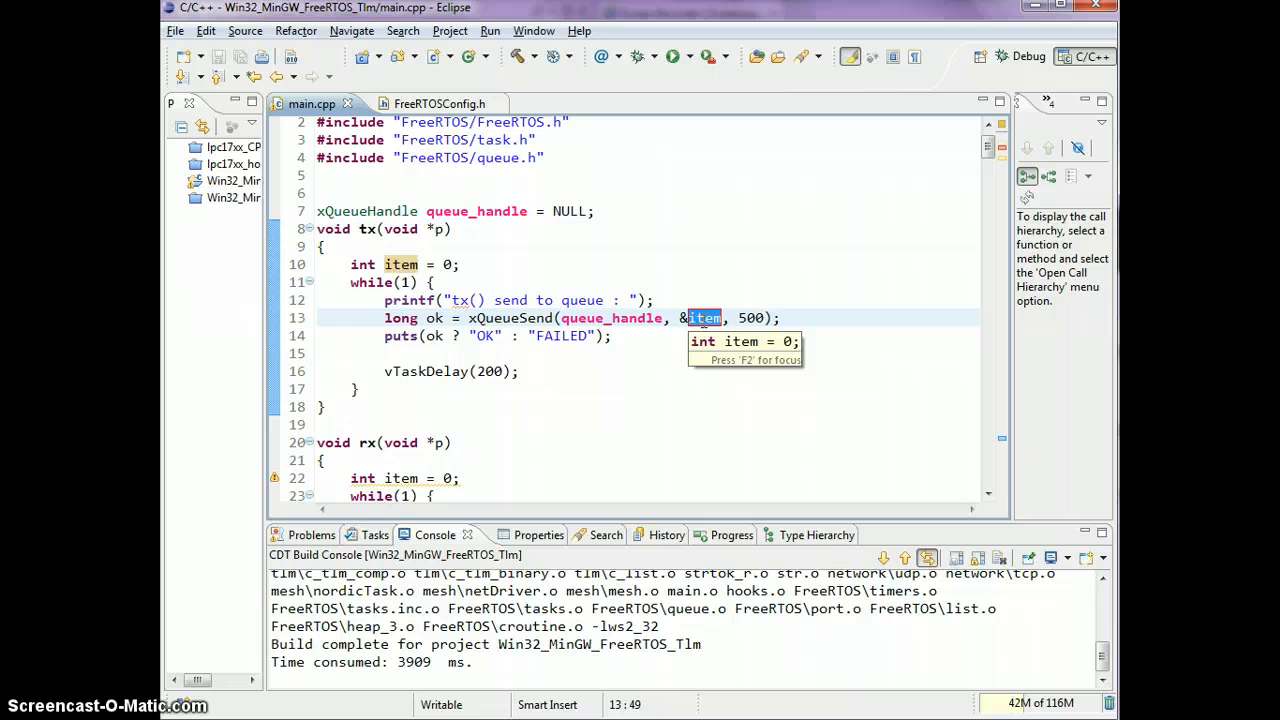
- Review the queue creation, the send line and the OK/FAILED result passed to puts
{"action": "scroll", "scroll_direction": "down", "scroll_amount": 3}
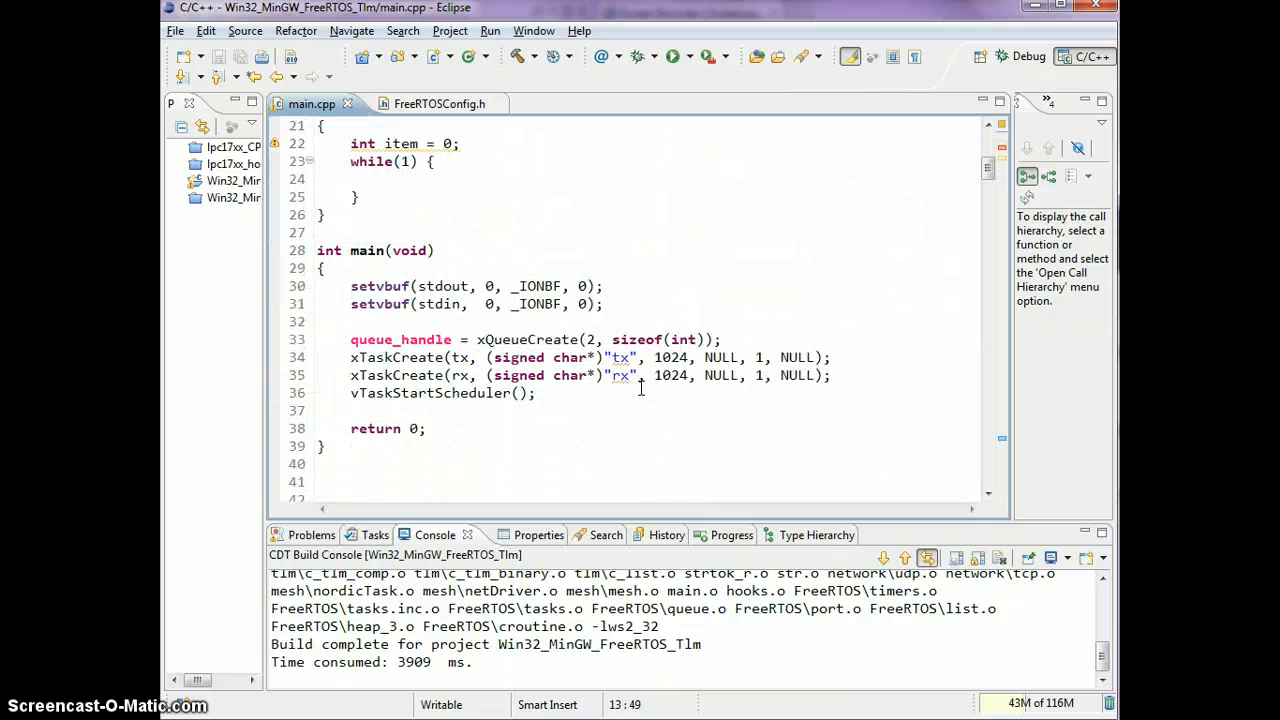
{"action": "double_click", "coordinate": [636, 322]}
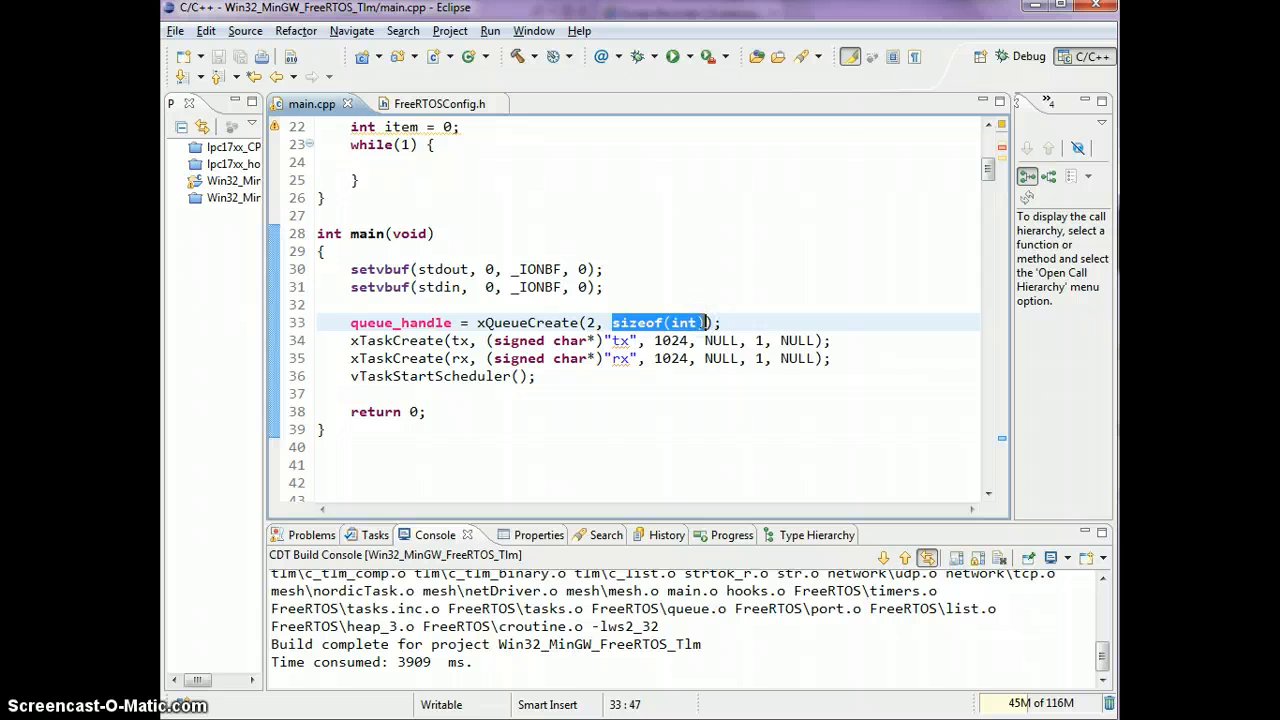
{"action": "scroll", "scroll_direction": "up", "scroll_amount": 3}
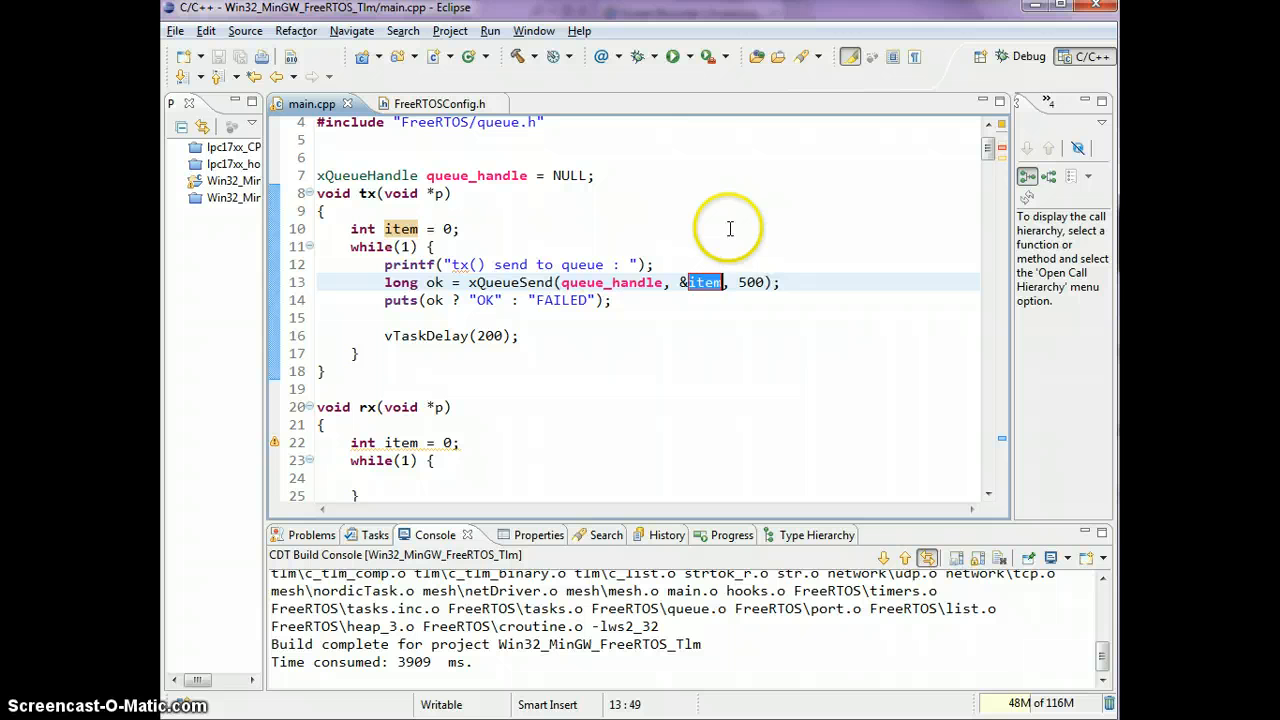
{"action": "double_click", "coordinate": [750, 282]}
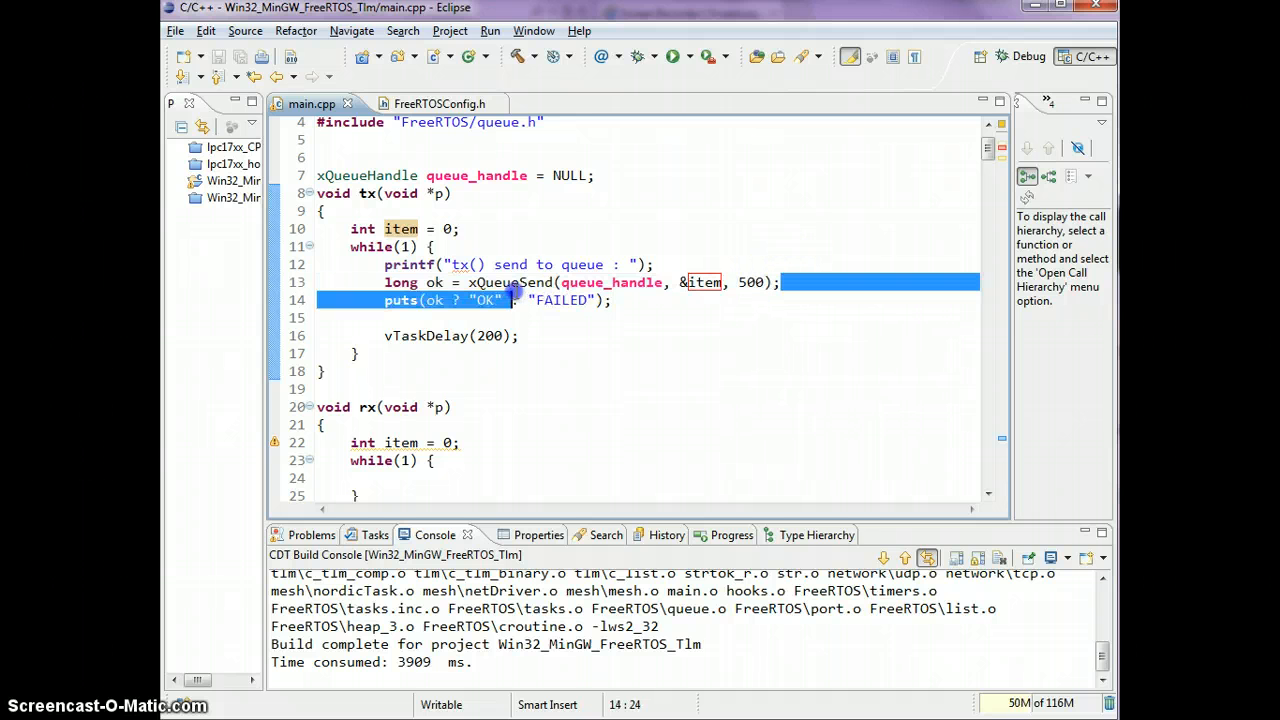
{"action": "left_click", "coordinate": [384, 282]}
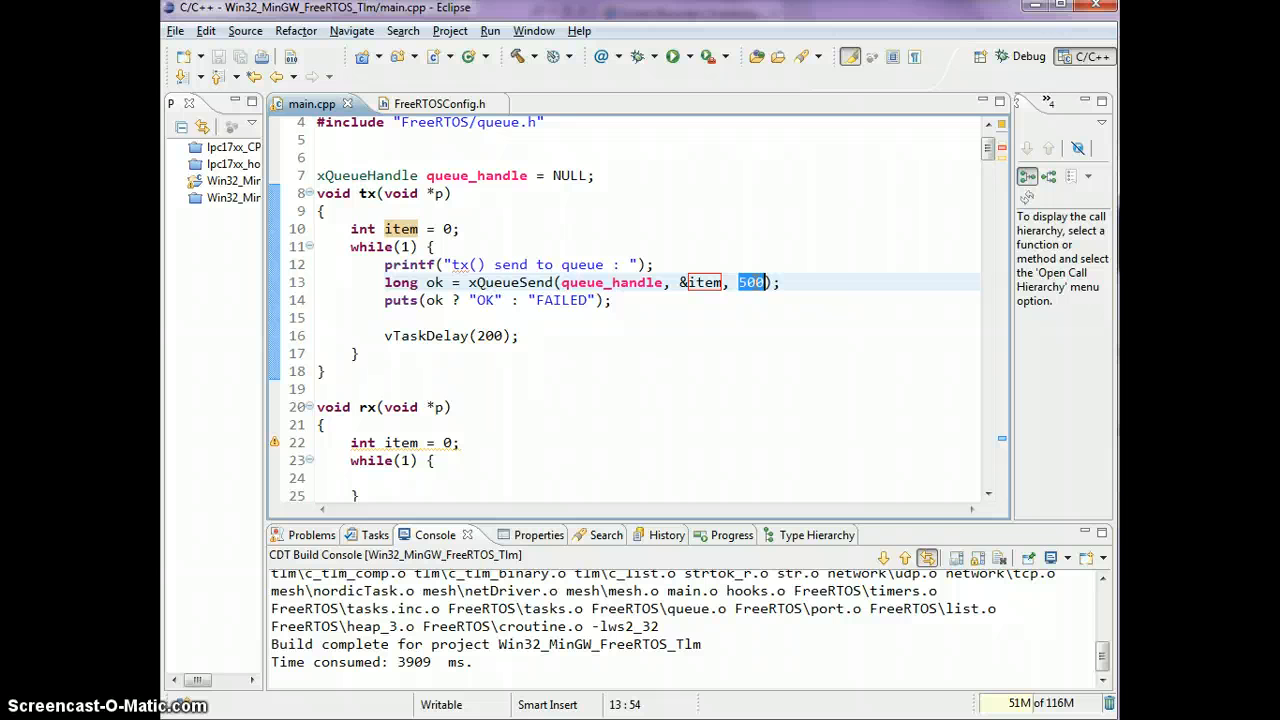
{"action": "mouse_move", "coordinate": [460, 280]}
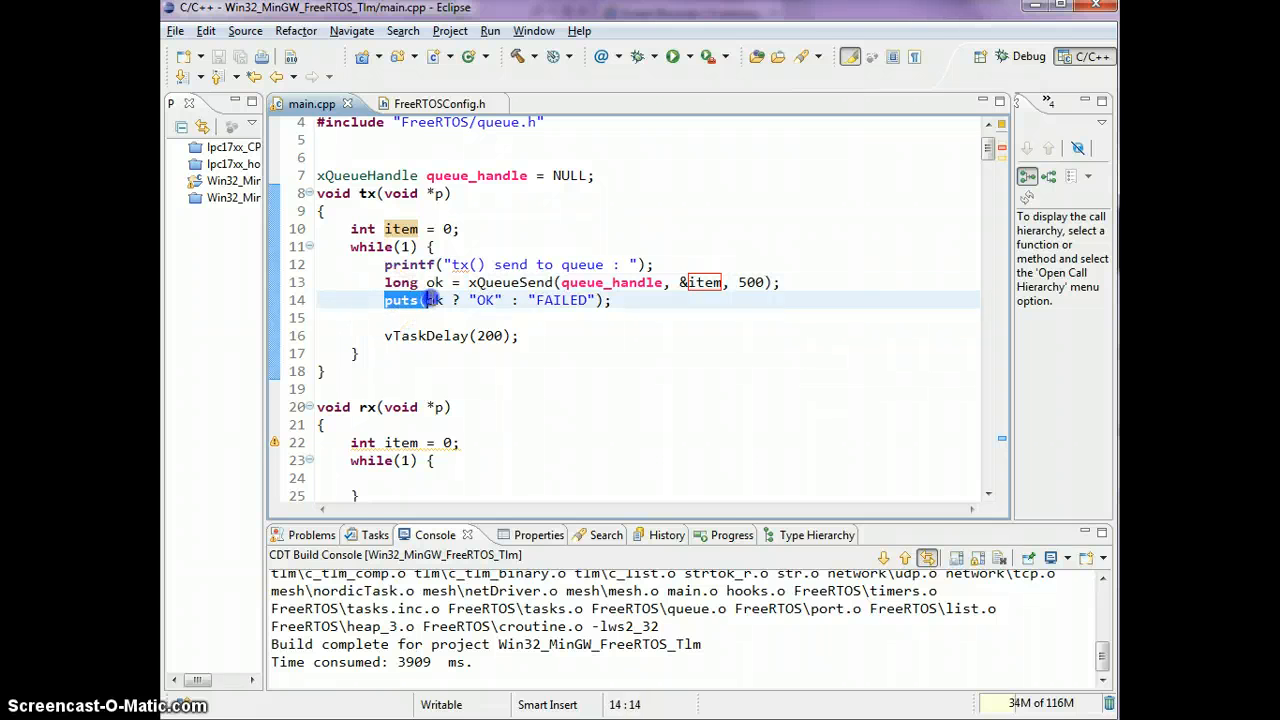
{"action": "double_click", "coordinate": [434, 300]}
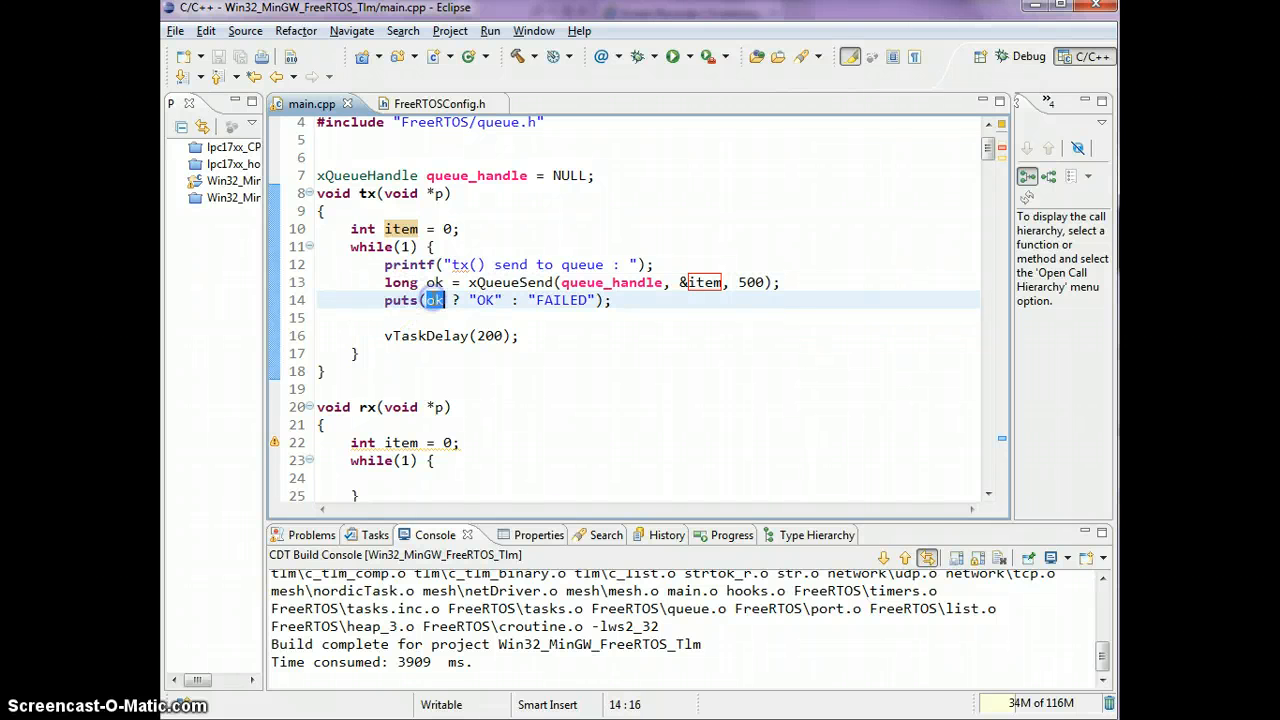
{"action": "double_click", "coordinate": [484, 300]}
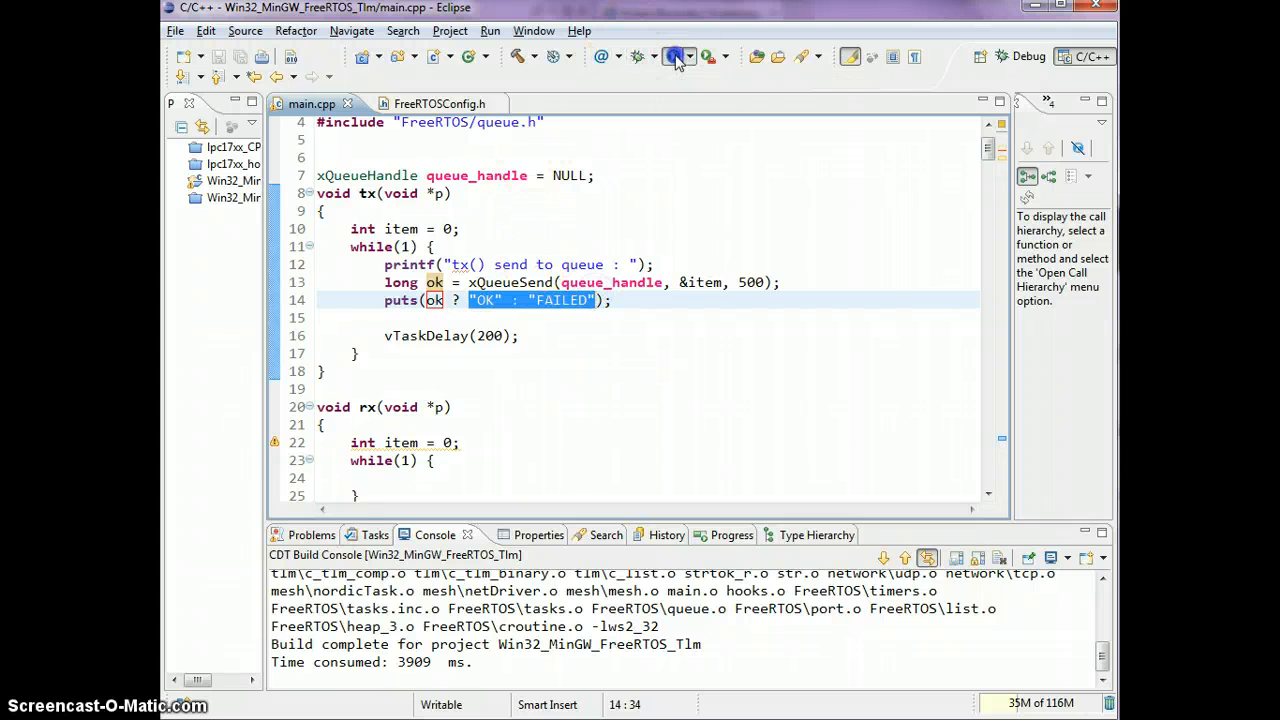
- Run the demo to see two OK then FAILED sends, stop it, and place the caret after the scheduler start
{"action": "left_click", "coordinate": [674, 56]}
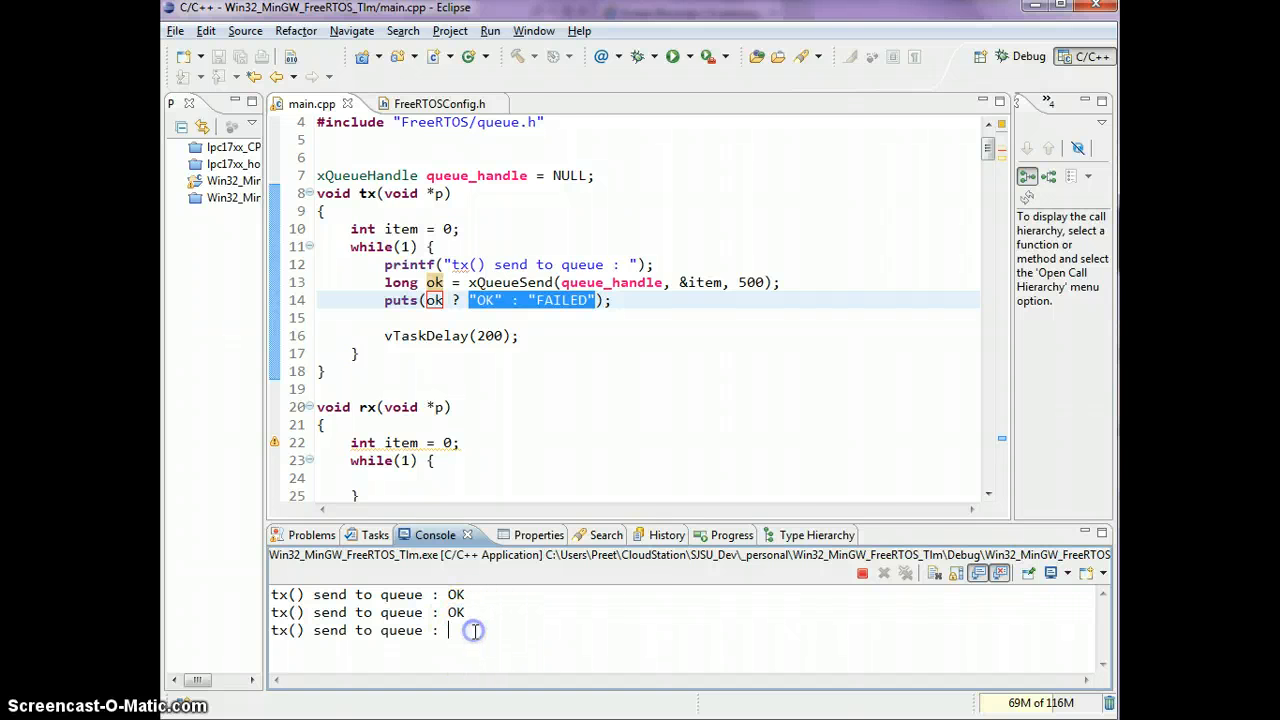
{"action": "mouse_move", "coordinate": [756, 290]}
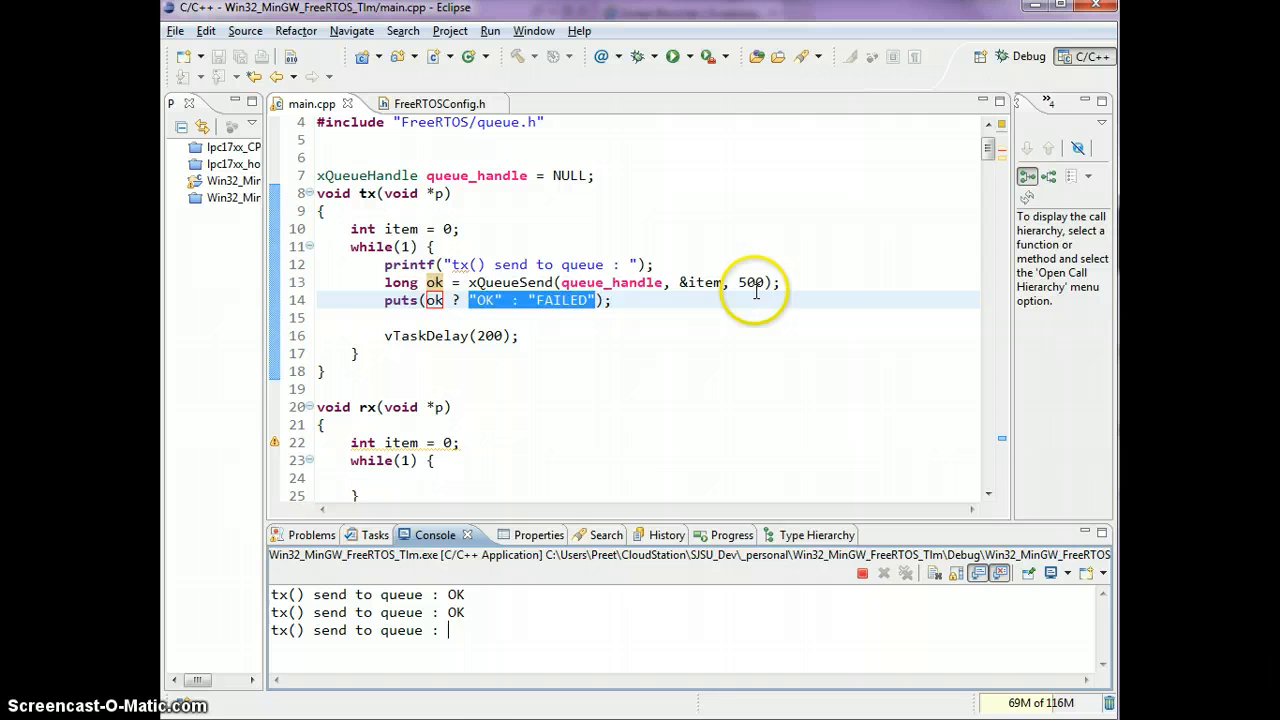
{"action": "double_click", "coordinate": [750, 282]}
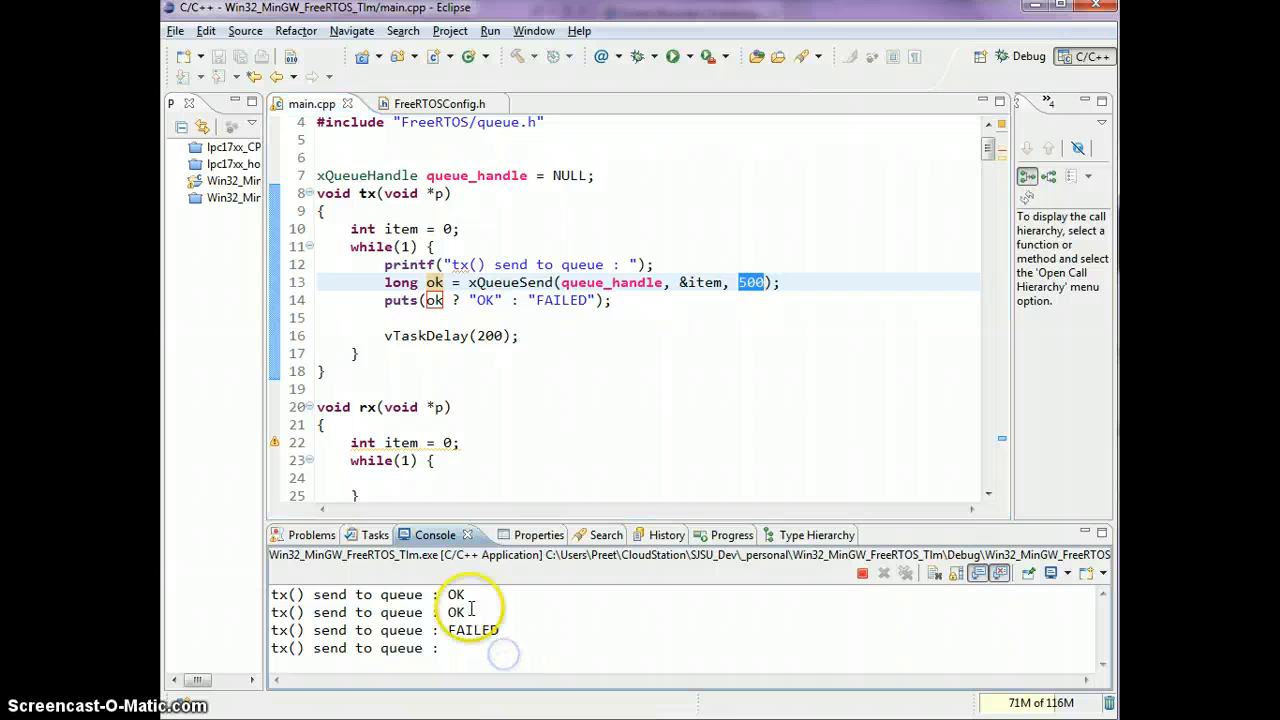
{"action": "mouse_move", "coordinate": [818, 596]}
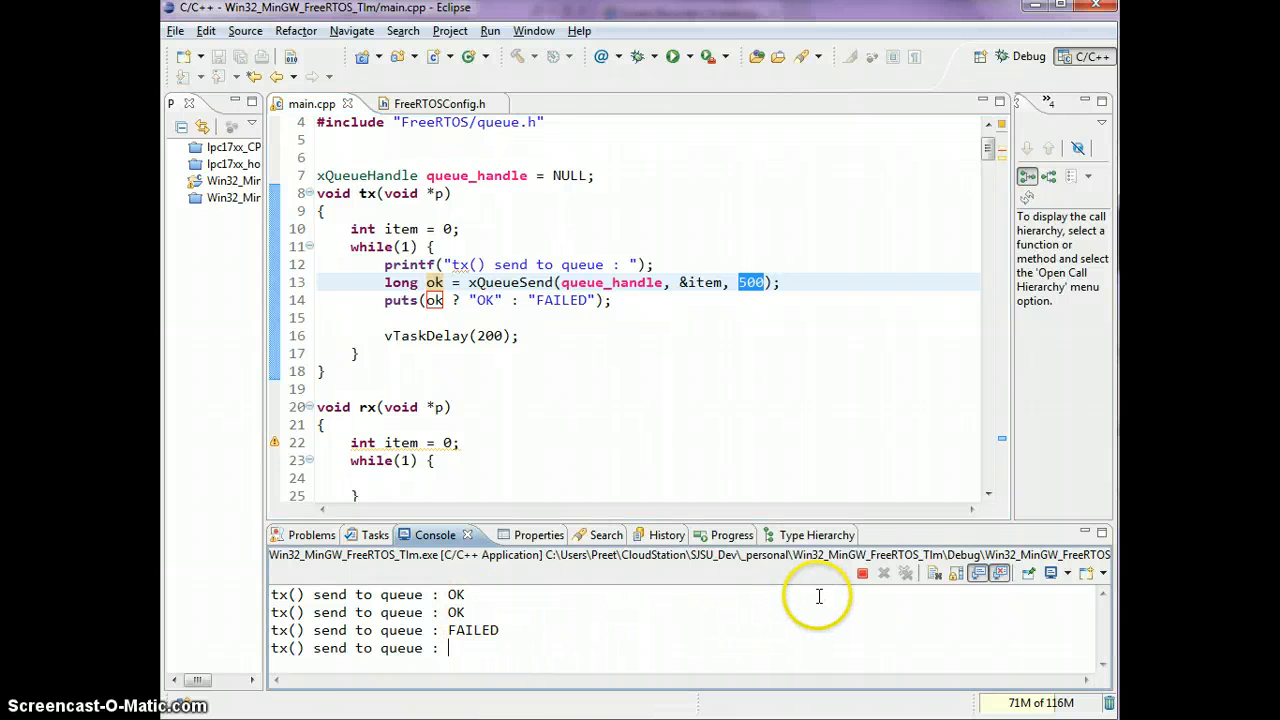
{"action": "left_click", "coordinate": [862, 572]}
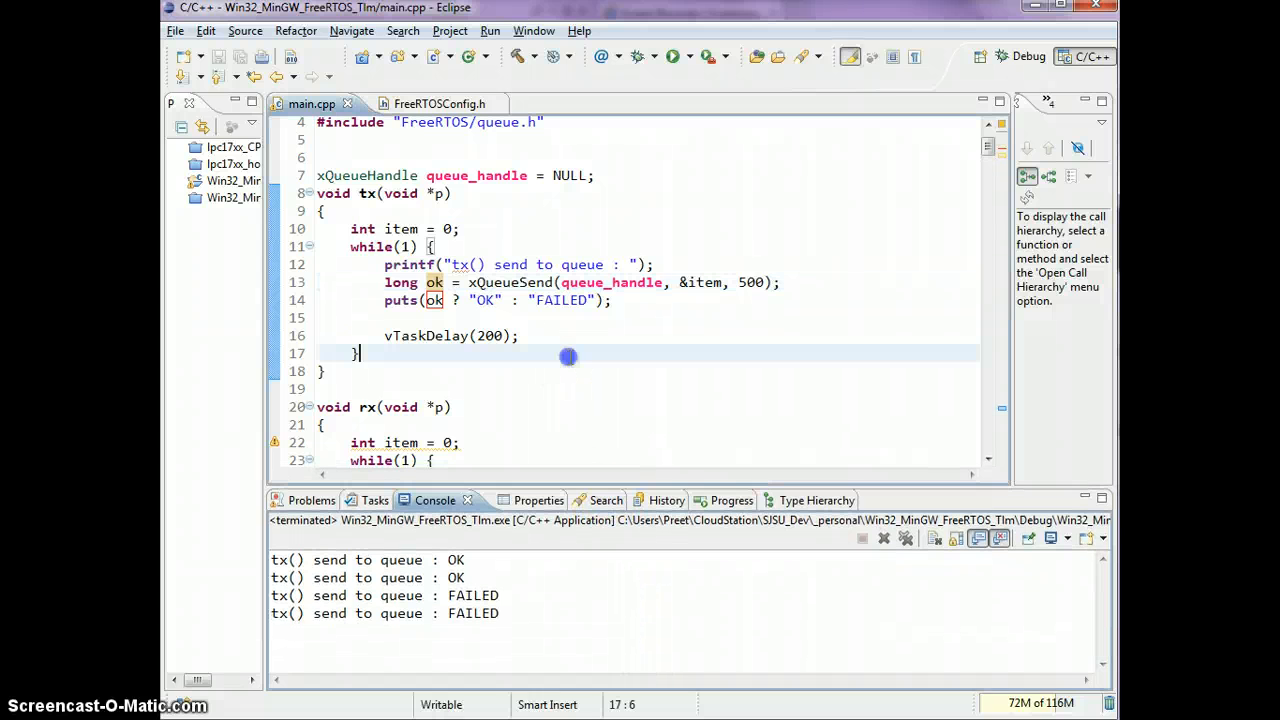
{"action": "scroll", "scroll_direction": "down", "scroll_amount": 3}
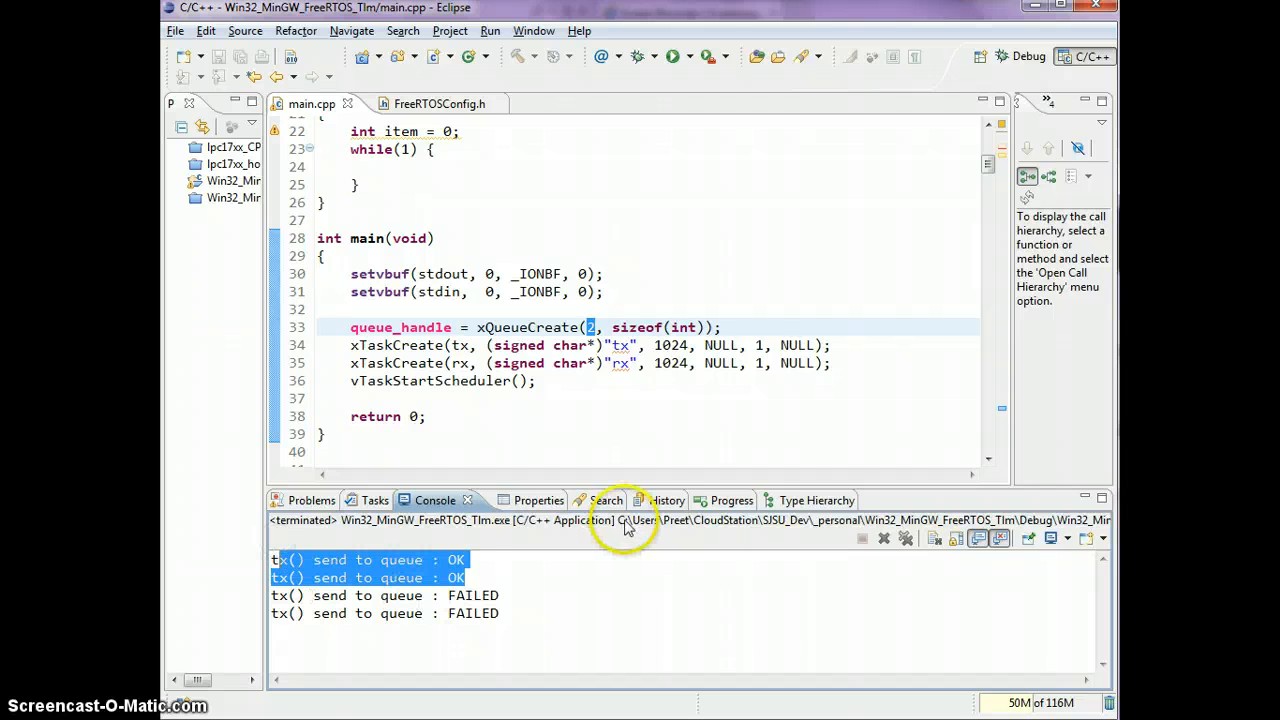
{"action": "mouse_move", "coordinate": [512, 580]}
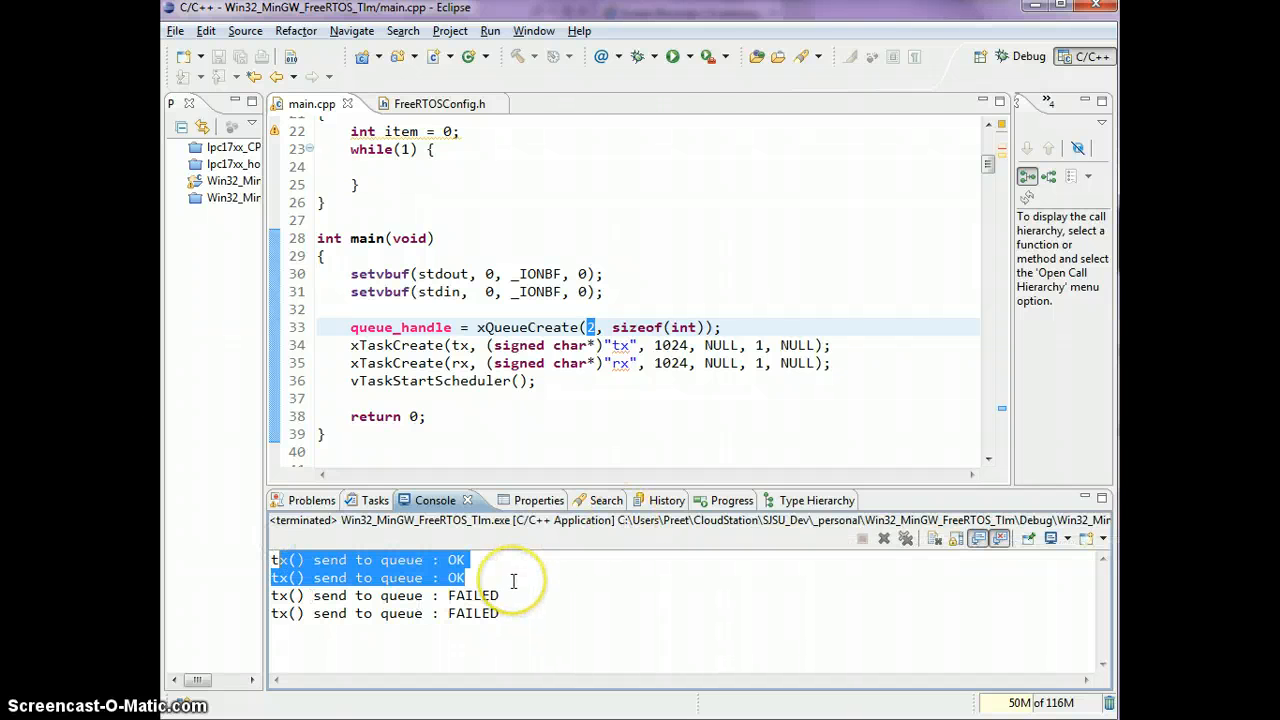
{"action": "left_click", "coordinate": [592, 402]}
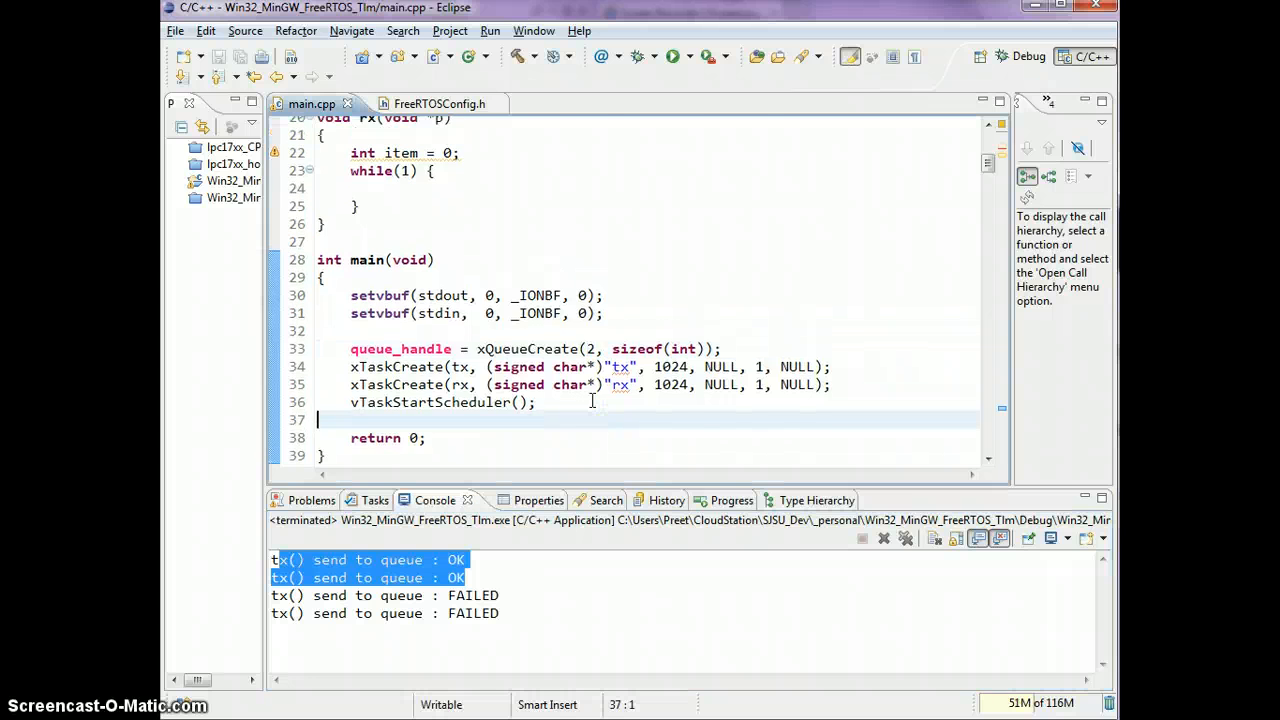
- Write if (xQueueReceive(queue_handle, &item, 500)) printing "rx() Got item from queue\n" in rx's loop
{"action": "scroll", "scroll_direction": "up", "scroll_amount": 3}
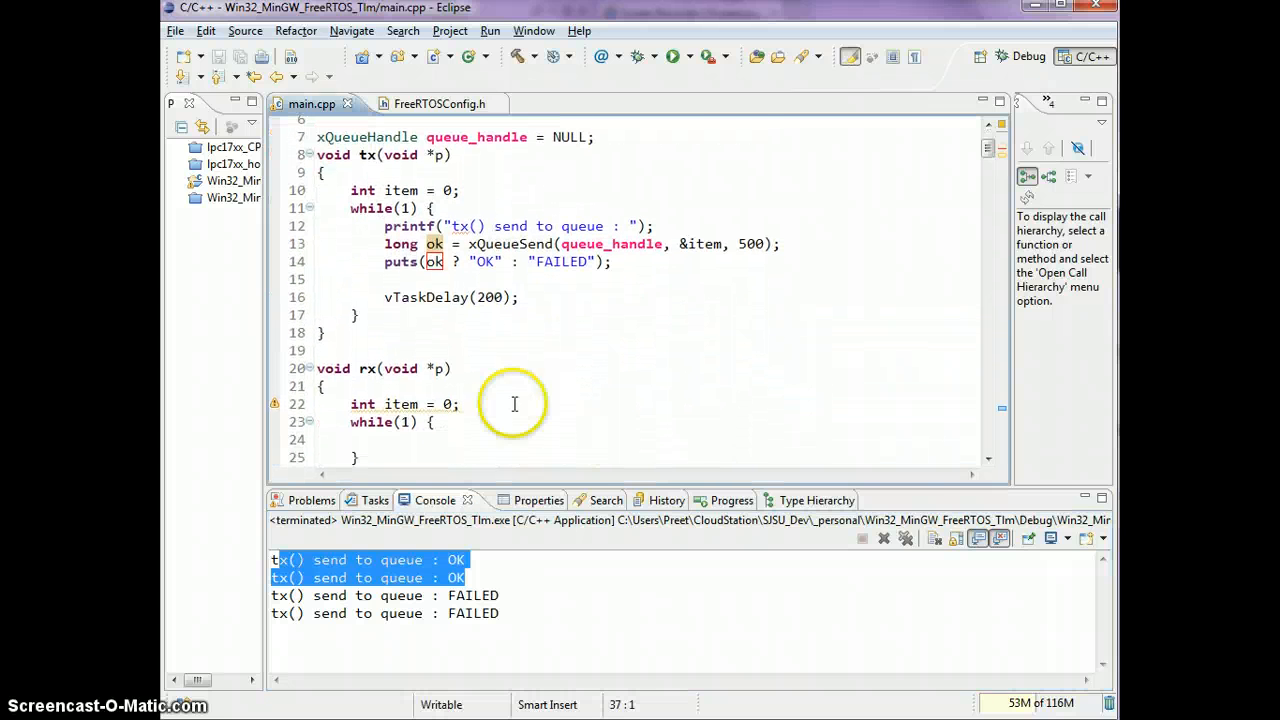
{"action": "mouse_move", "coordinate": [464, 432]}
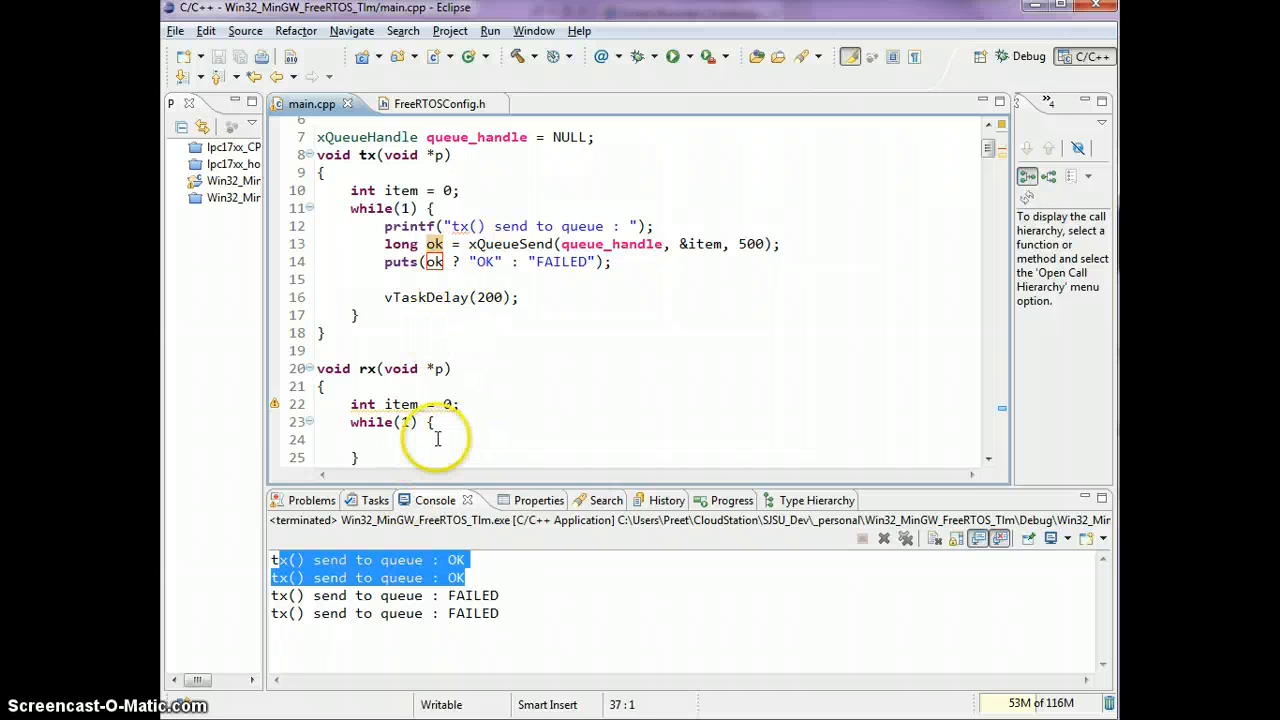
{"action": "type", "text": "if"}
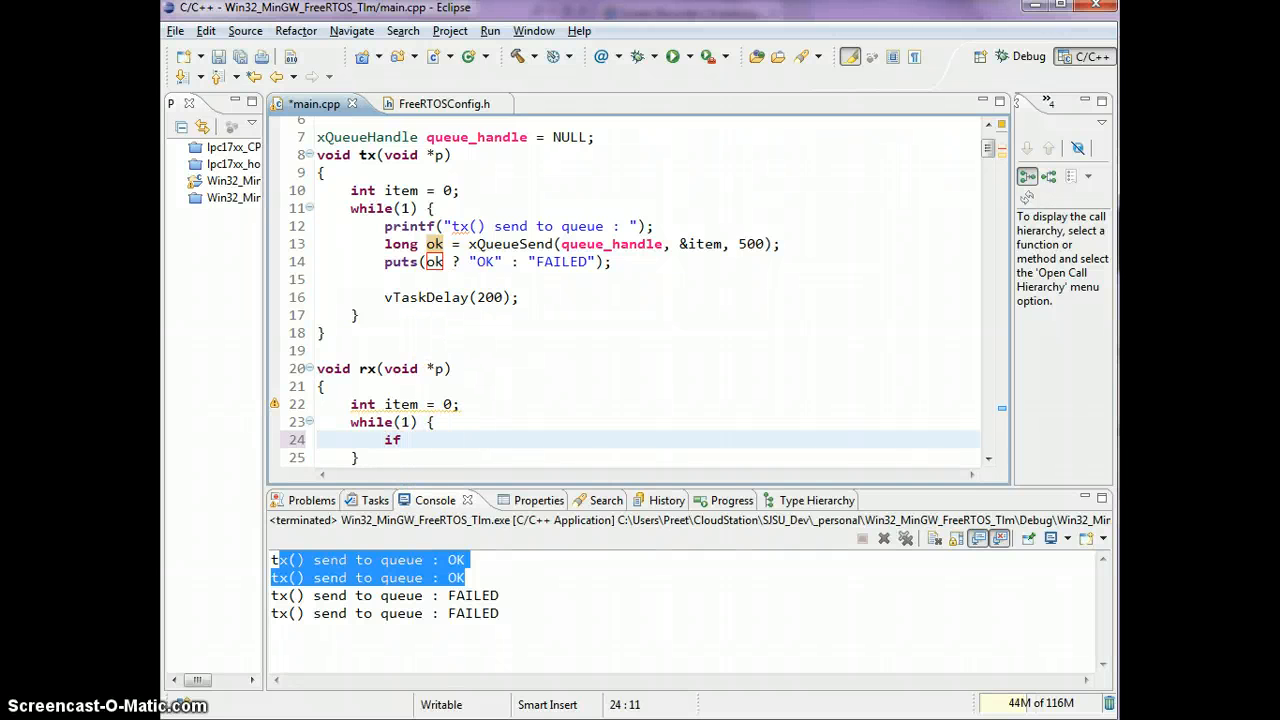
{"action": "type", "text": "(xqueue)"}
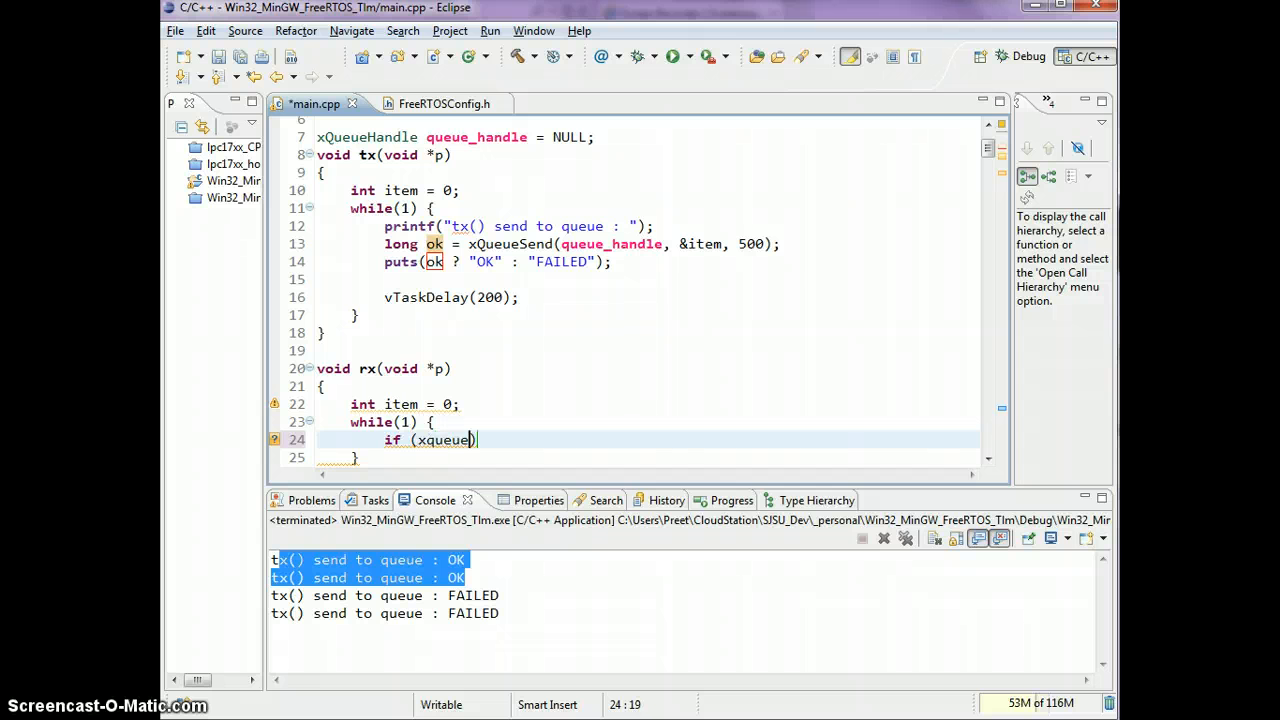
{"action": "type", "text": "Receive("}
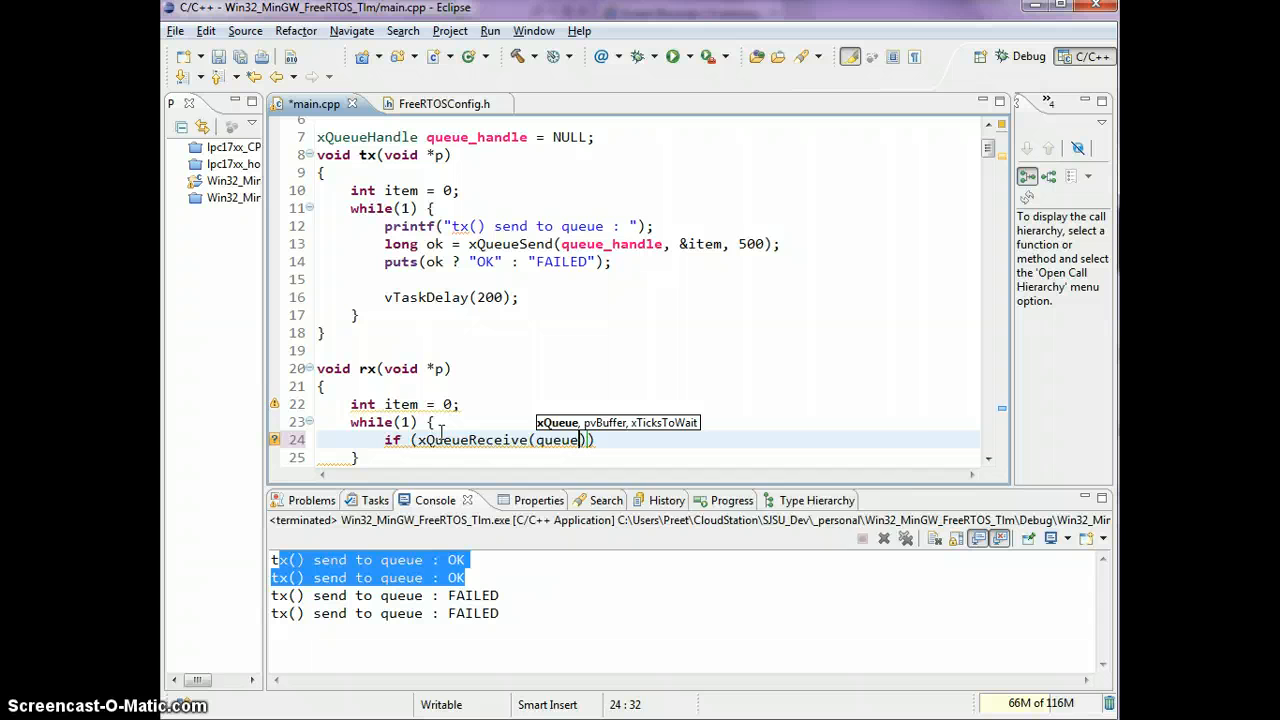
{"action": "type", "text": "_handle,"}
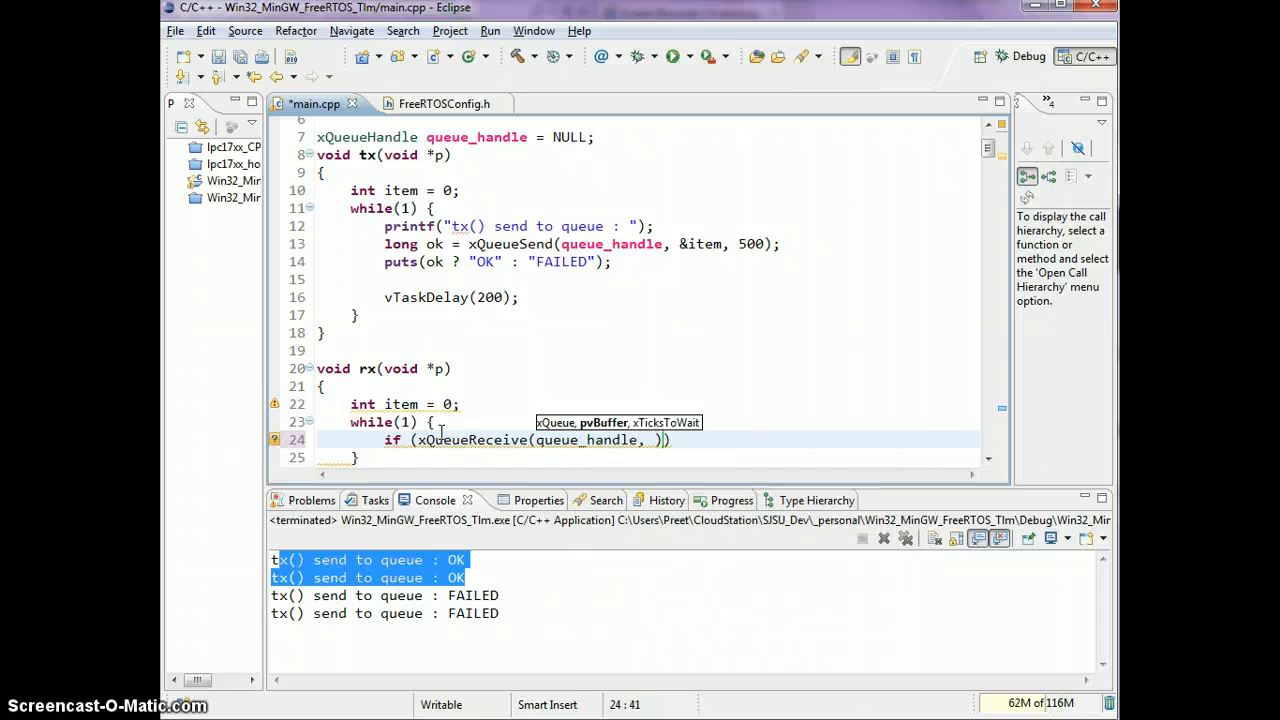
{"action": "type", "text": "&item, 500"}
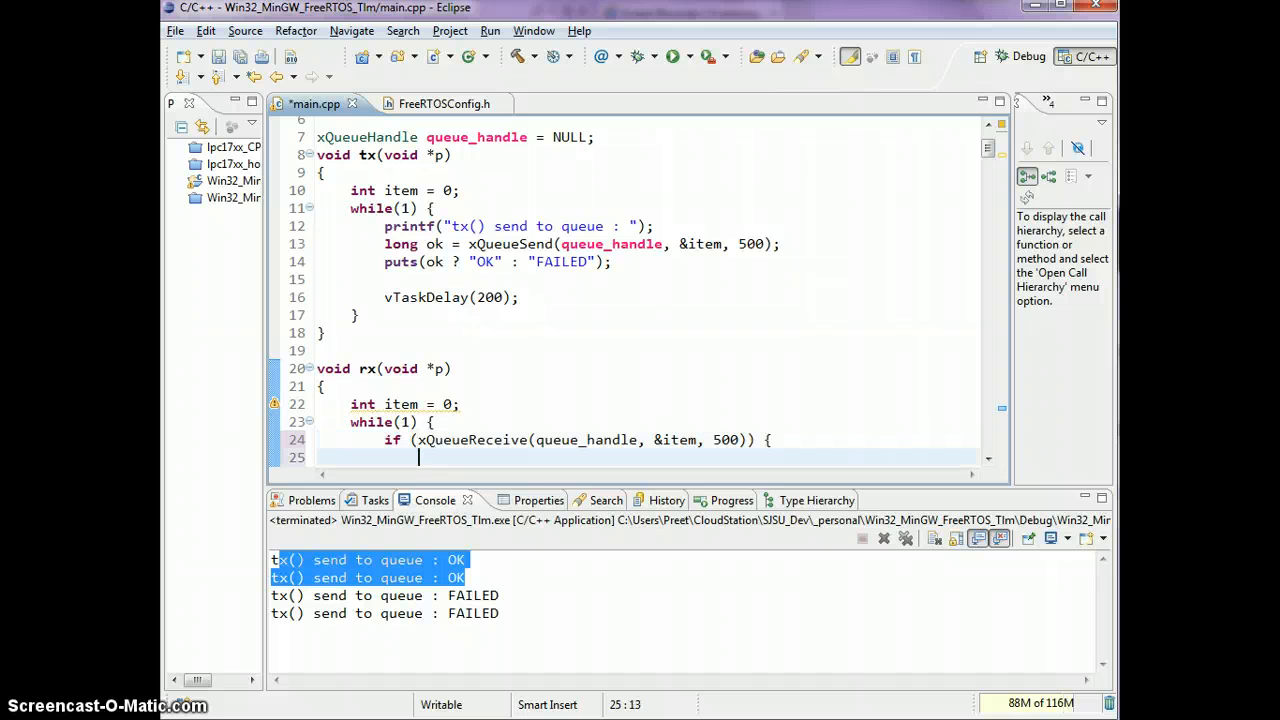
{"action": "type", "text": "printf(\"\")"}
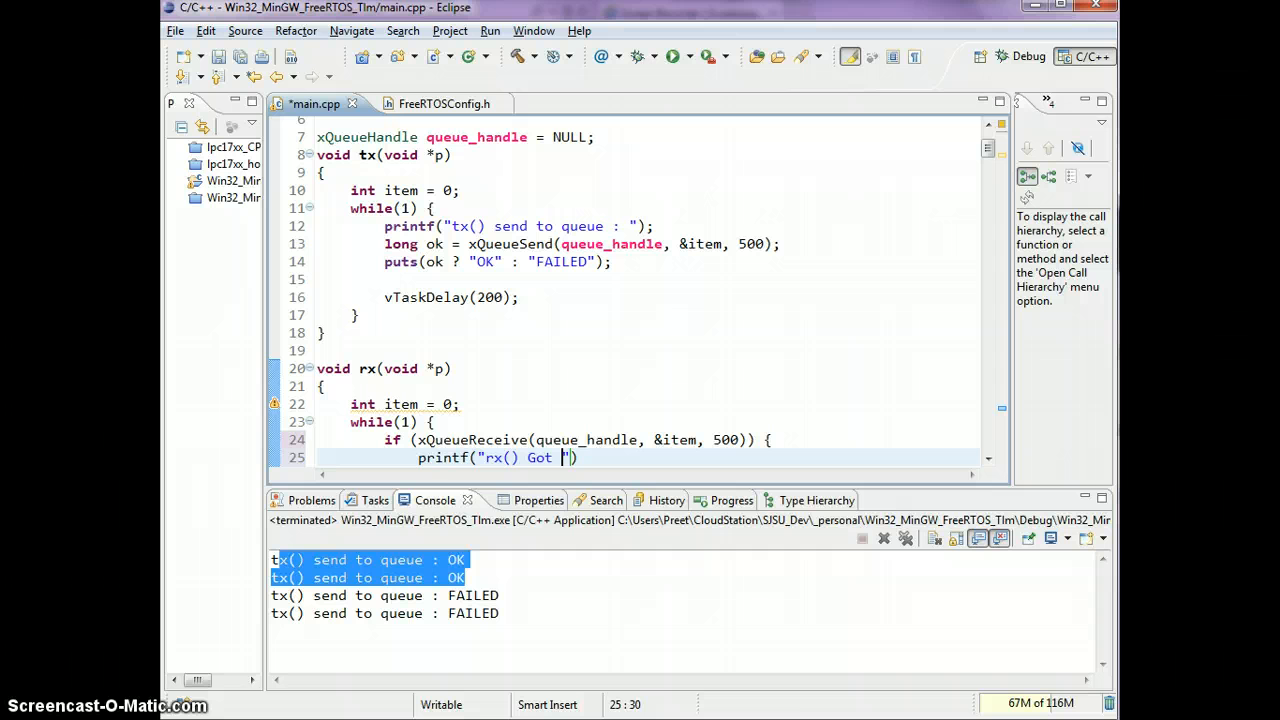
{"action": "type", "text": "item"}
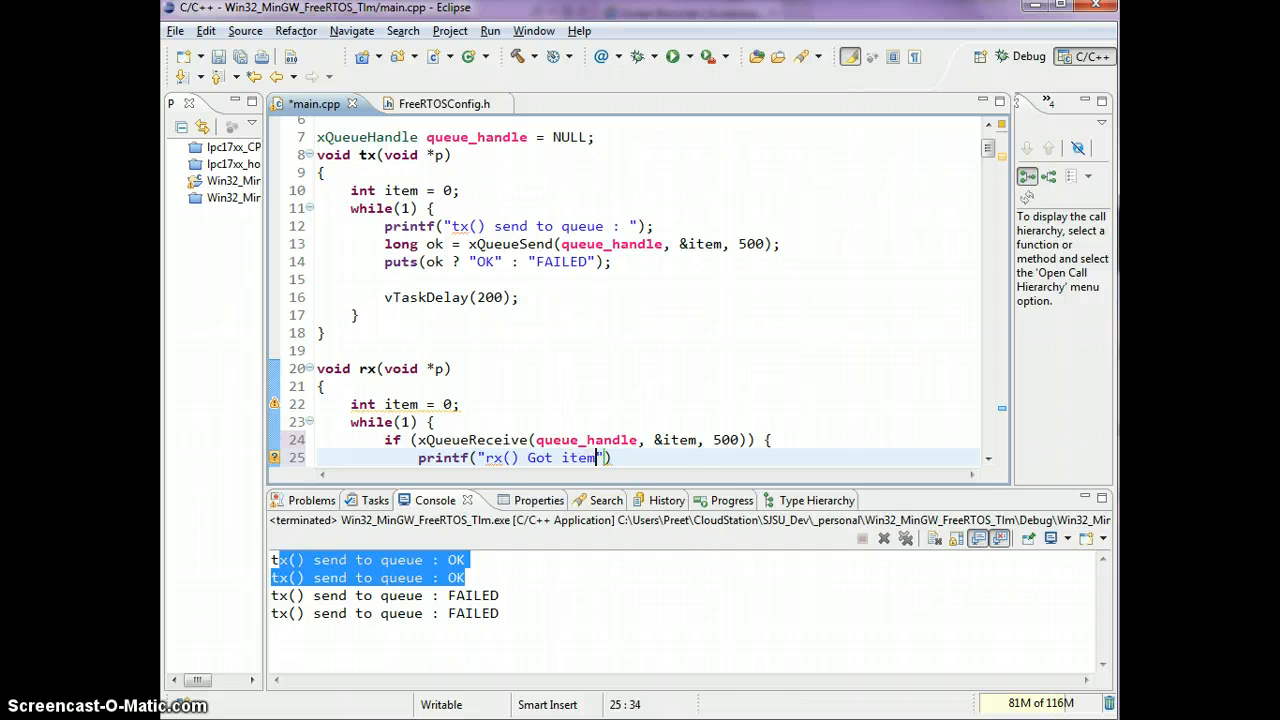
{"action": "type", "text": "from queue\\n"}
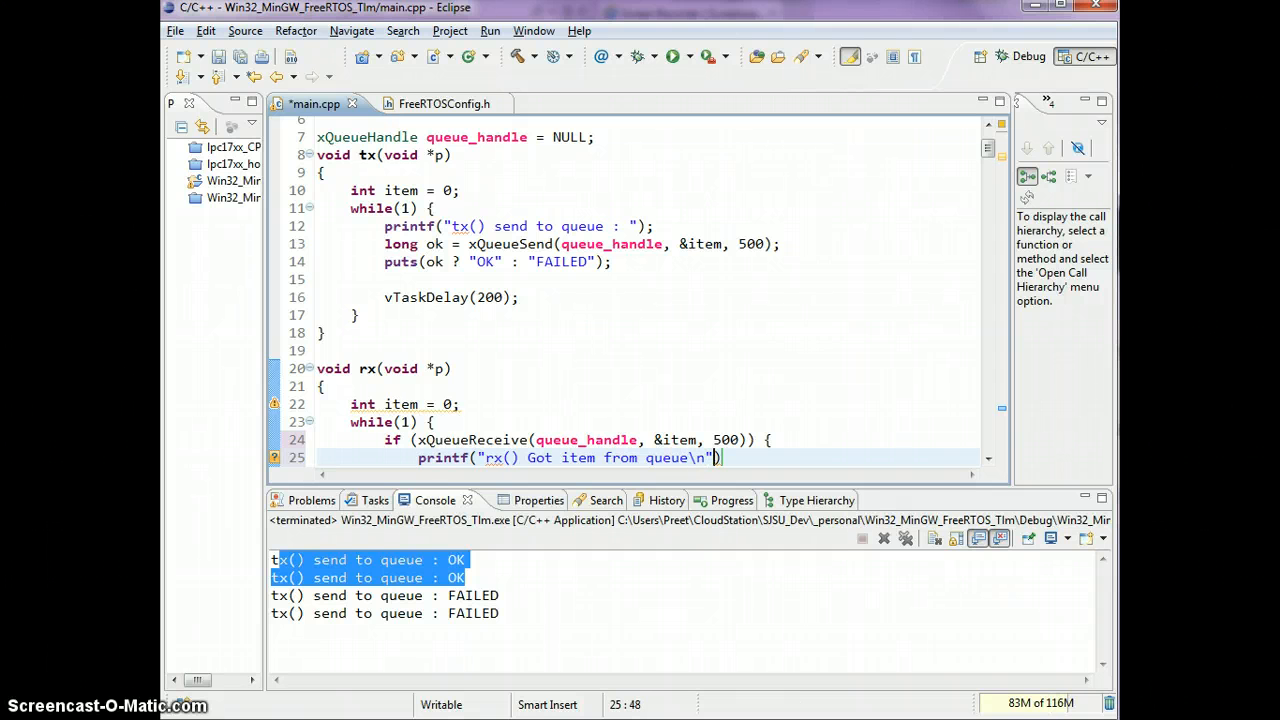
{"action": "type", "text": ", ite"}
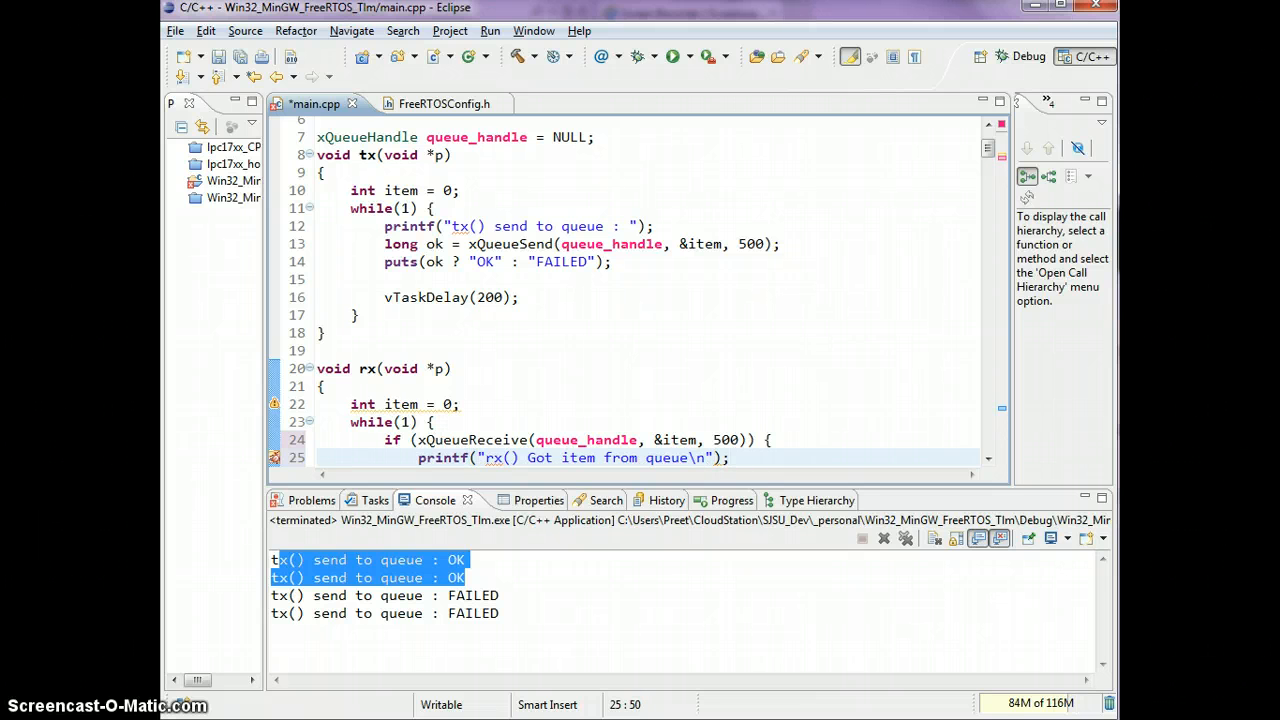
- Review the new xQueueReceive condition line in rx
{"action": "scroll", "scroll_direction": "down", "scroll_amount": 3}
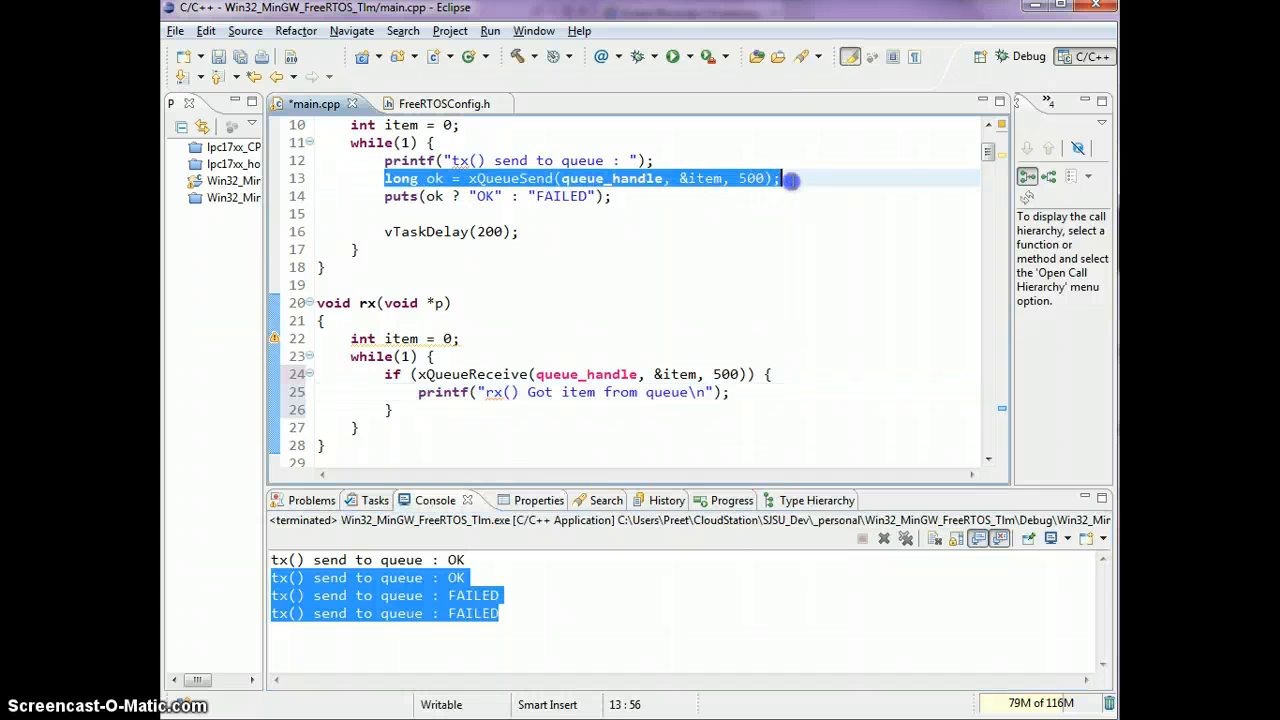
{"action": "mouse_move", "coordinate": [390, 374]}
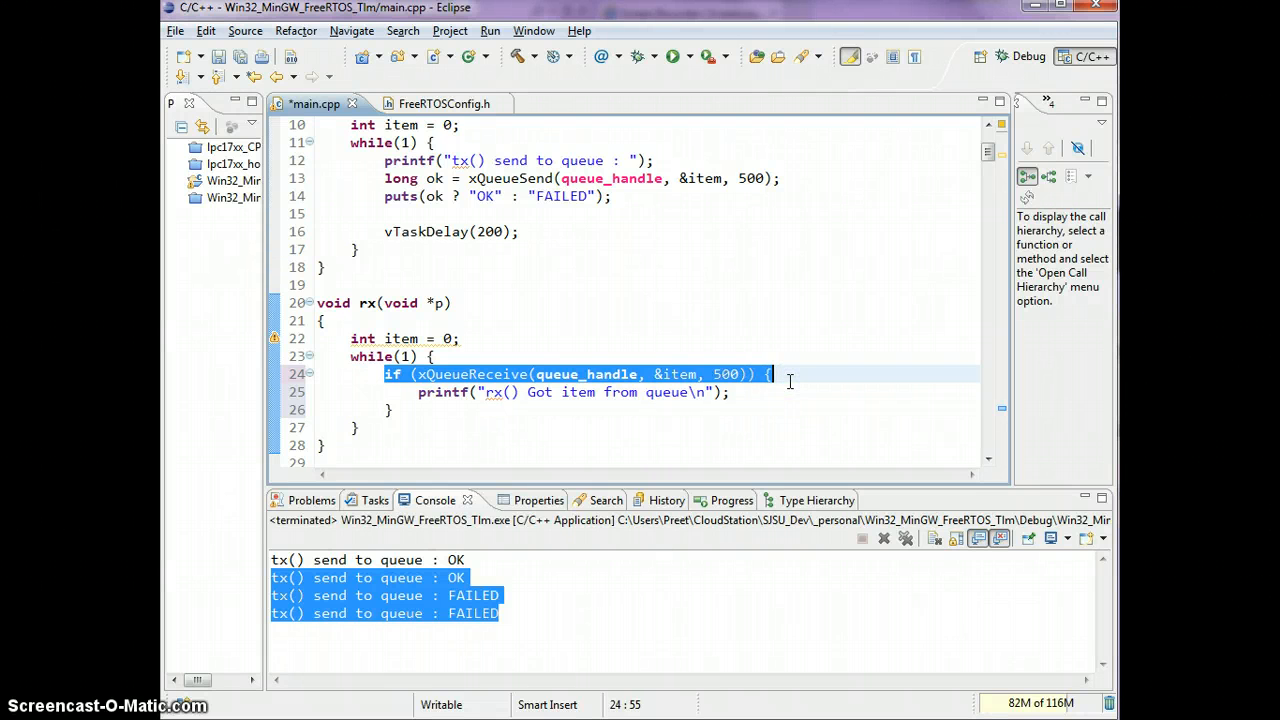
{"action": "double_click", "coordinate": [472, 374]}
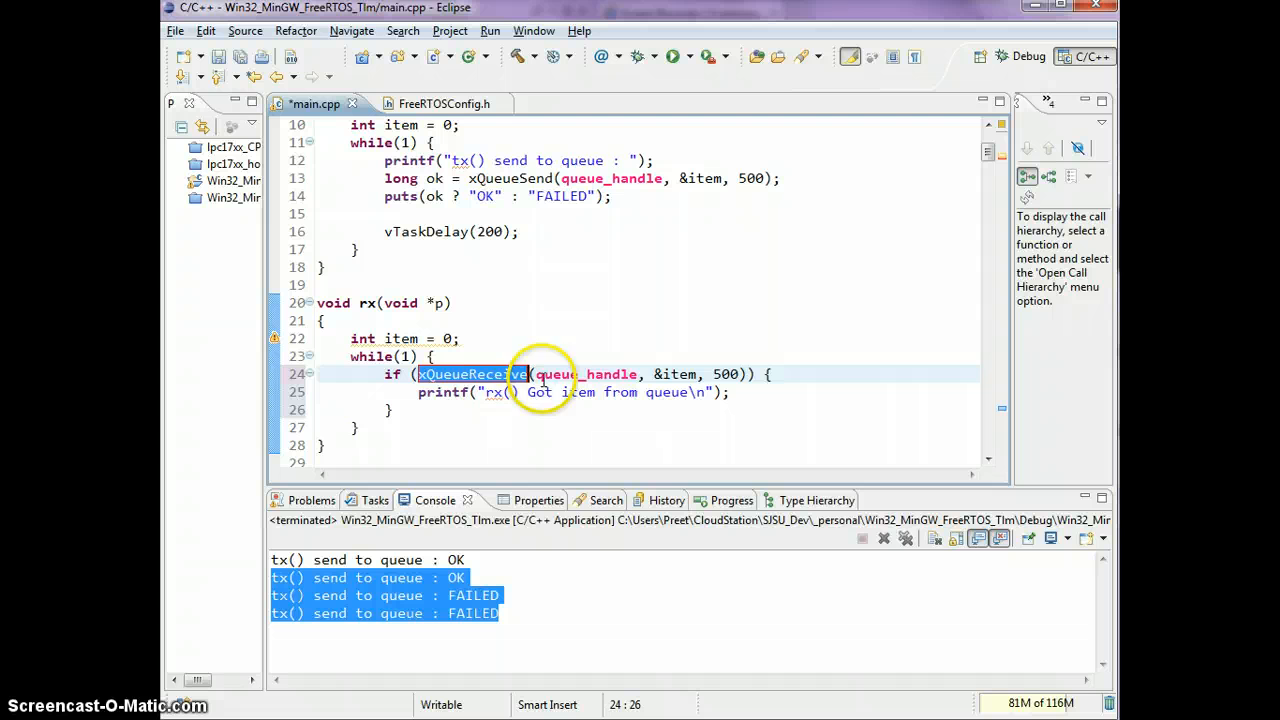
{"action": "left_click", "coordinate": [516, 392]}
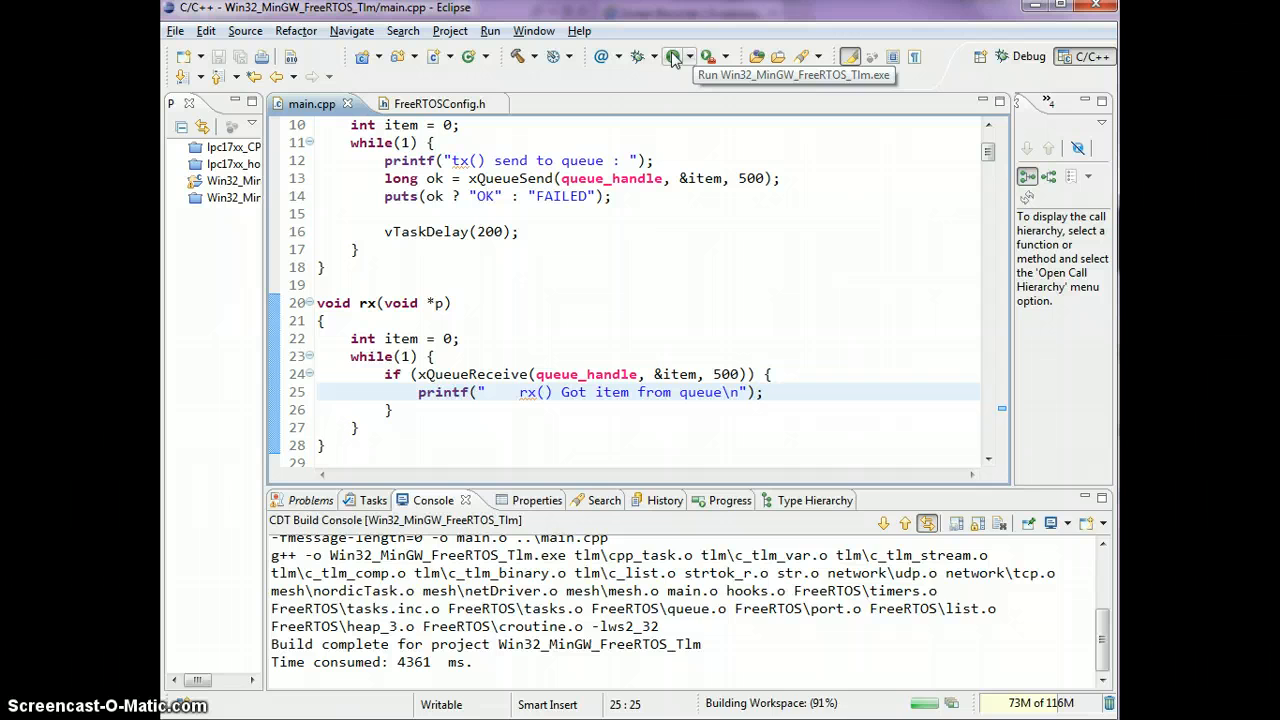
- Build and run the demo, stop it, and check the console shows rx receiving after each OK send
{"action": "left_click", "coordinate": [672, 56]}
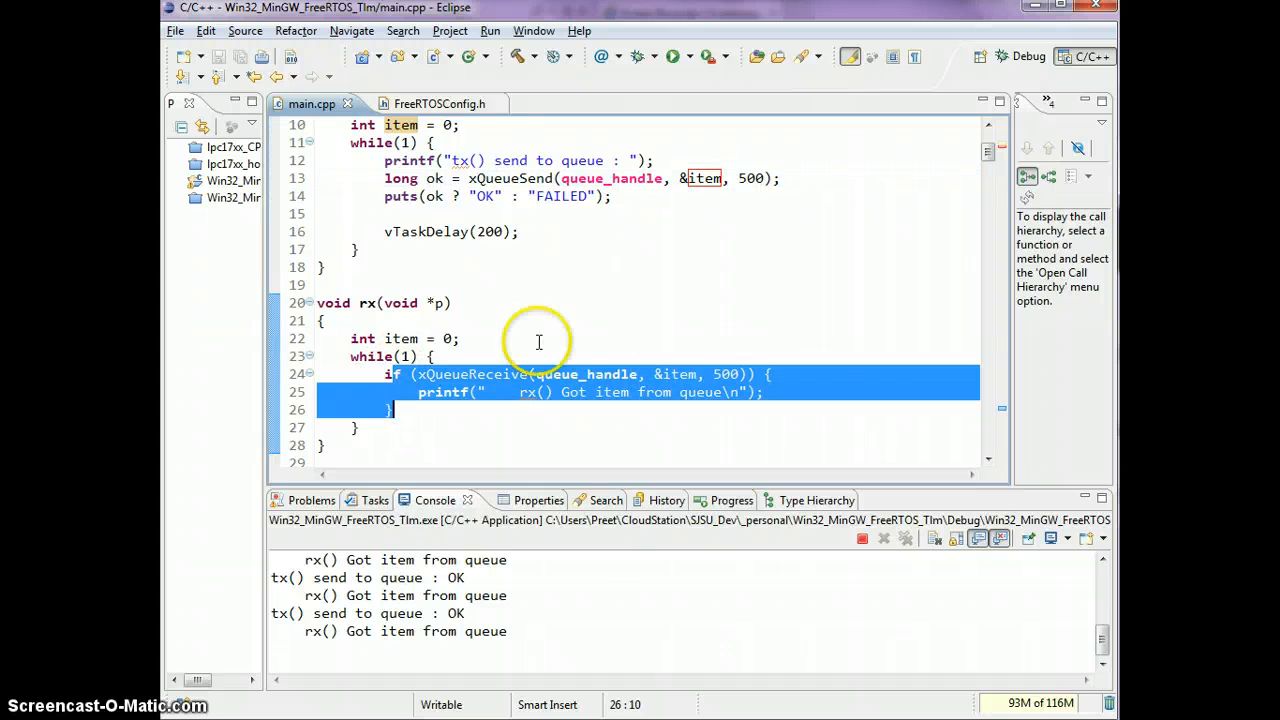
{"action": "mouse_move", "coordinate": [596, 330]}
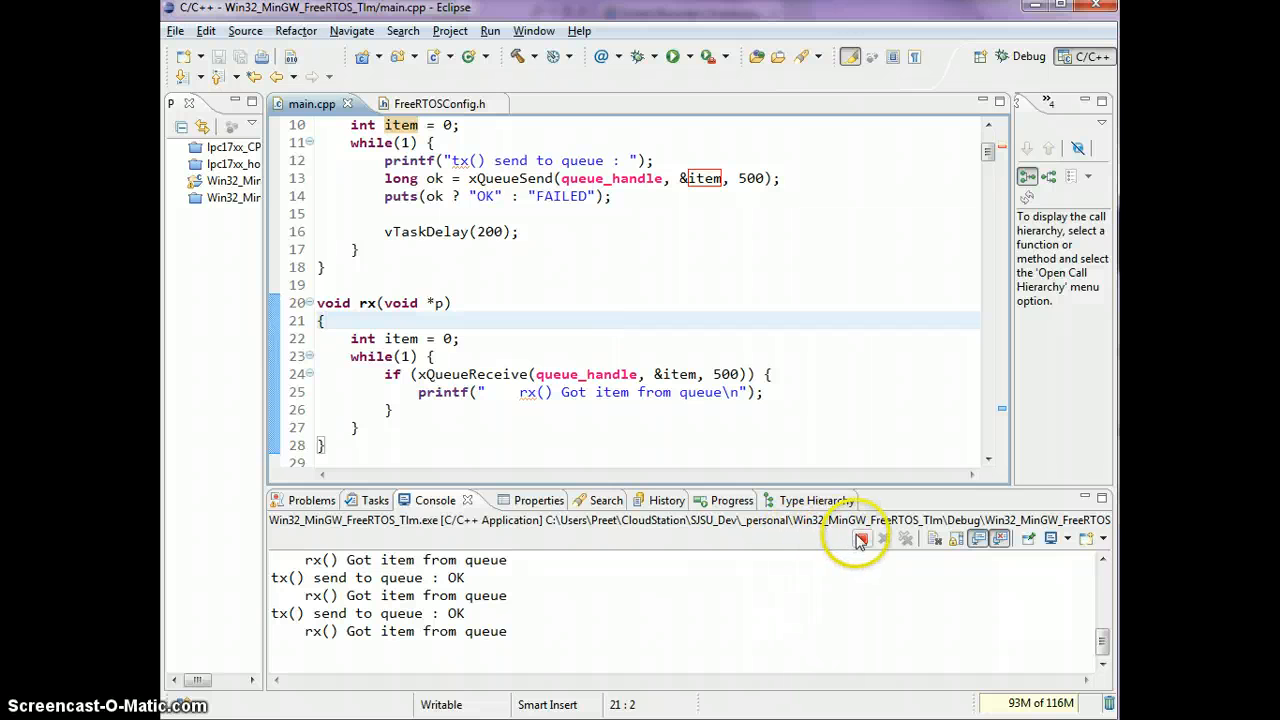
{"action": "left_click", "coordinate": [860, 538]}
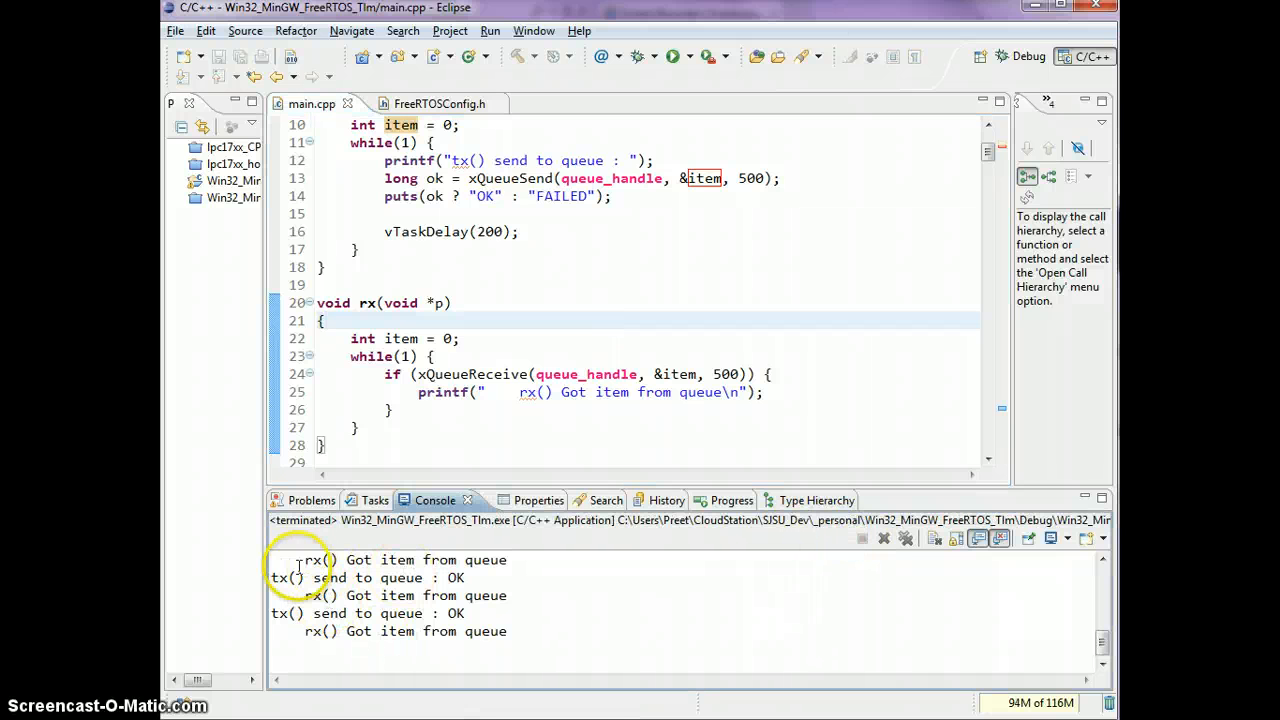
{"action": "double_click", "coordinate": [288, 576]}
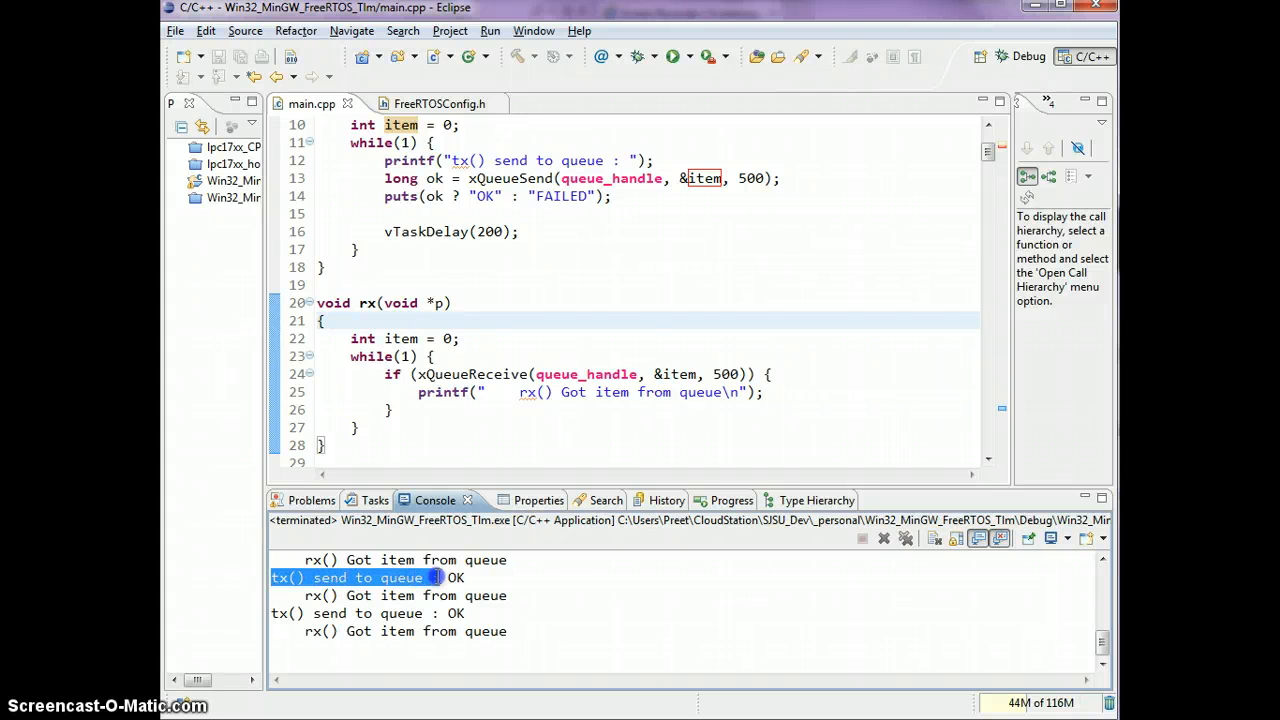
{"action": "left_click", "coordinate": [516, 178]}
{"action": "type", "text": "\\n"}
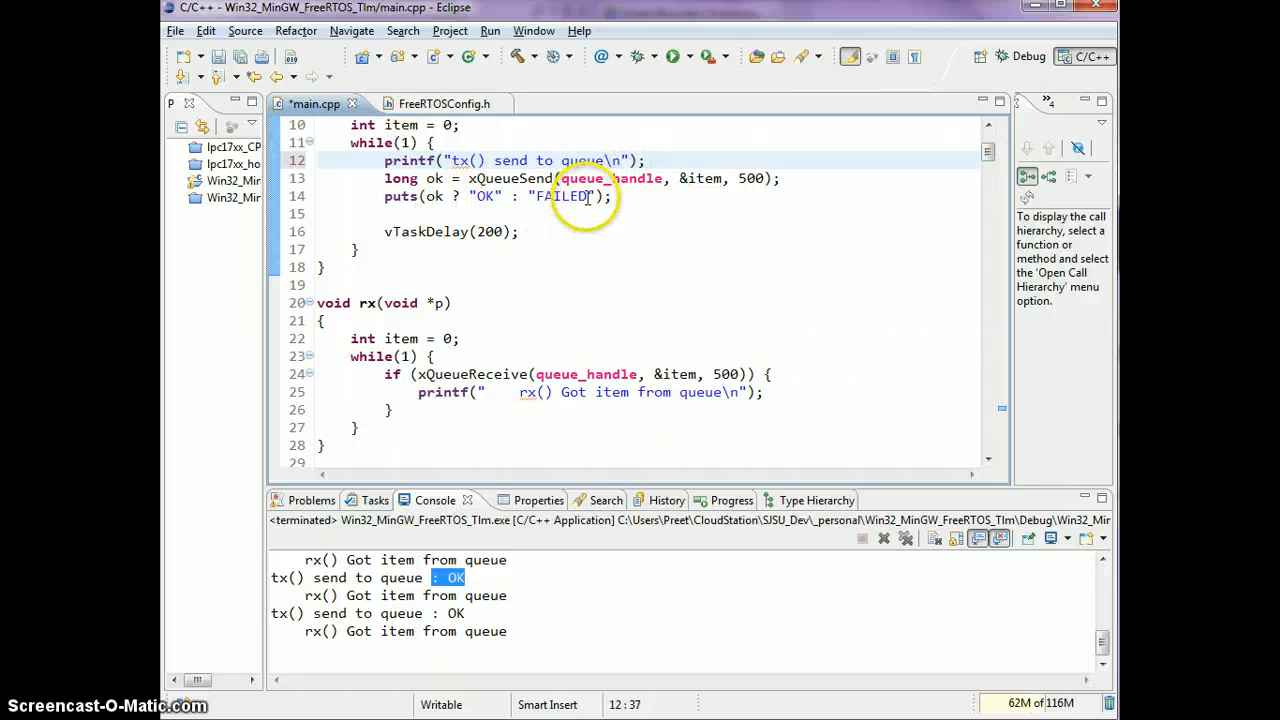
- Save and rebuild with the newline in tx's message, confirming tx send, OK and rx output on separate lines
{"action": "key", "text": "ctrl+s"}
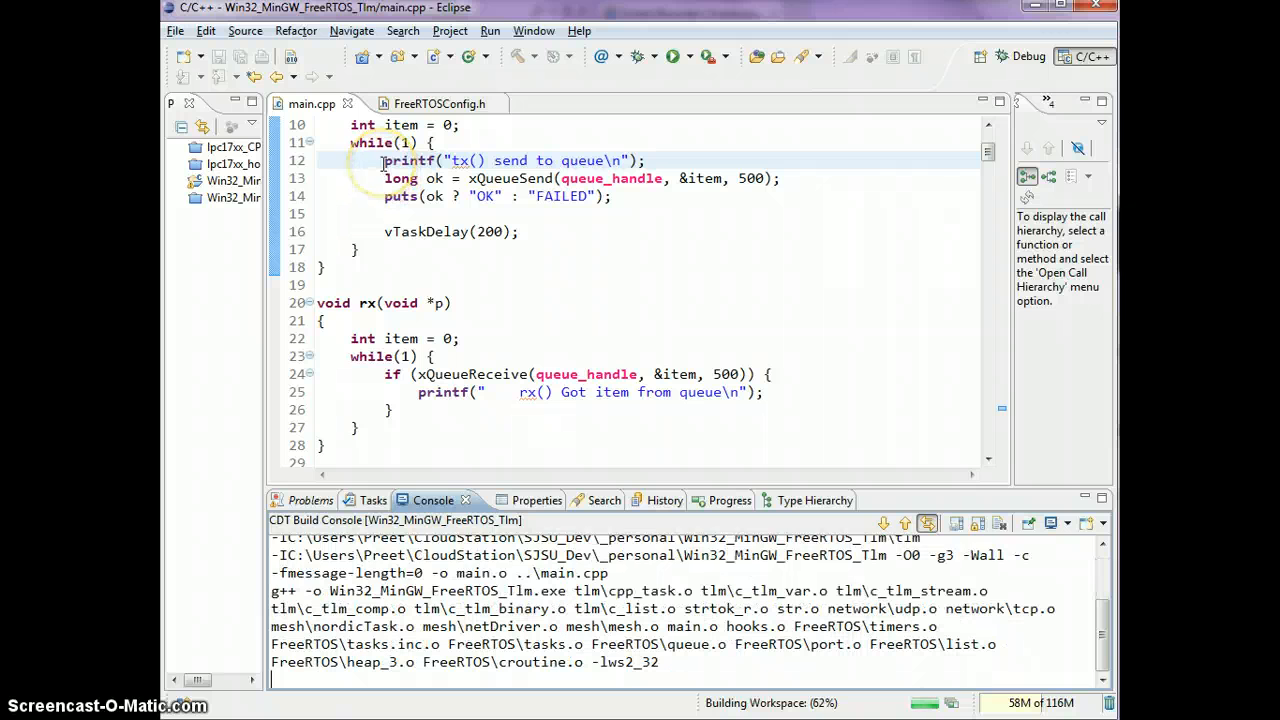
{"action": "left_click_drag", "start_coordinate": [384, 160], "coordinate": [640, 178]}
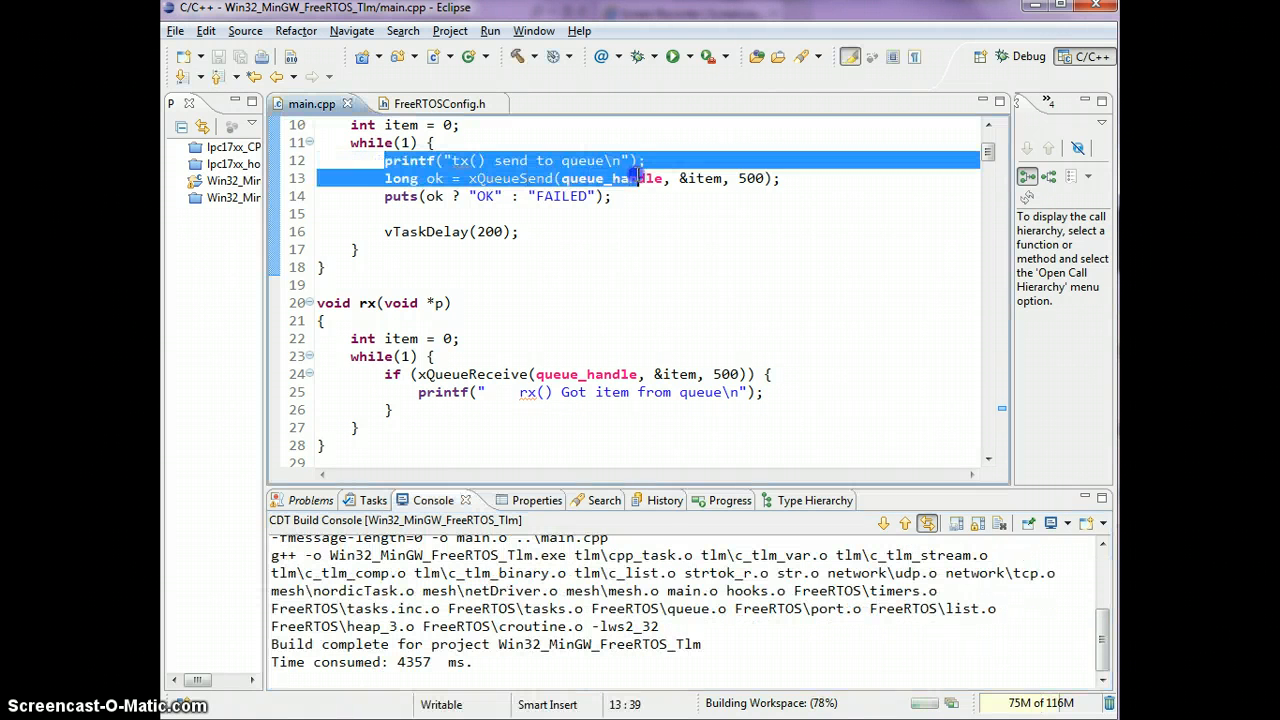
{"action": "left_click", "coordinate": [620, 160]}
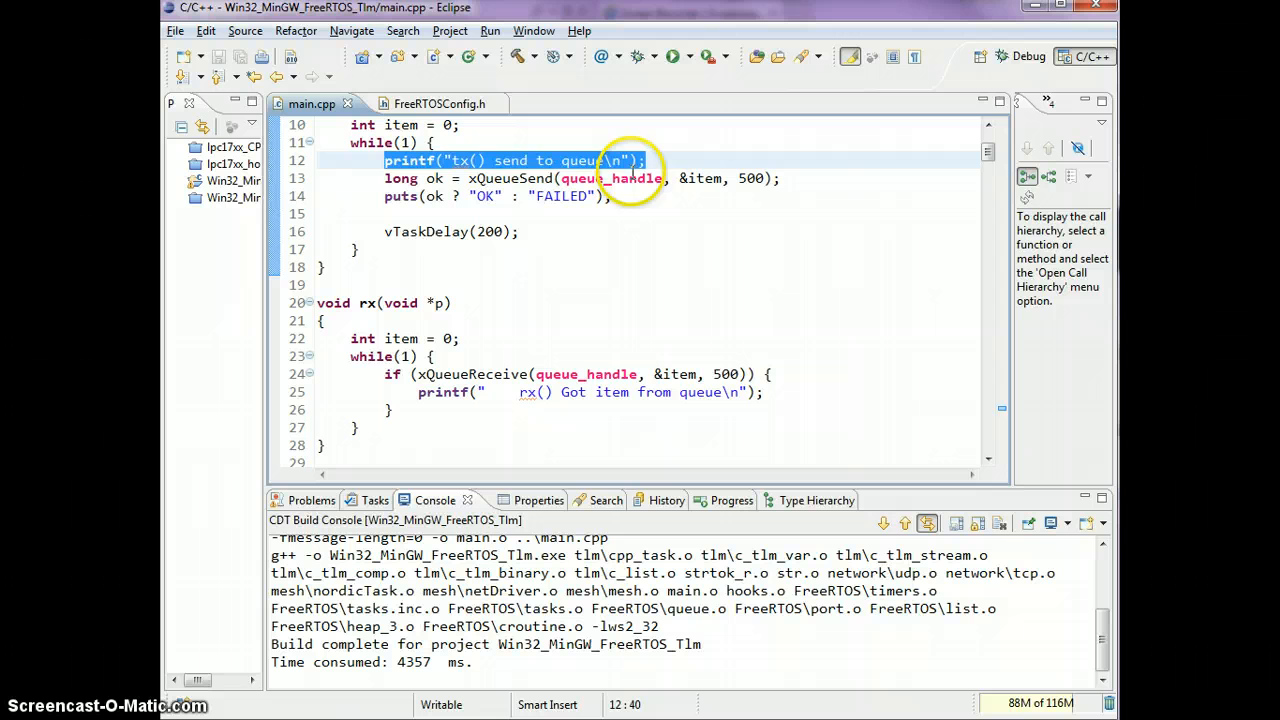
{"action": "double_click", "coordinate": [510, 178]}
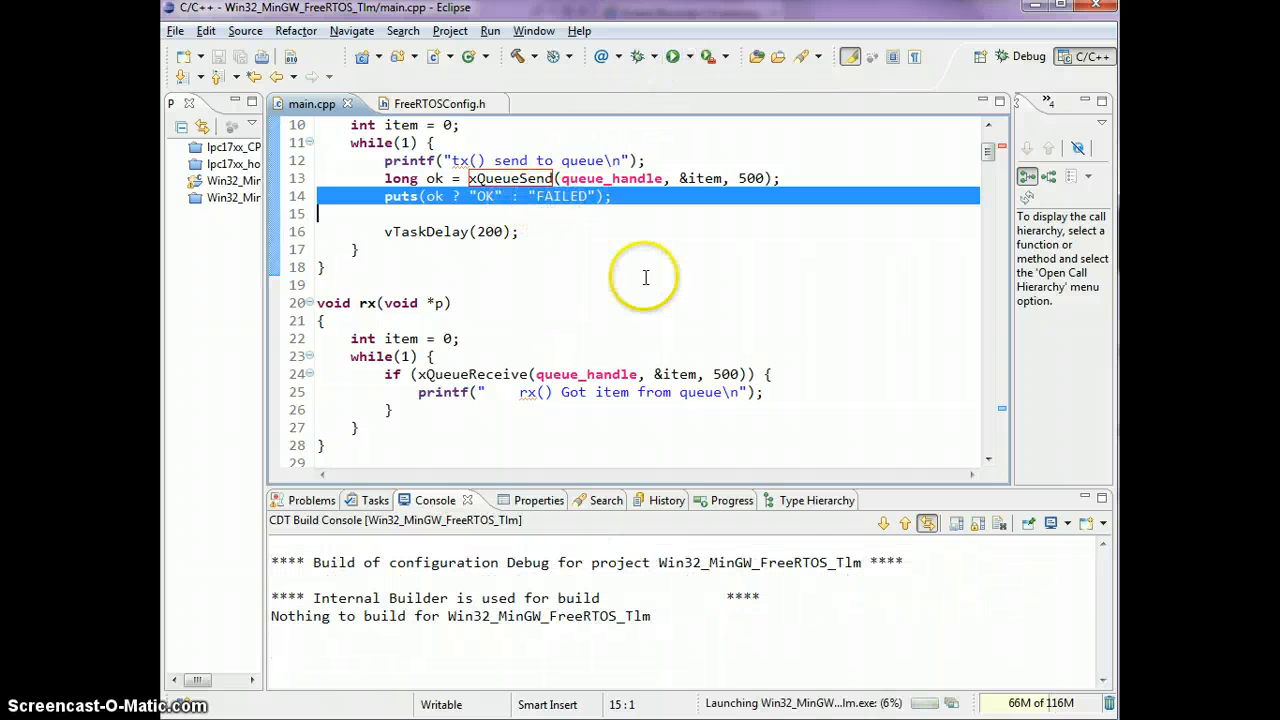
{"action": "mouse_move", "coordinate": [620, 392]}
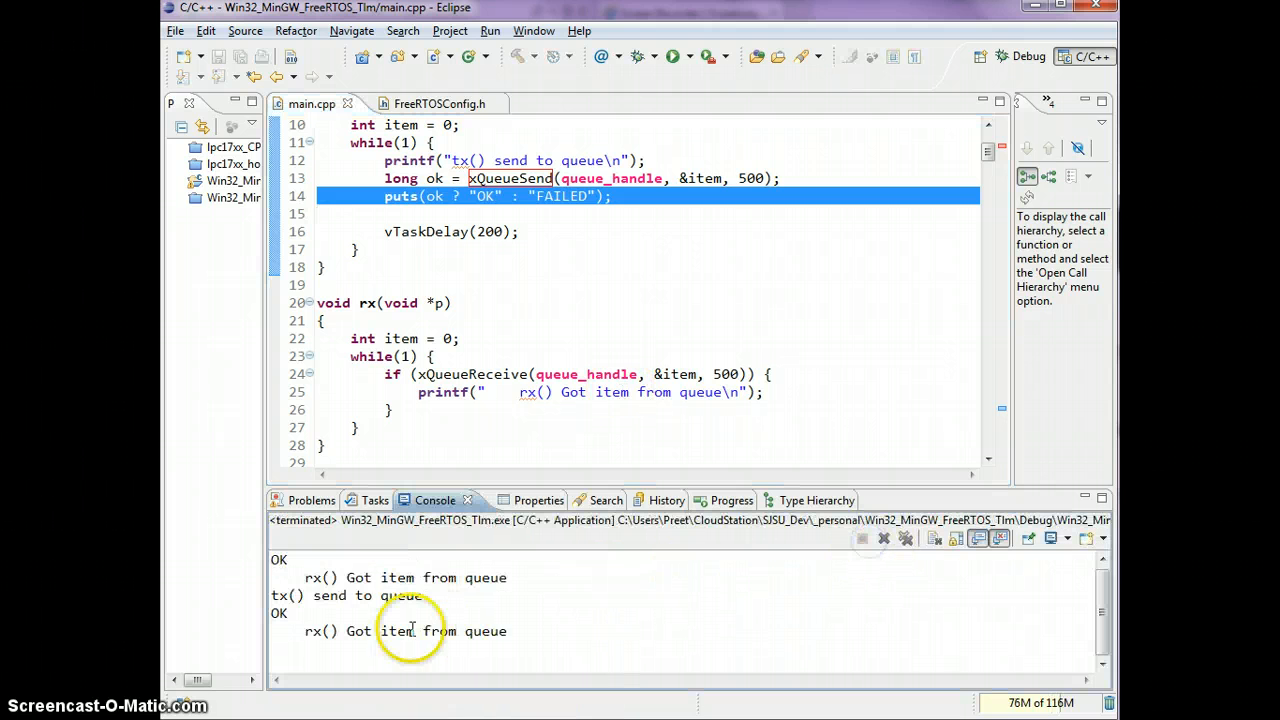
{"action": "double_click", "coordinate": [348, 596]}
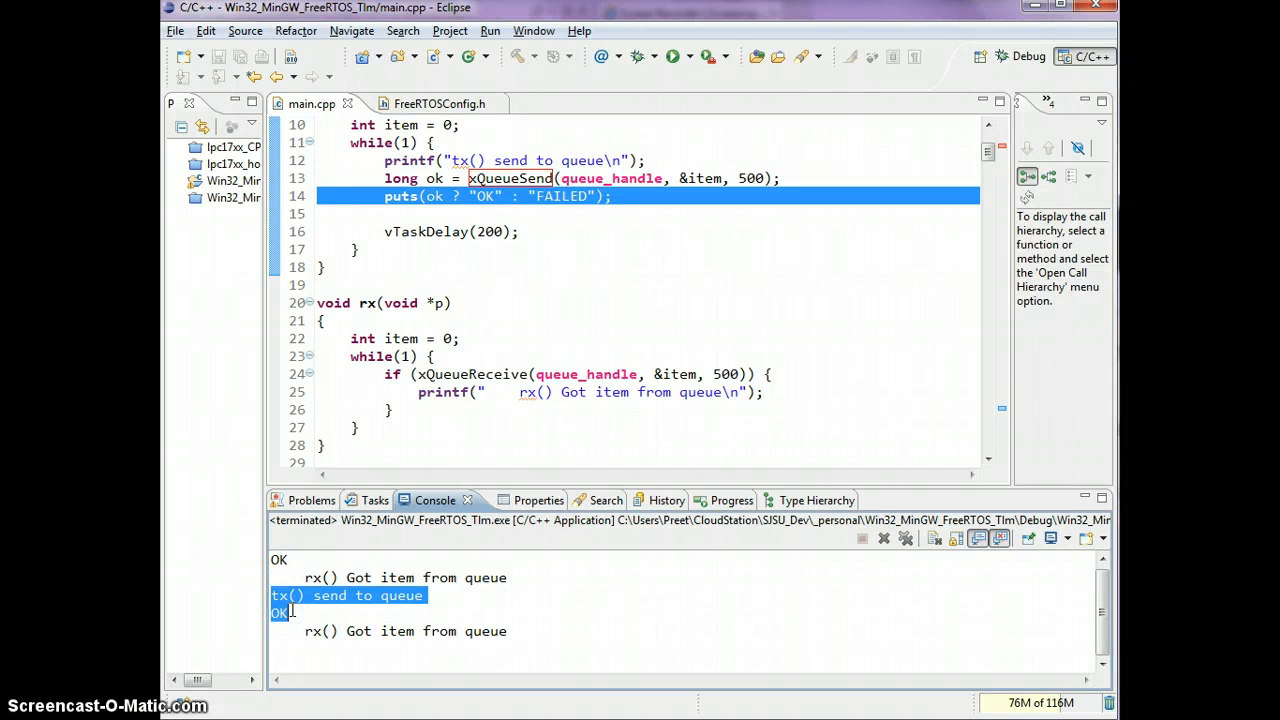
{"action": "double_click", "coordinate": [428, 232]}
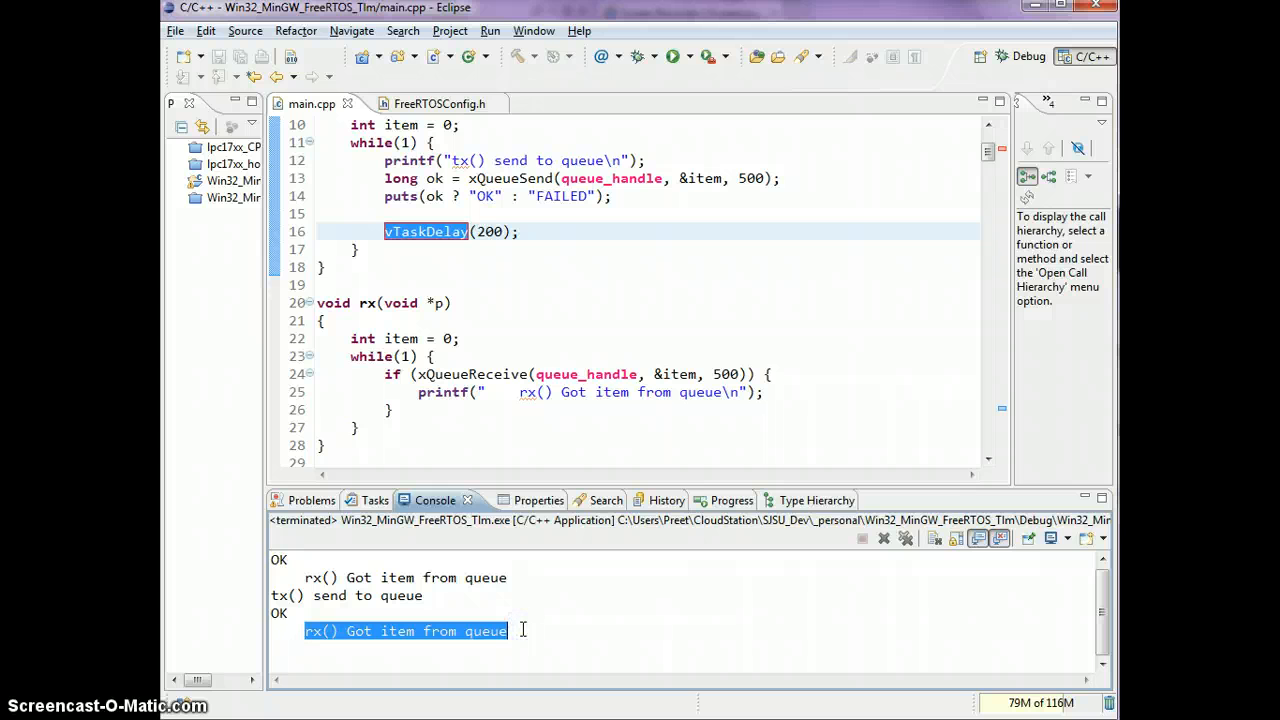
{"action": "mouse_move", "coordinate": [716, 424]}
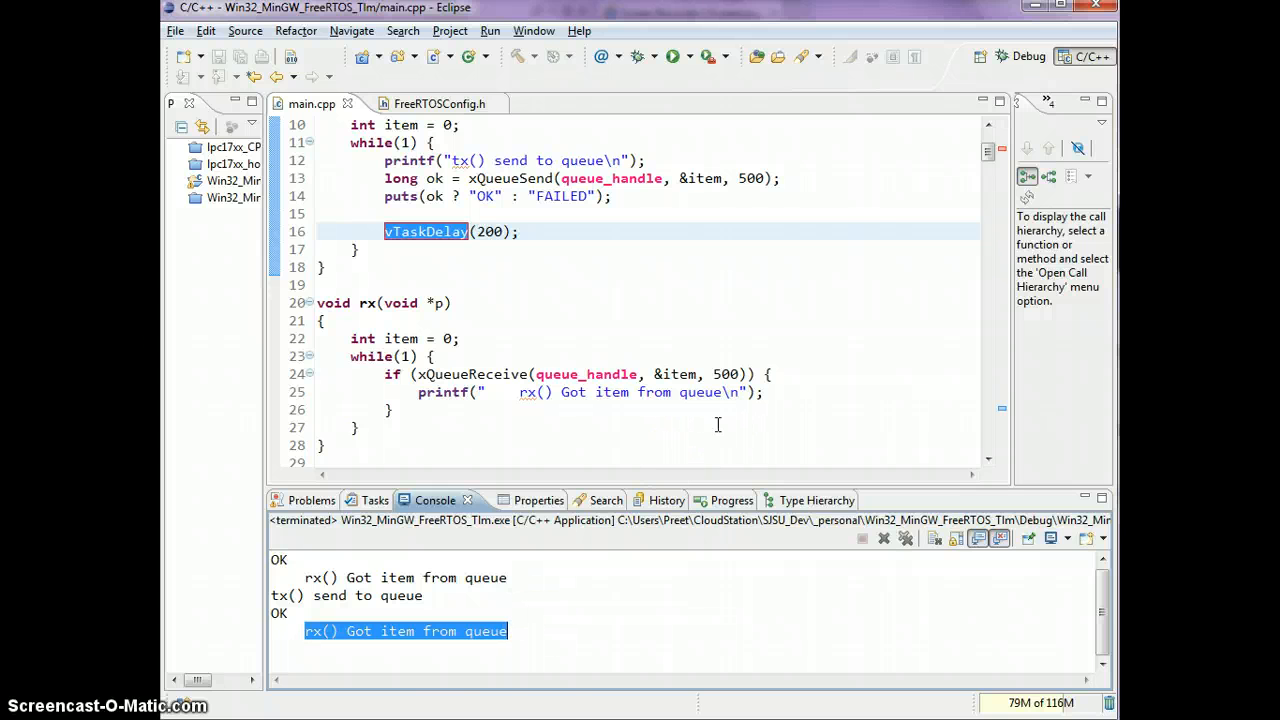
- Change the rx task's priority argument in its xTaskCreate call from 1 to 2
{"action": "left_click", "coordinate": [360, 428]}
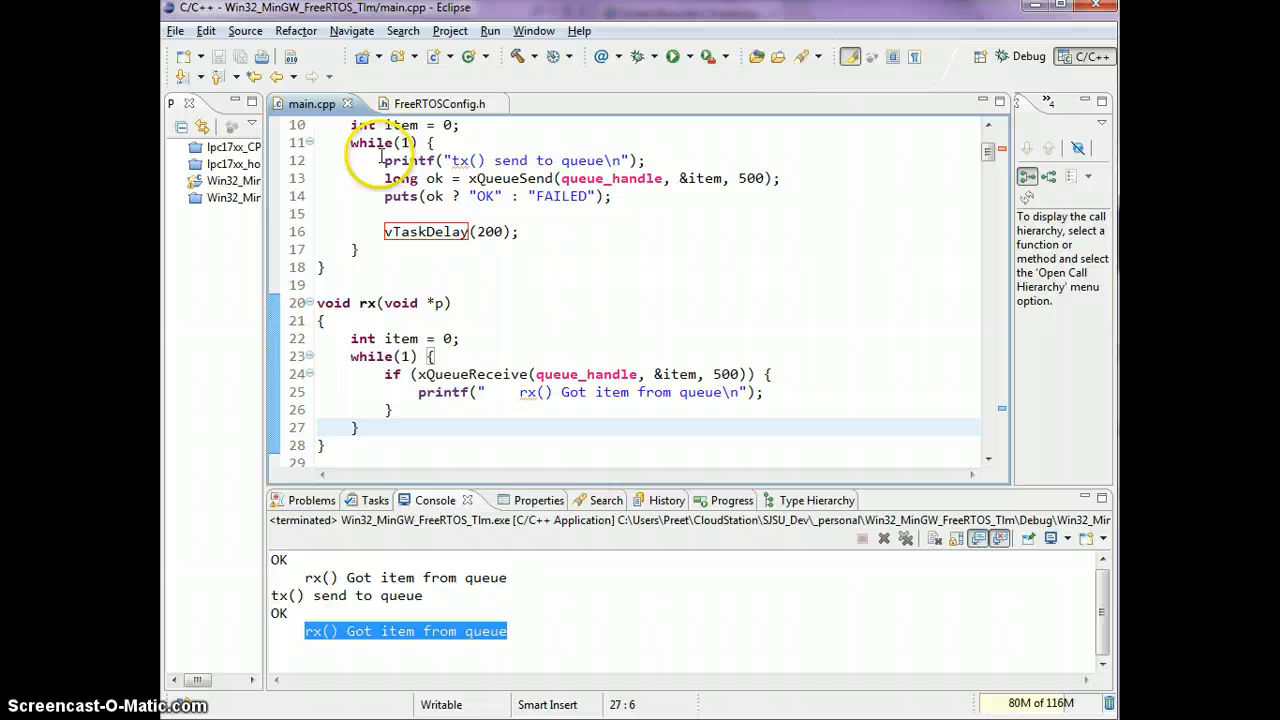
{"action": "left_click_drag", "start_coordinate": [384, 160], "coordinate": [612, 196]}
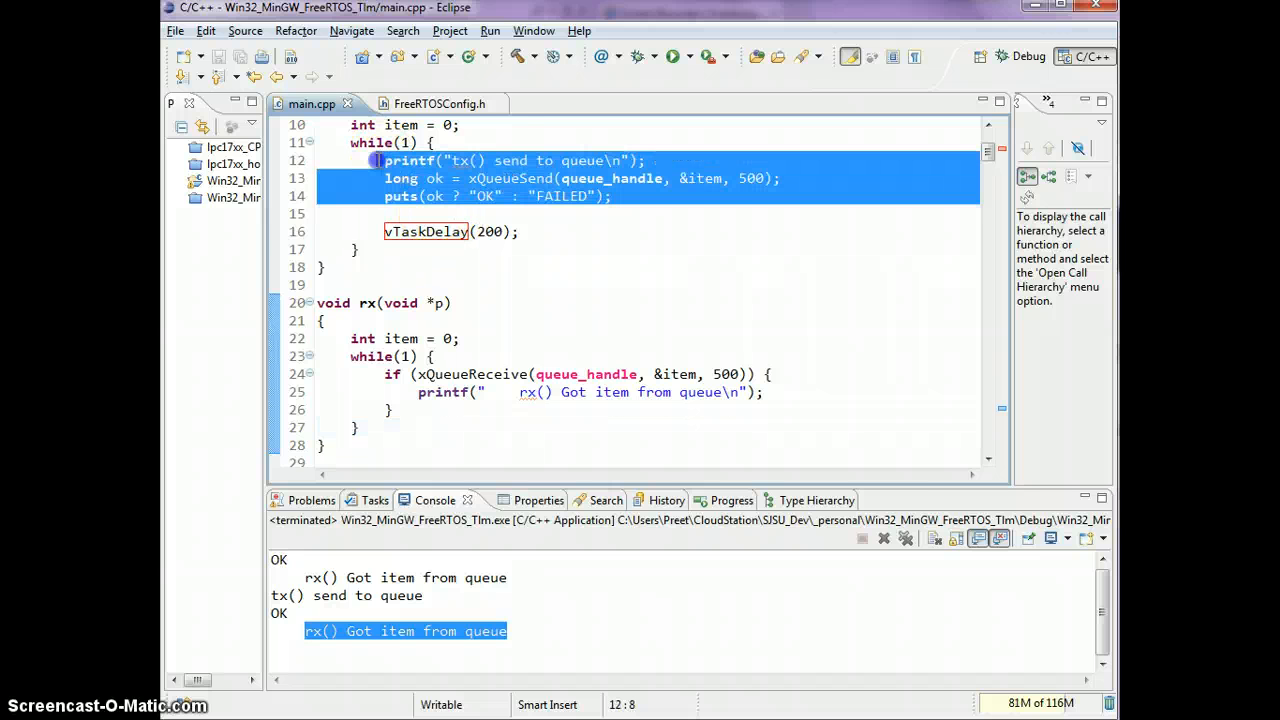
{"action": "mouse_move", "coordinate": [426, 232]}
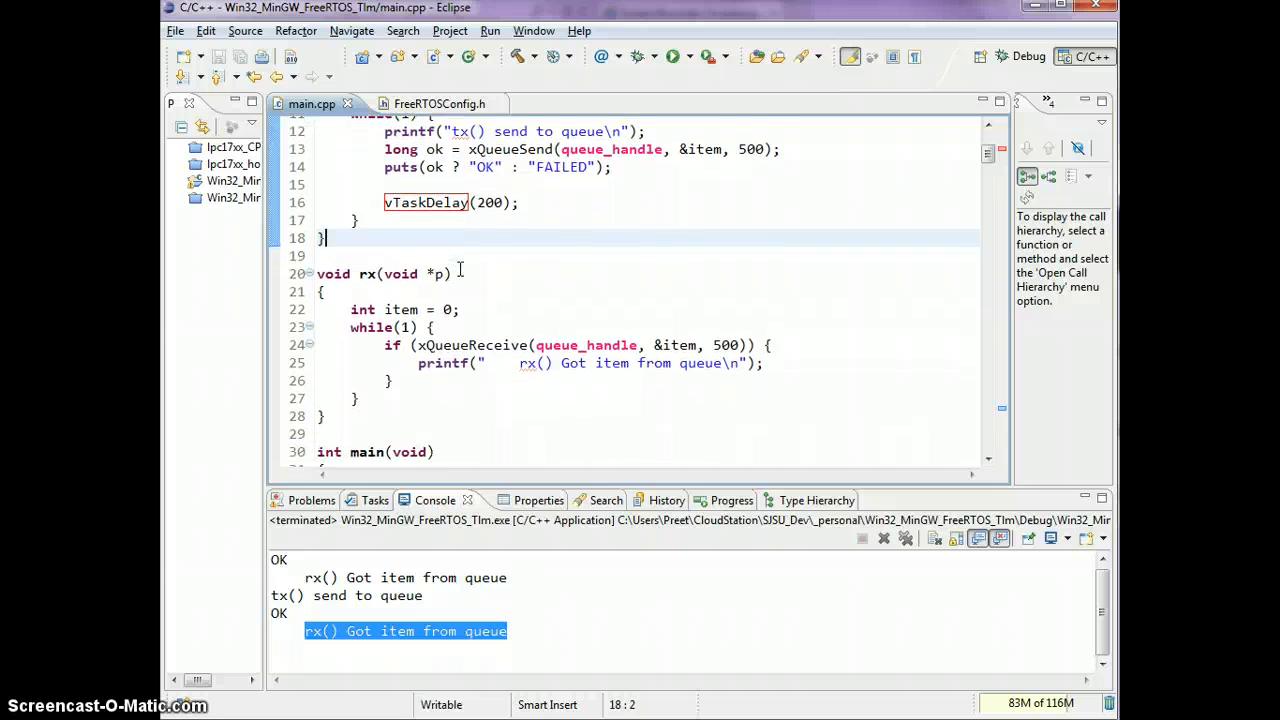
{"action": "scroll", "scroll_direction": "down", "scroll_amount": 3}
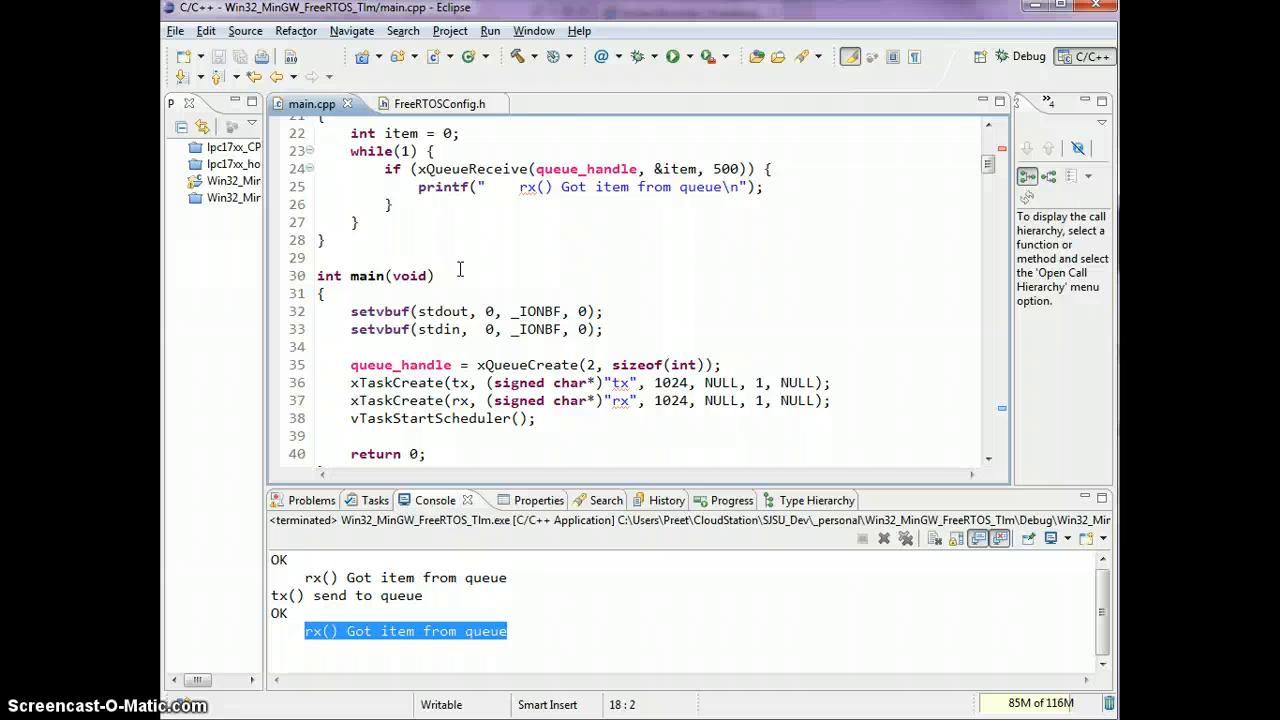
{"action": "scroll", "scroll_direction": "down", "scroll_amount": 3}
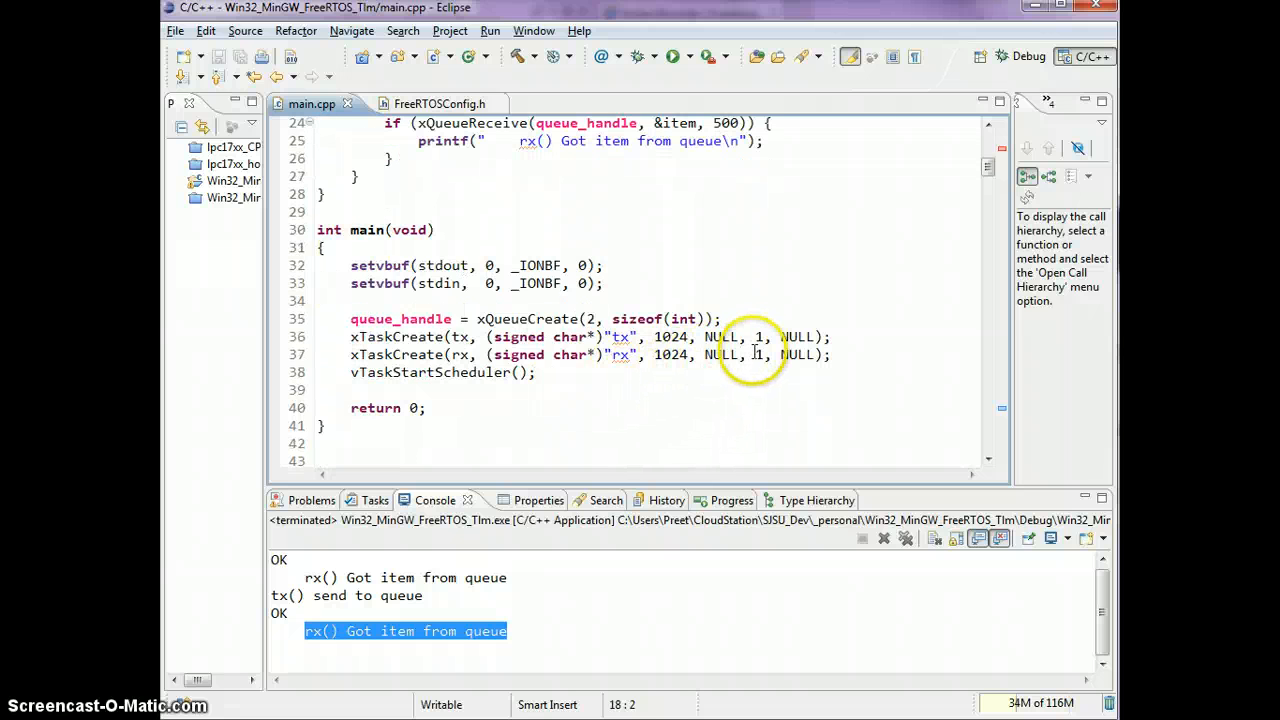
{"action": "left_click", "coordinate": [762, 354]}
{"action": "type", "text": "2"}
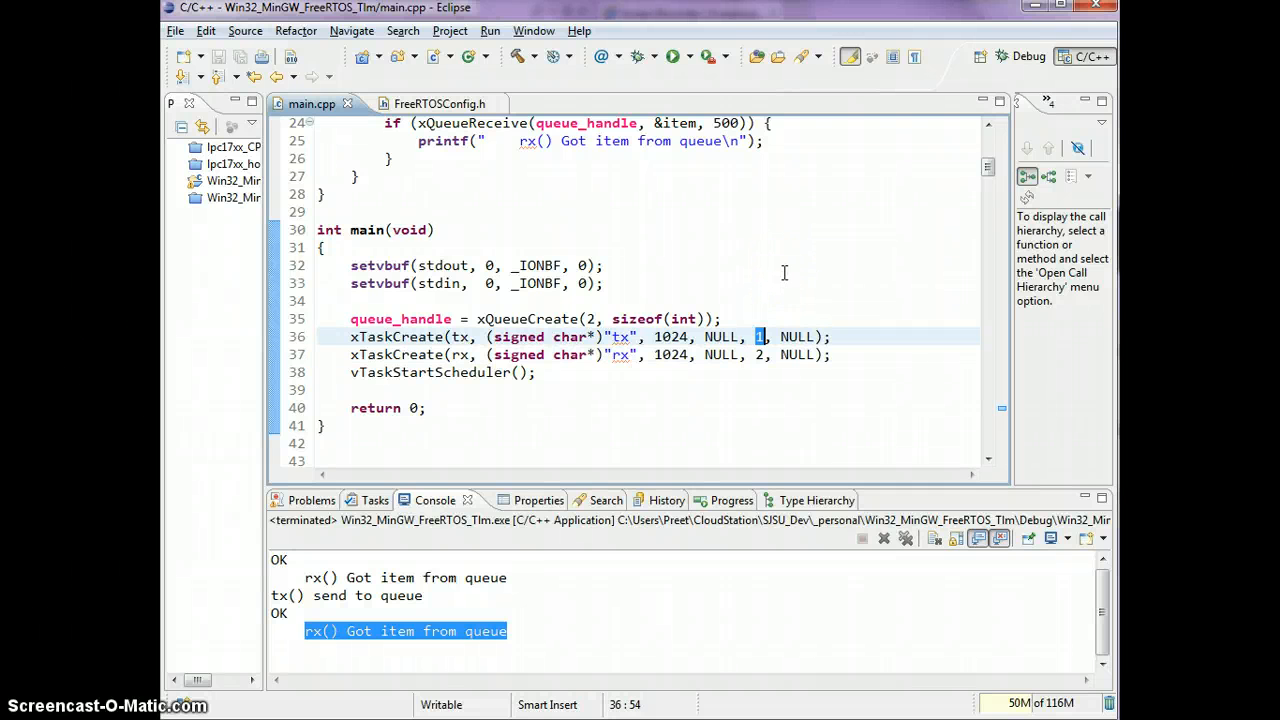
{"action": "scroll", "scroll_direction": "up", "scroll_amount": 3}
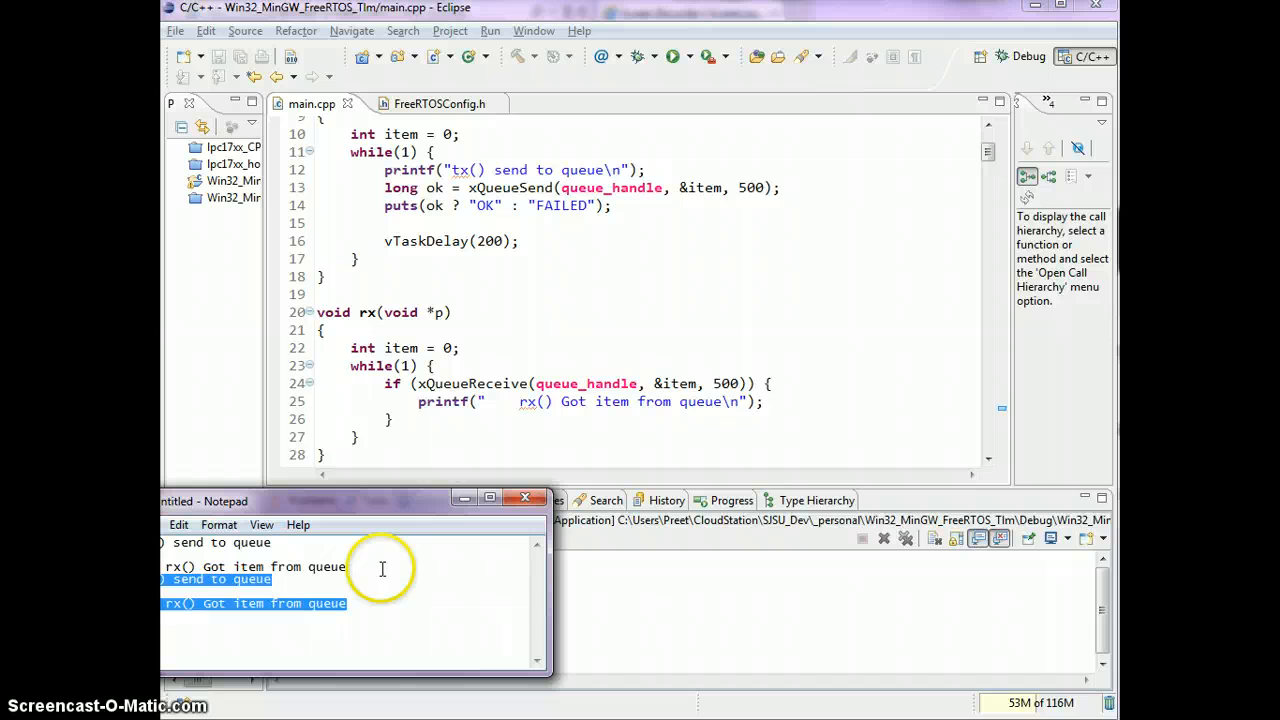
- Switch to Notepad and start a heading 'rx() task has higher priority' under the pasted output
{"action": "left_click", "coordinate": [382, 568]}
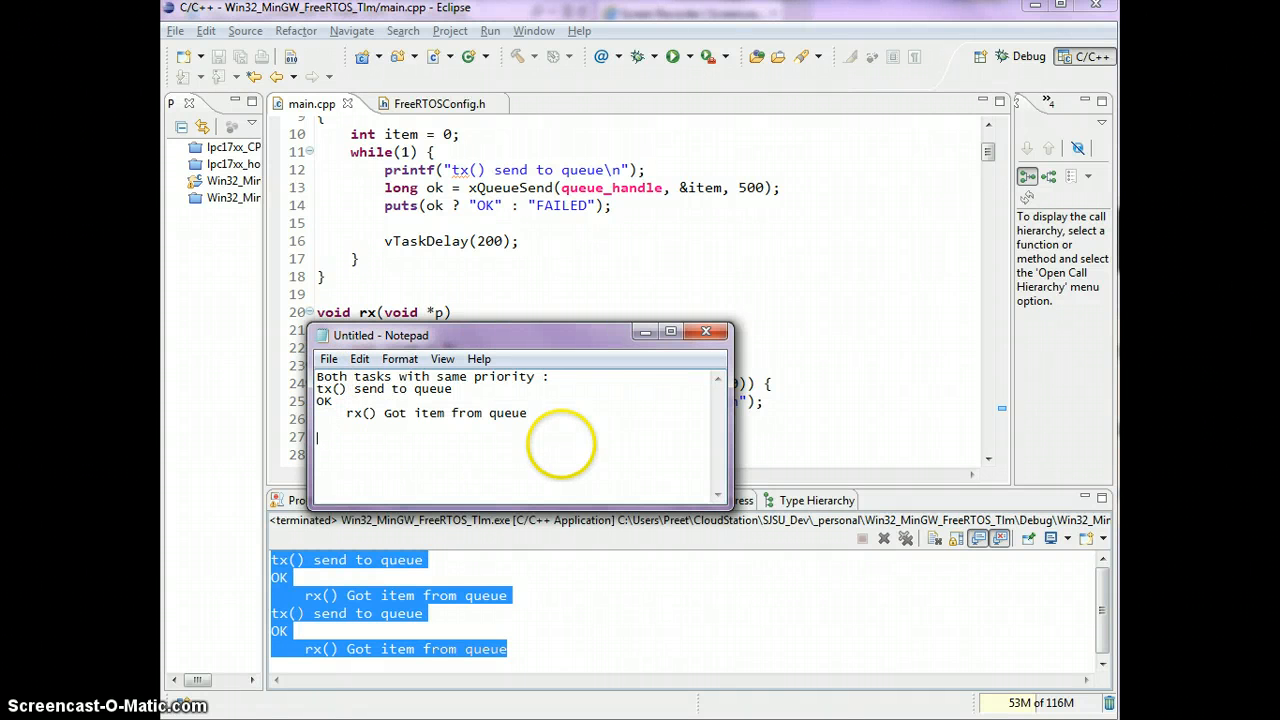
{"action": "type", "text": "rx()"}
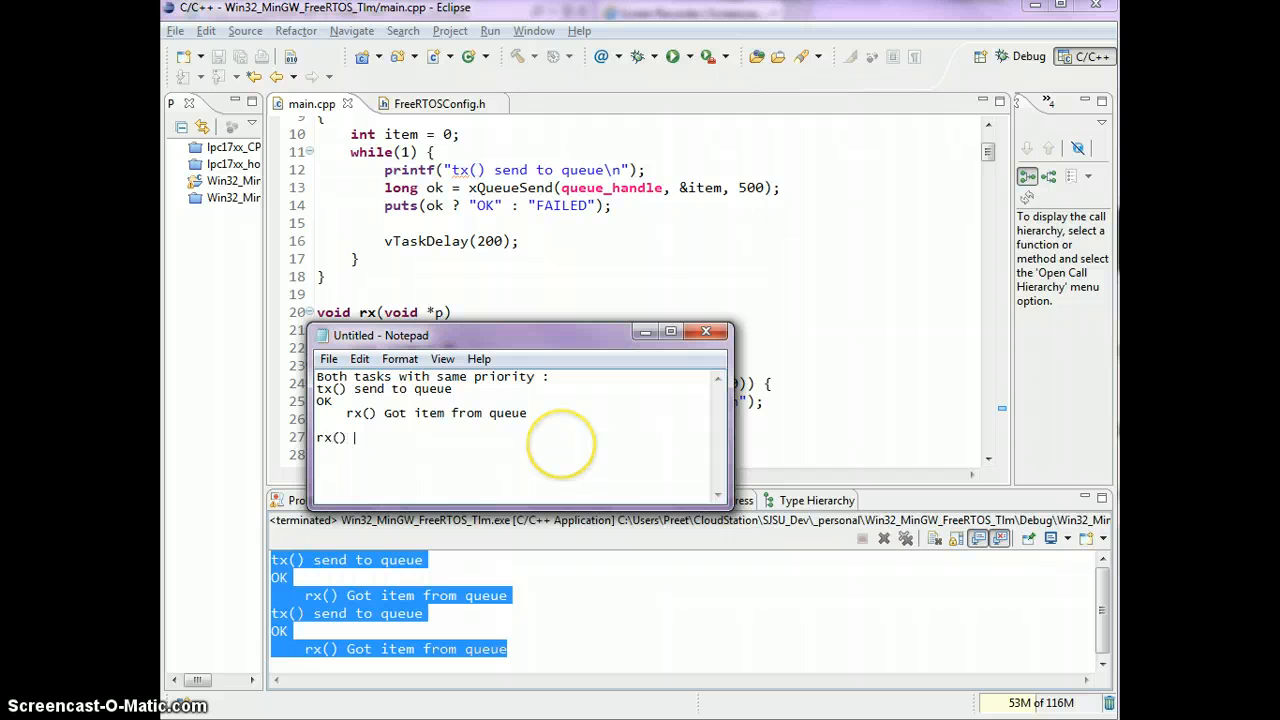
{"action": "type", "text": "task has higher p"}
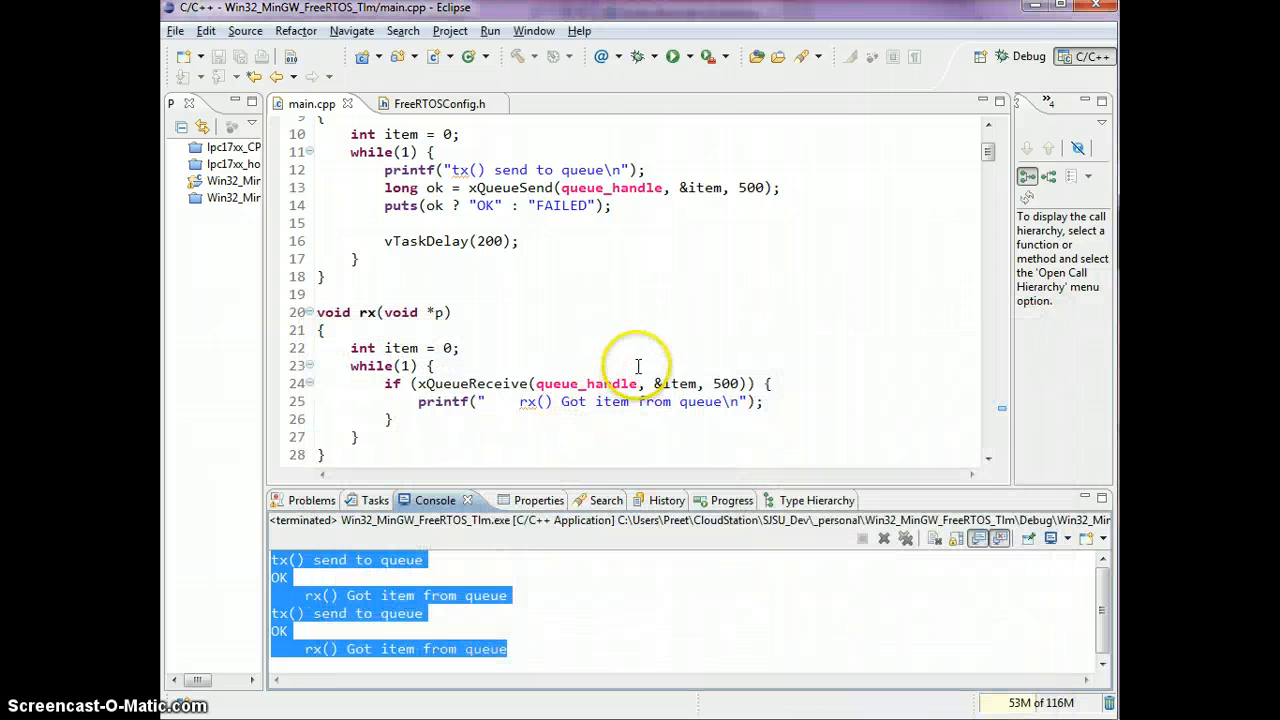
- Return to Eclipse and rerun the demo with rx at priority 2
{"action": "left_click", "coordinate": [848, 56]}
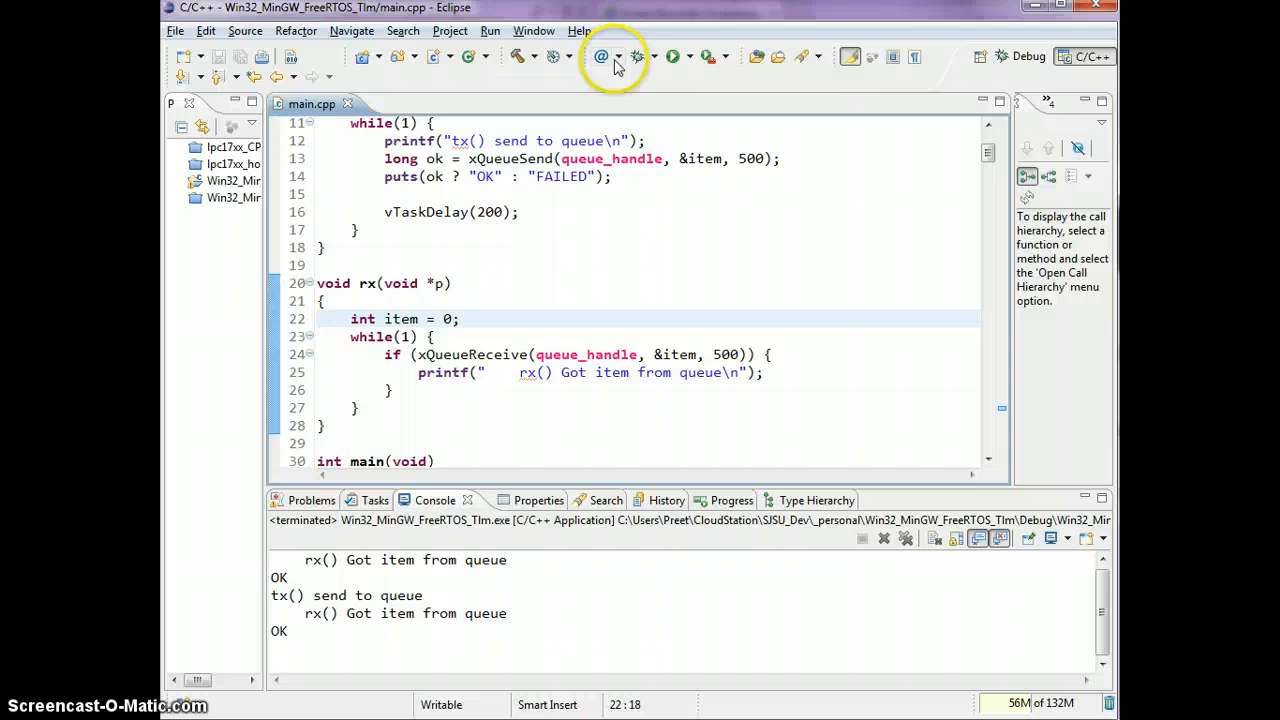
{"action": "left_click", "coordinate": [672, 56]}
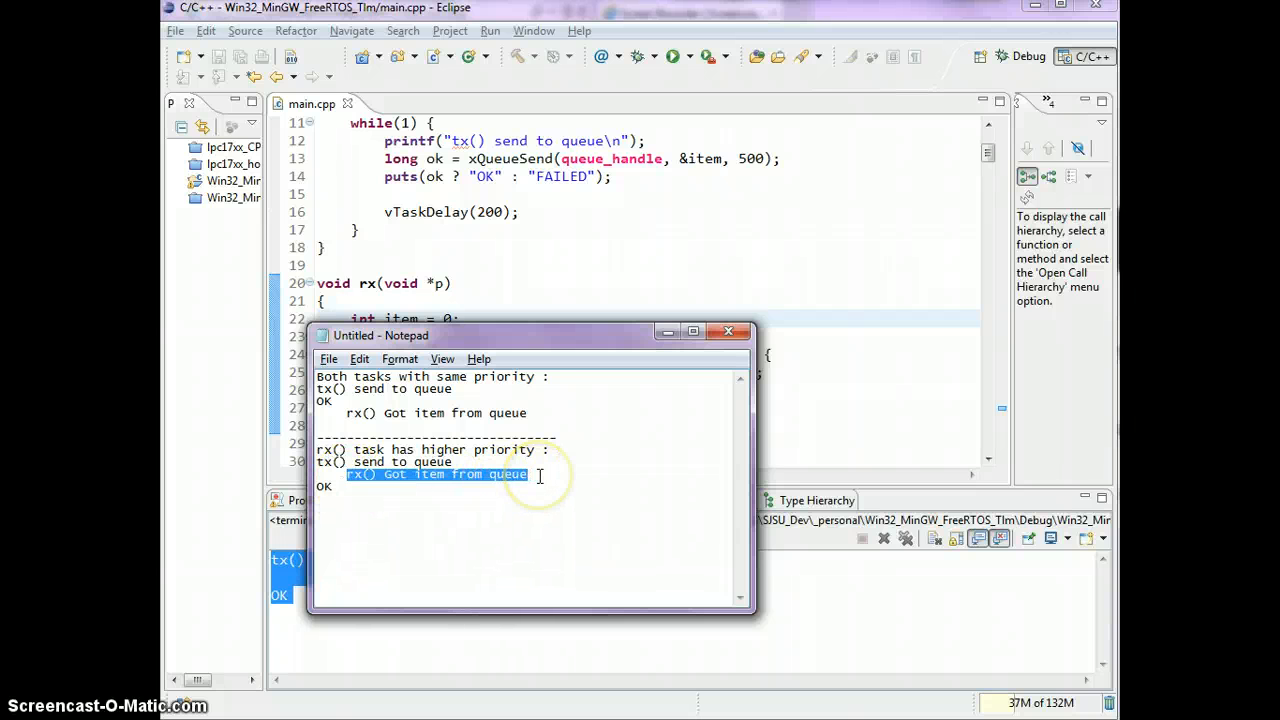
{"action": "mouse_move", "coordinate": [560, 284]}
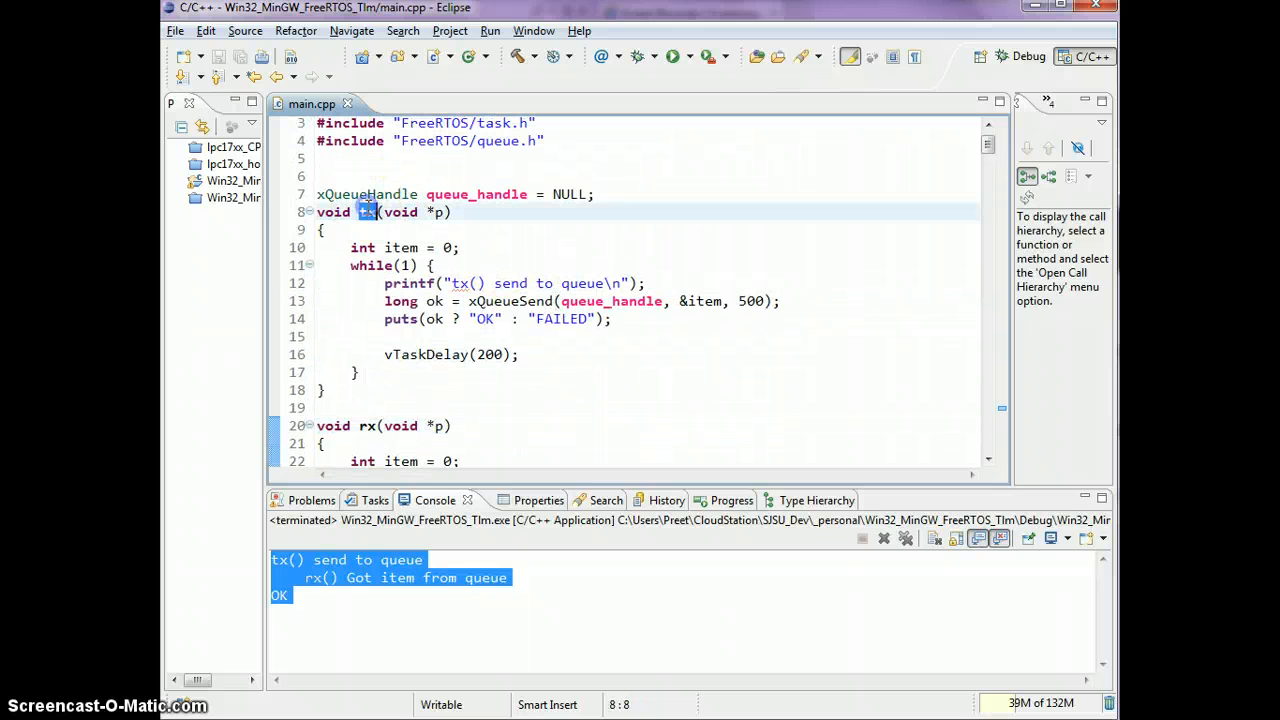
{"action": "double_click", "coordinate": [512, 300]}
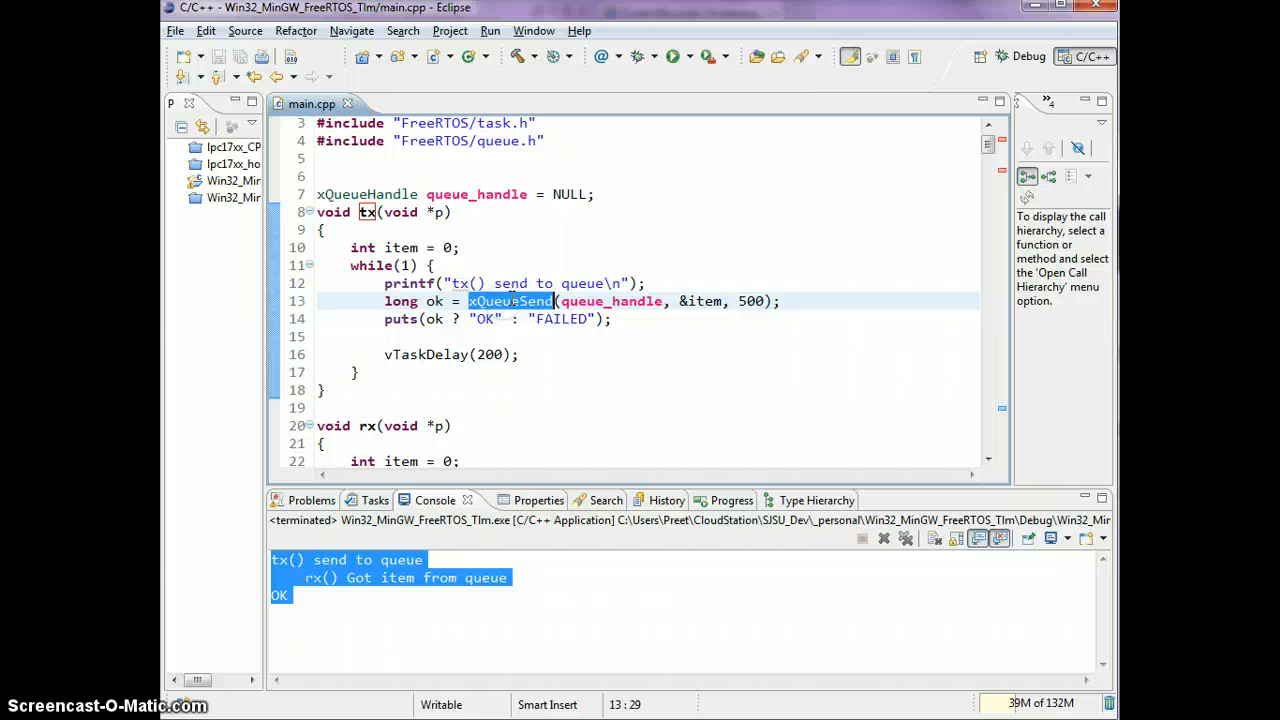
{"action": "mouse_move", "coordinate": [624, 304]}
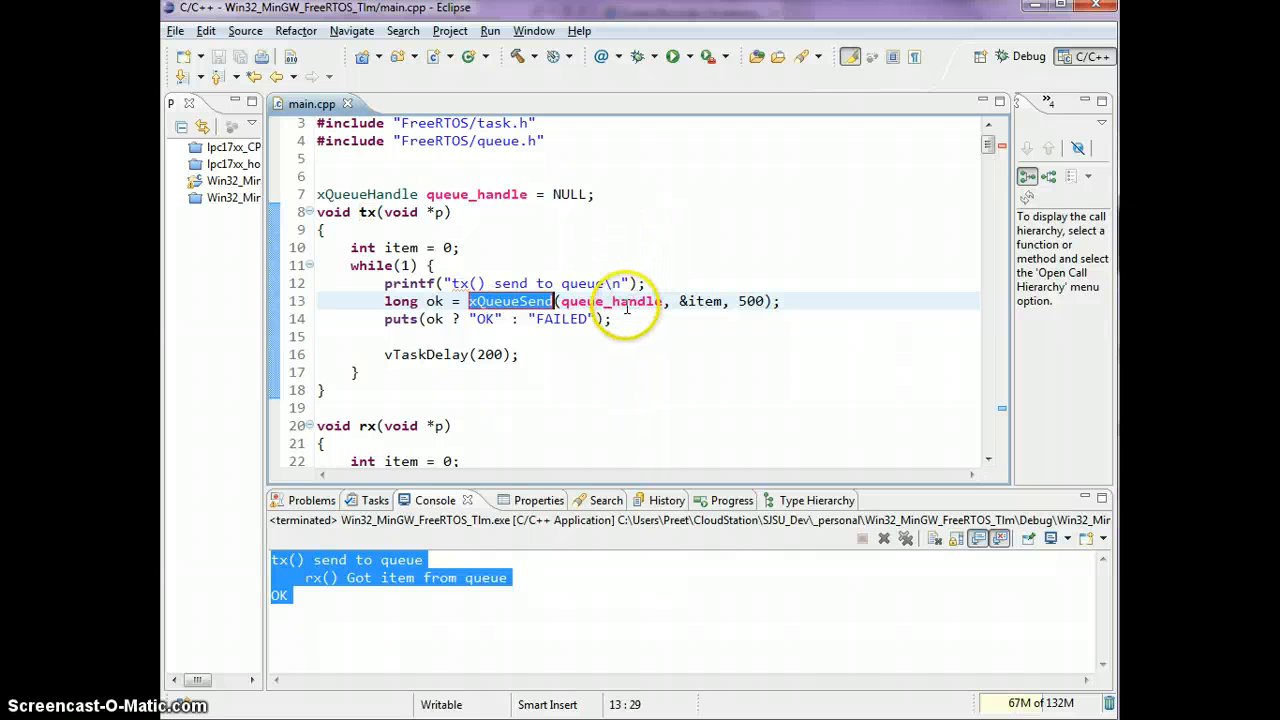
{"action": "mouse_move", "coordinate": [624, 300]}
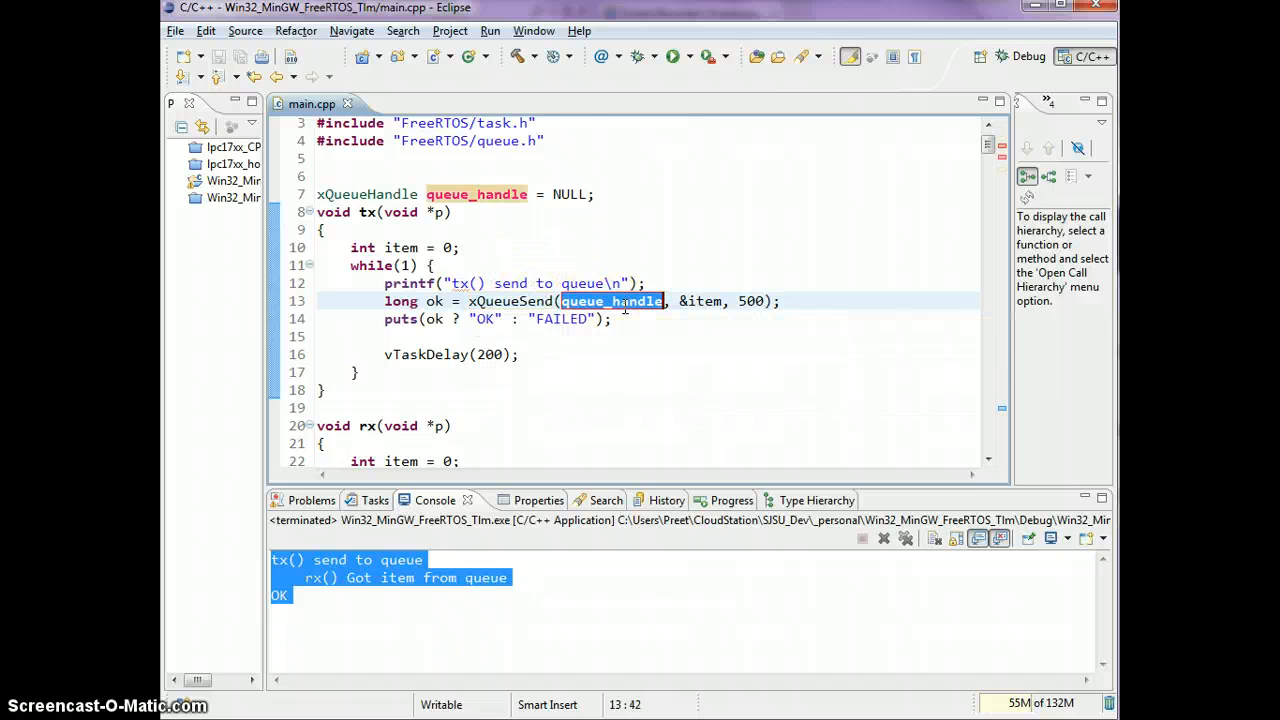
{"action": "scroll", "scroll_direction": "down", "scroll_amount": 3}
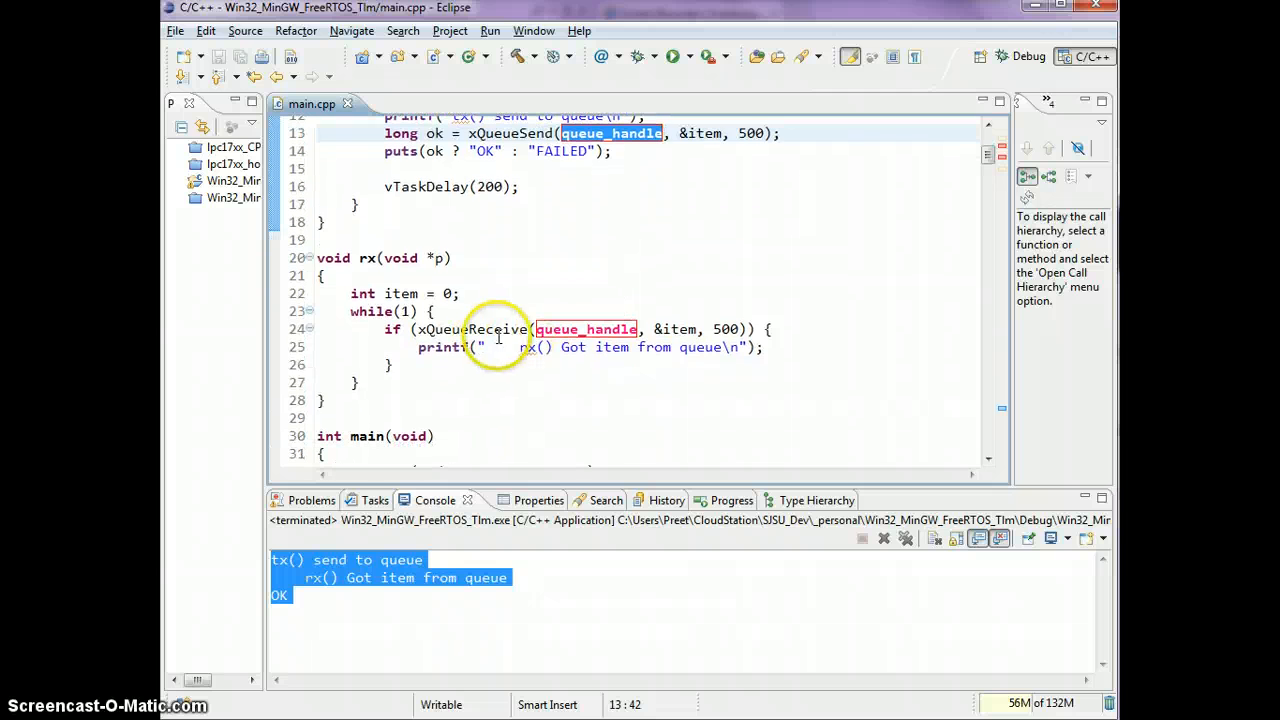
{"action": "left_click", "coordinate": [500, 328]}
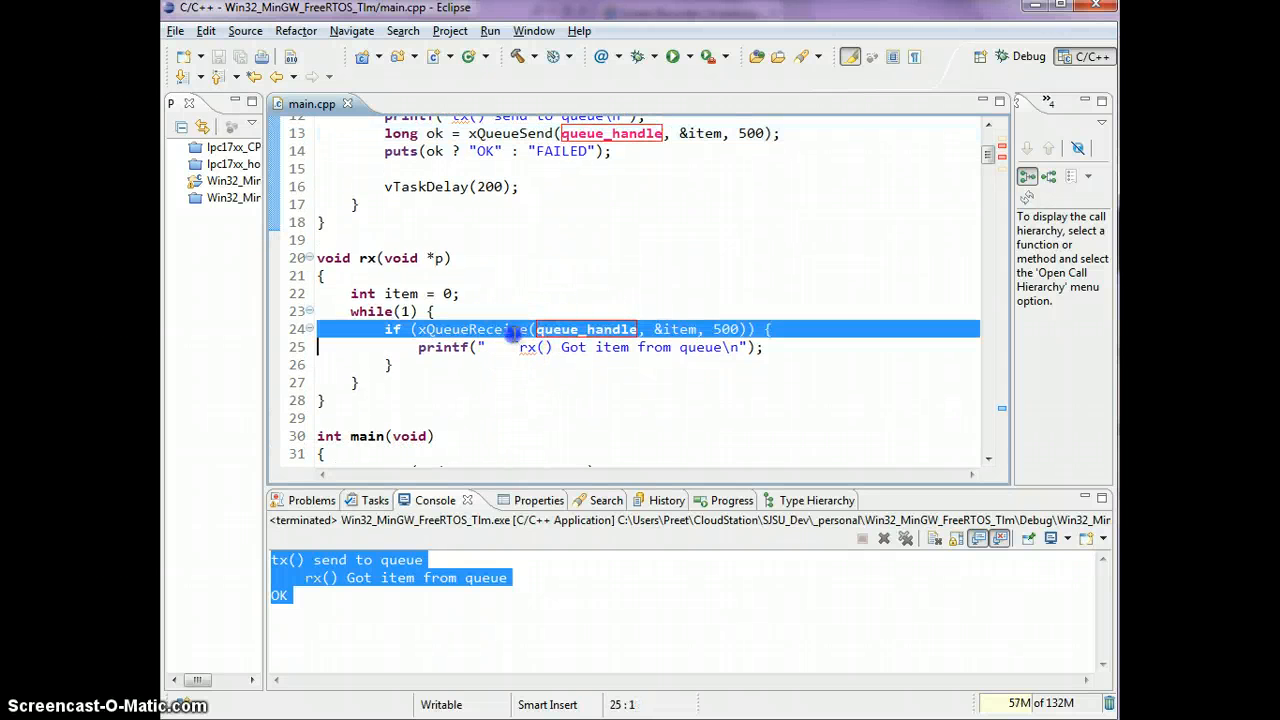
{"action": "mouse_move", "coordinate": [512, 328]}
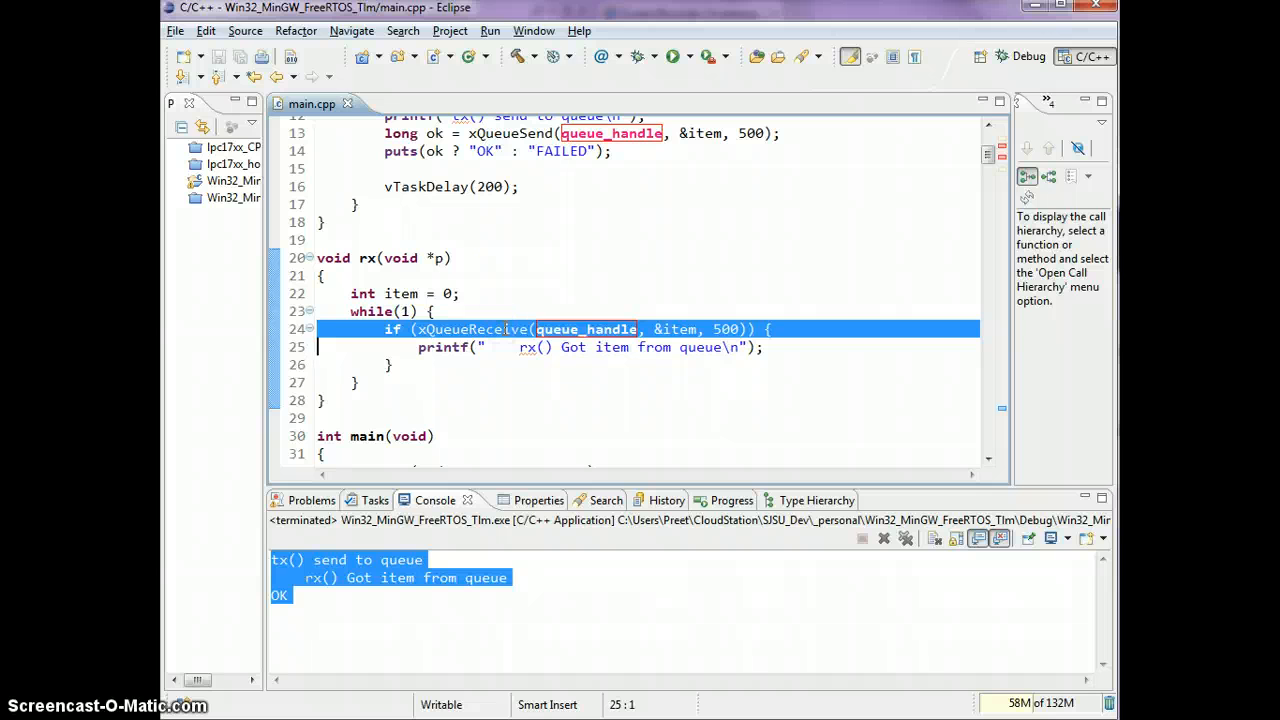
{"action": "left_click", "coordinate": [528, 132]}
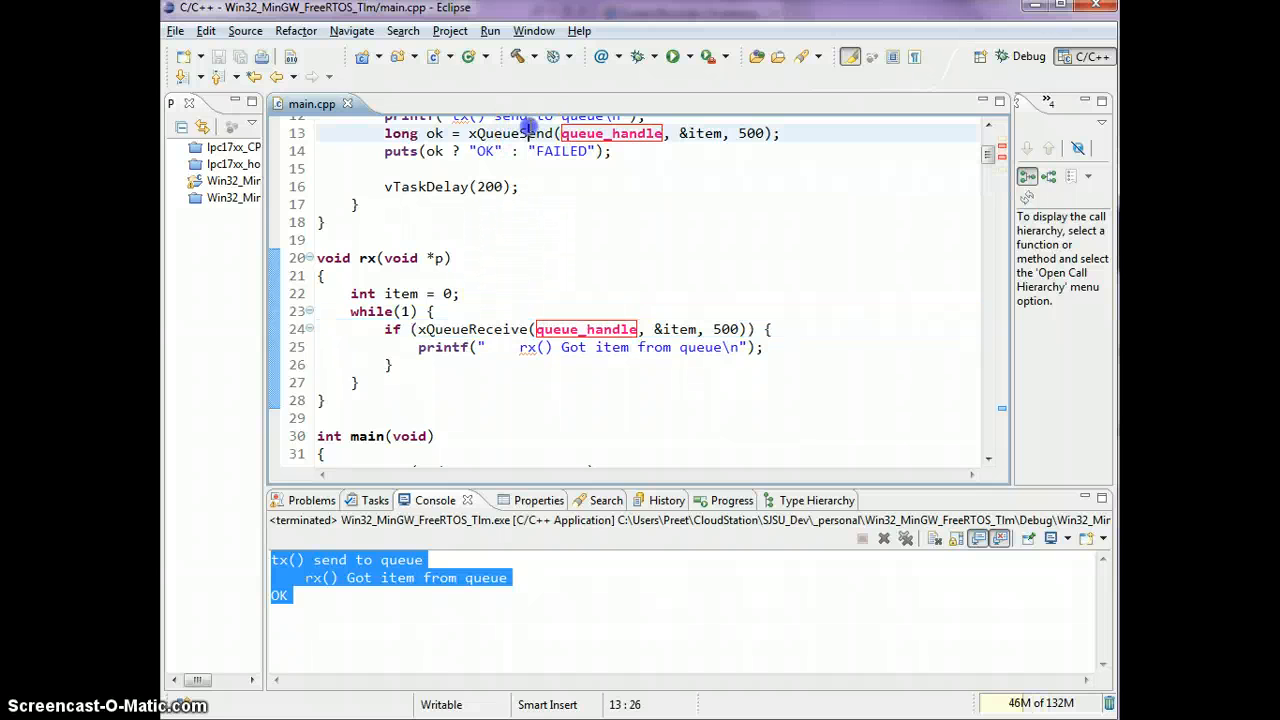
{"action": "double_click", "coordinate": [510, 132]}
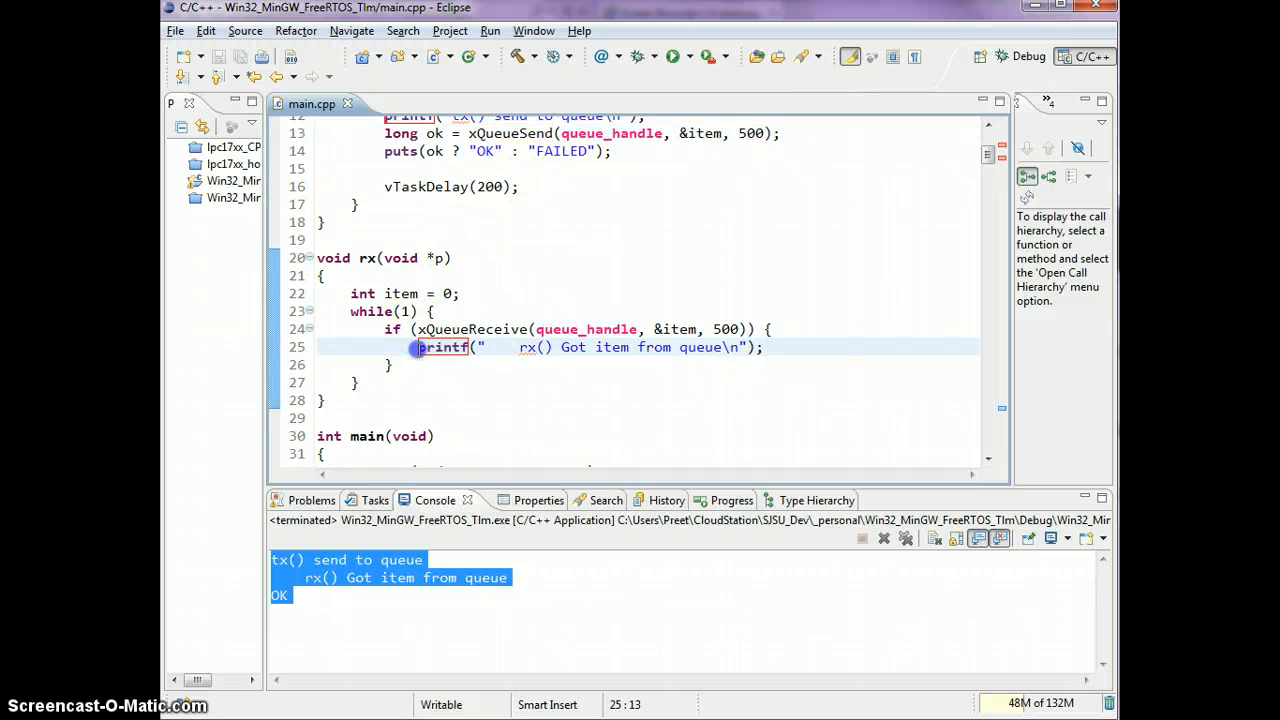
{"action": "left_click", "coordinate": [768, 348]}
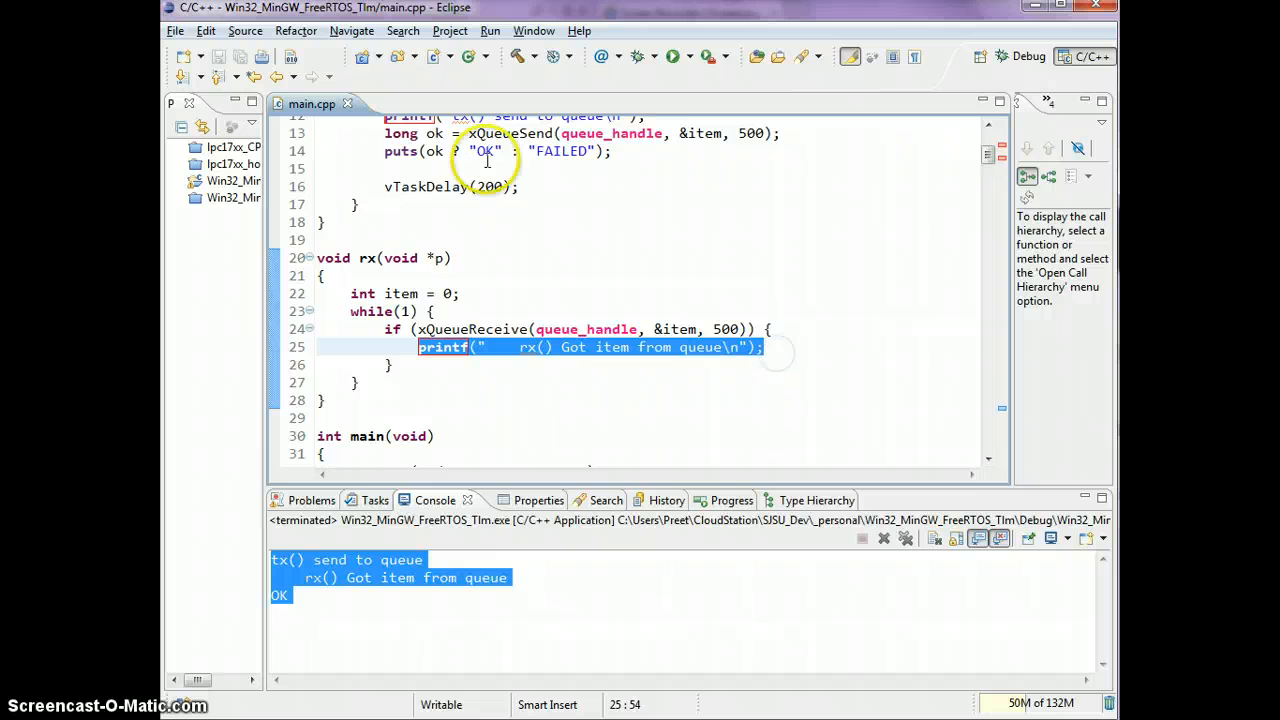
{"action": "left_click", "coordinate": [544, 152]}
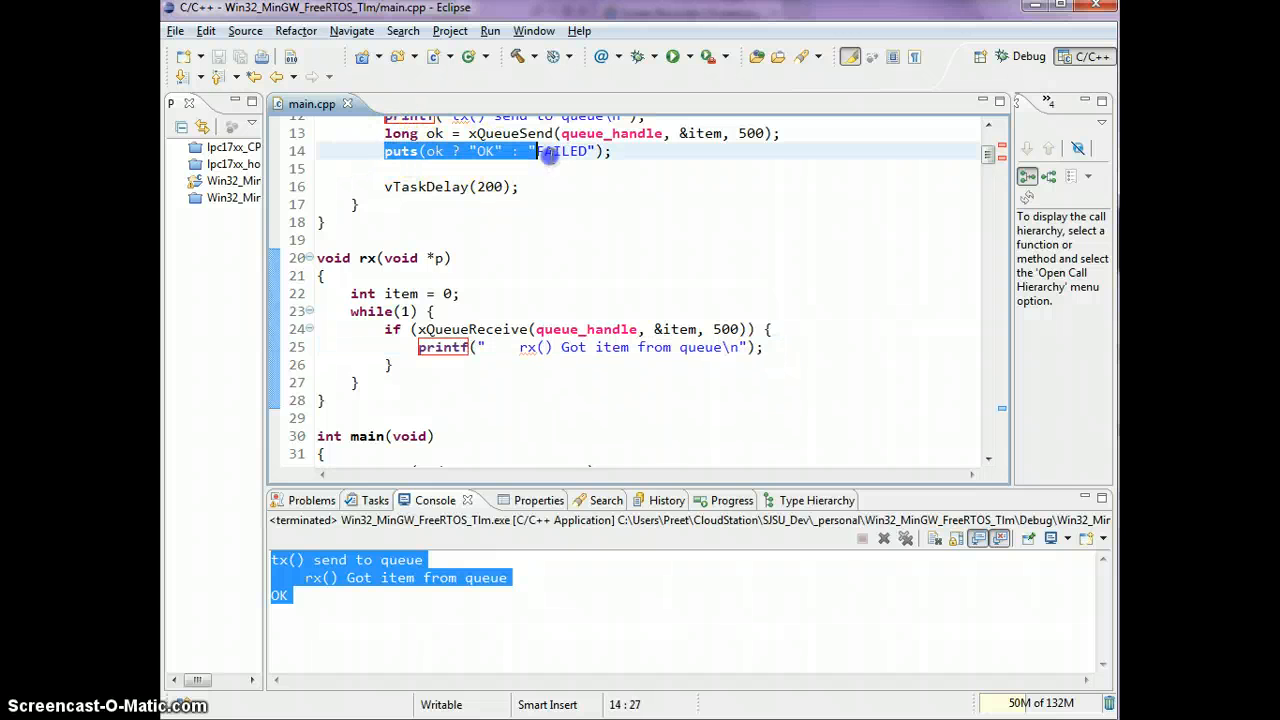
{"action": "left_click", "coordinate": [610, 152]}
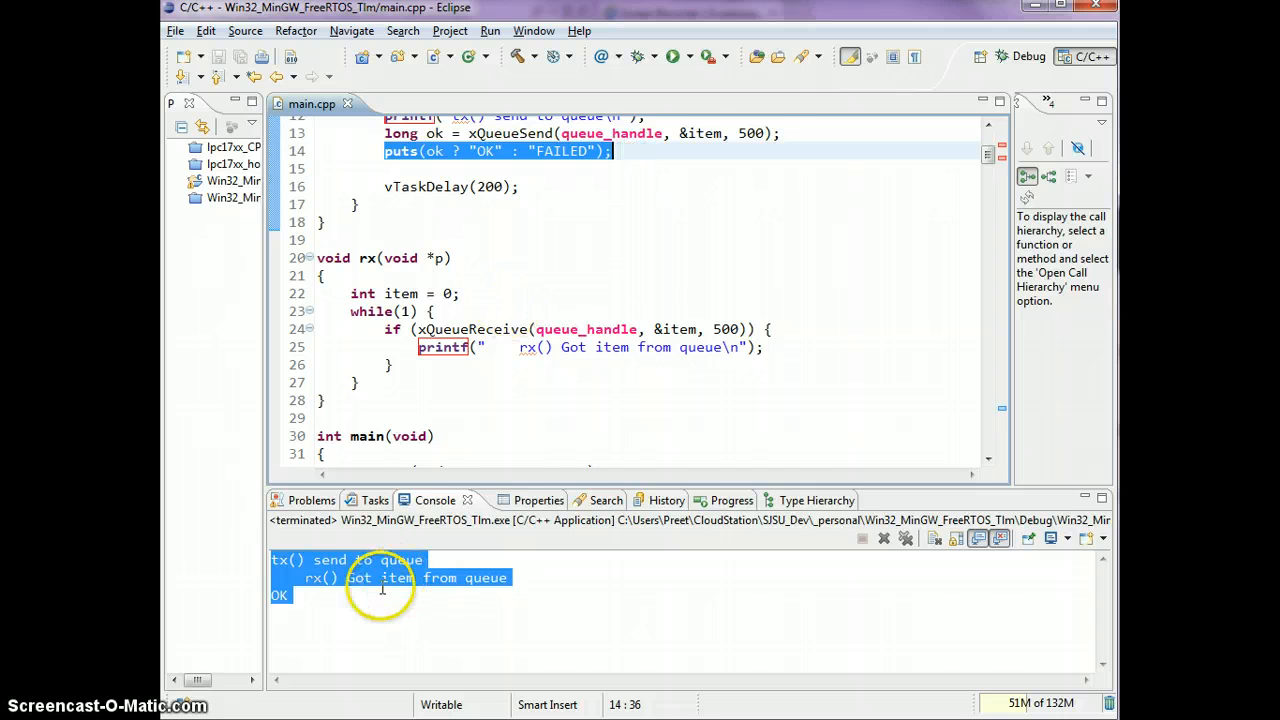
{"action": "left_click", "coordinate": [520, 270]}
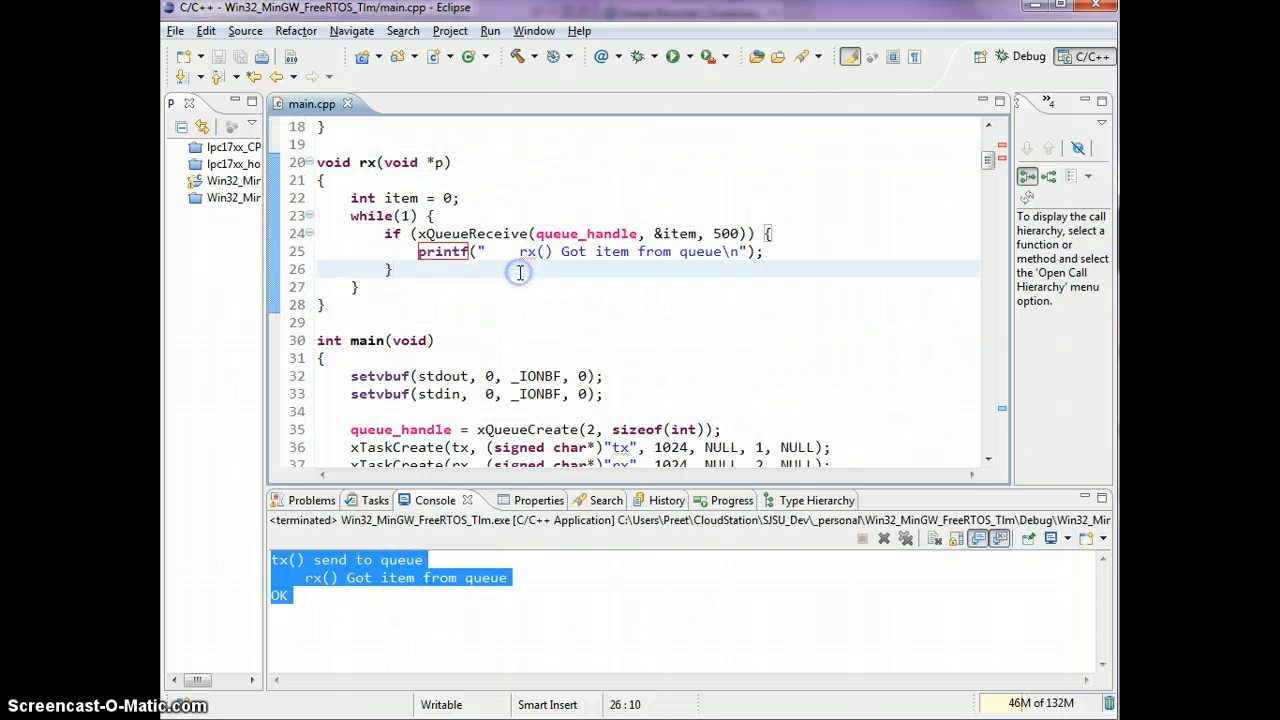
{"action": "scroll", "scroll_direction": "up", "scroll_amount": 3}
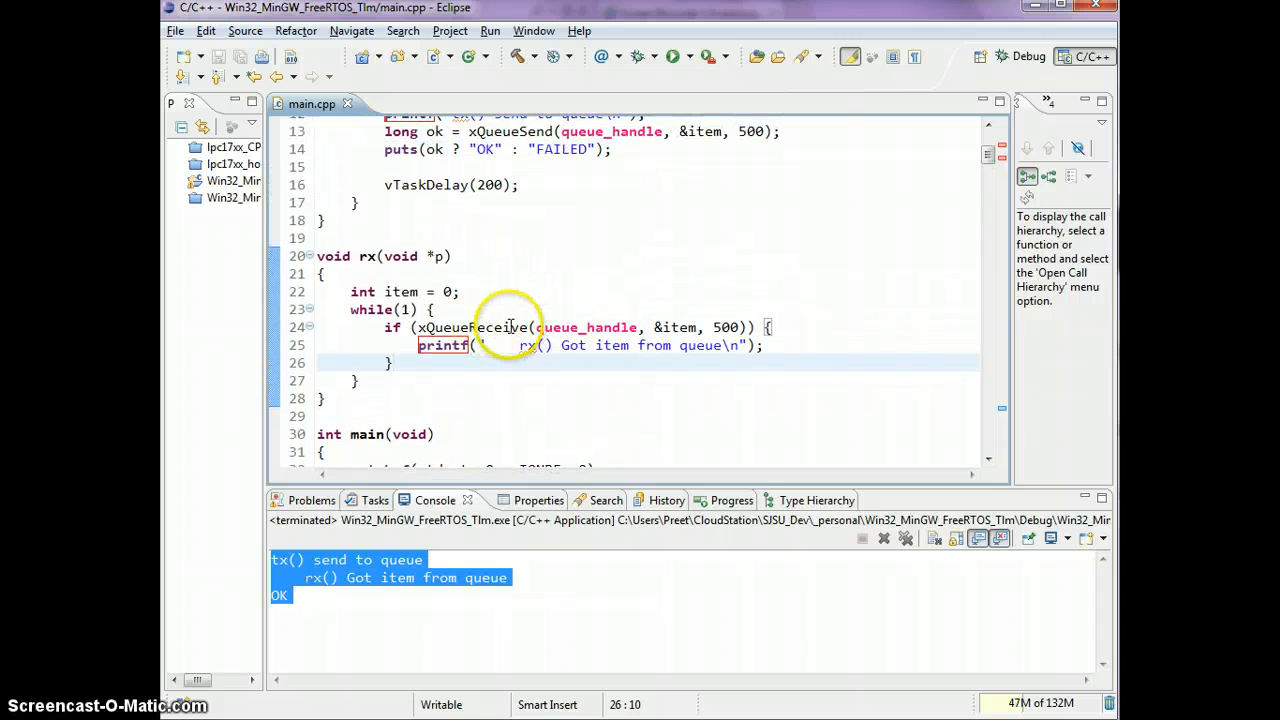
{"action": "double_click", "coordinate": [724, 328]}
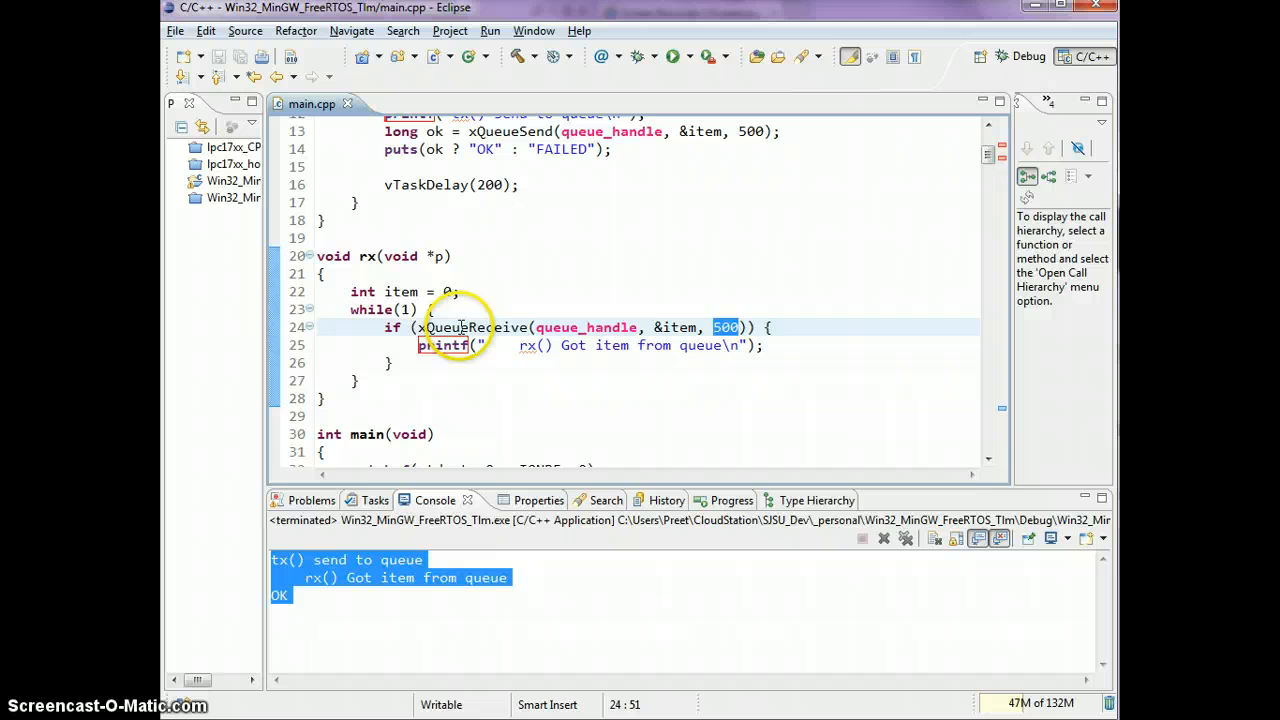
{"action": "double_click", "coordinate": [472, 328]}
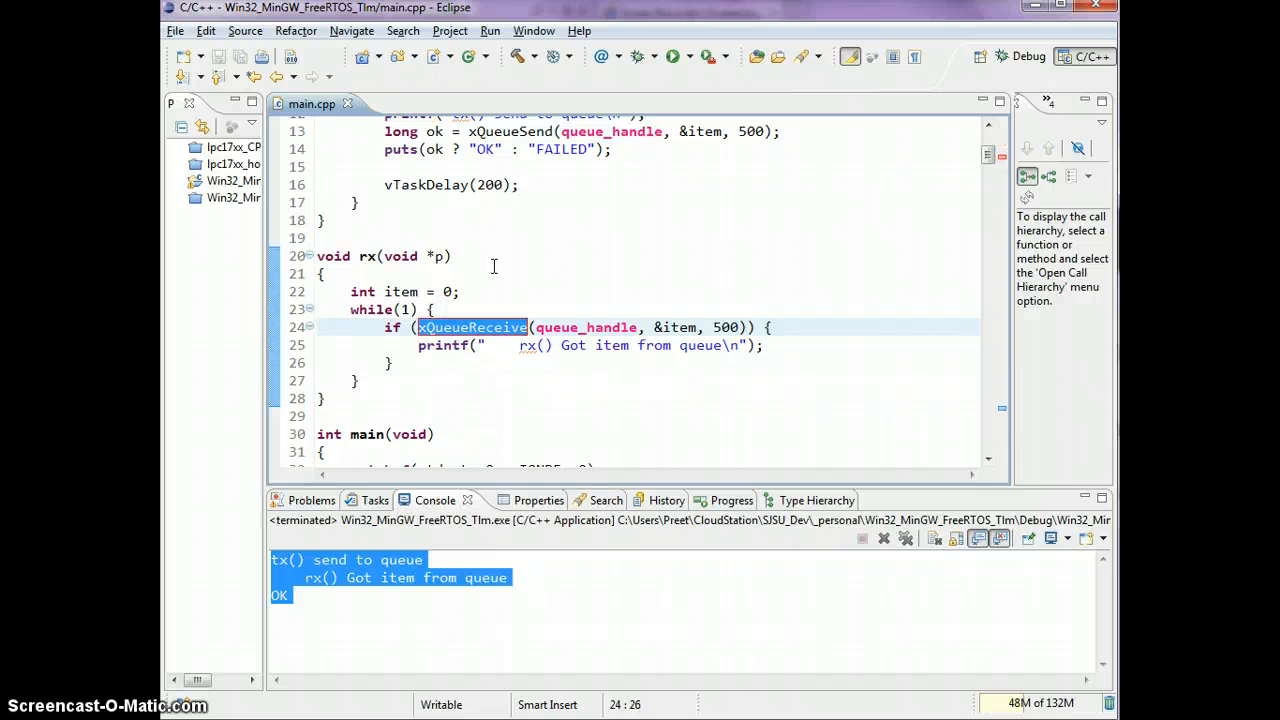
{"action": "scroll", "scroll_direction": "up", "scroll_amount": 3}
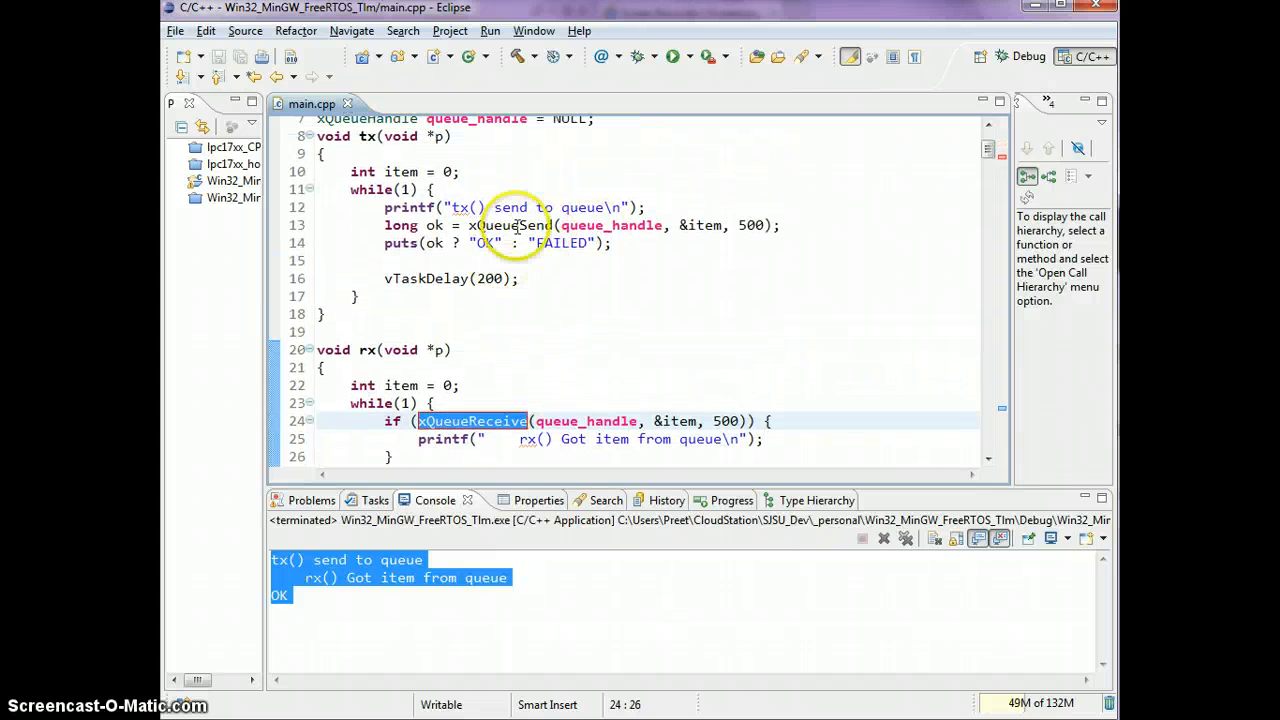
{"action": "double_click", "coordinate": [510, 224]}
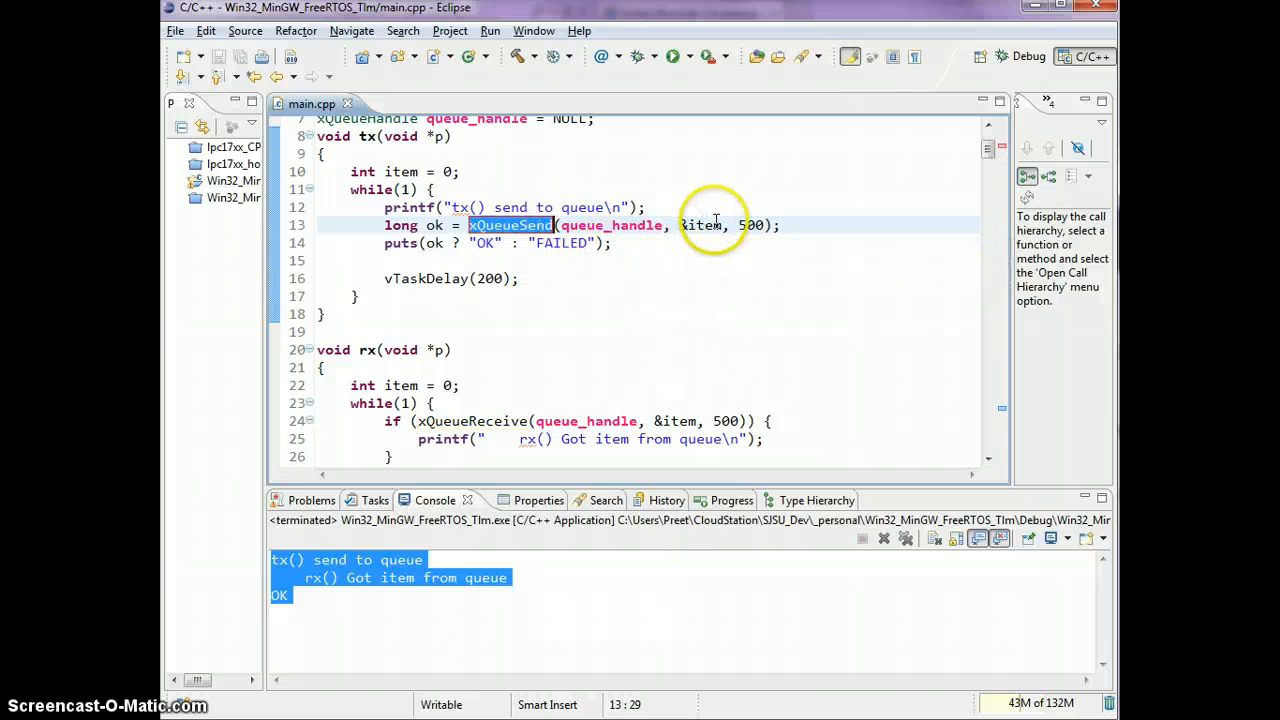
{"action": "mouse_move", "coordinate": [702, 224]}
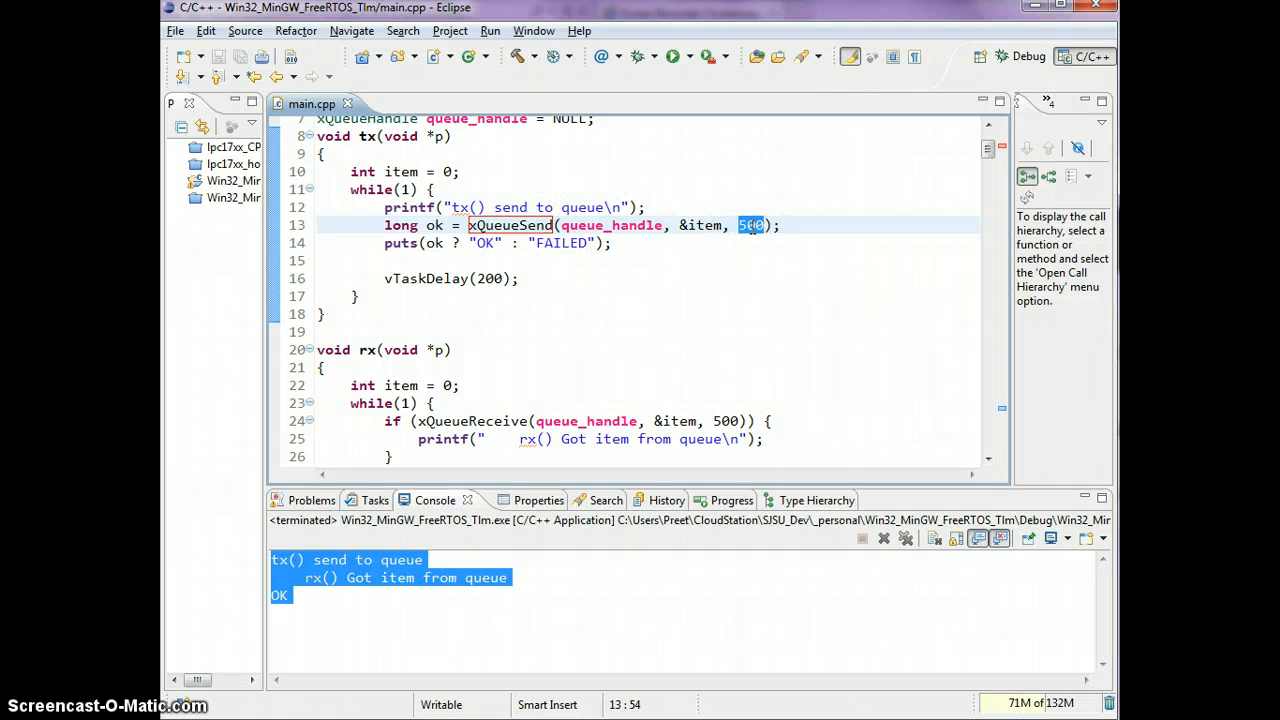
{"action": "mouse_move", "coordinate": [556, 312]}
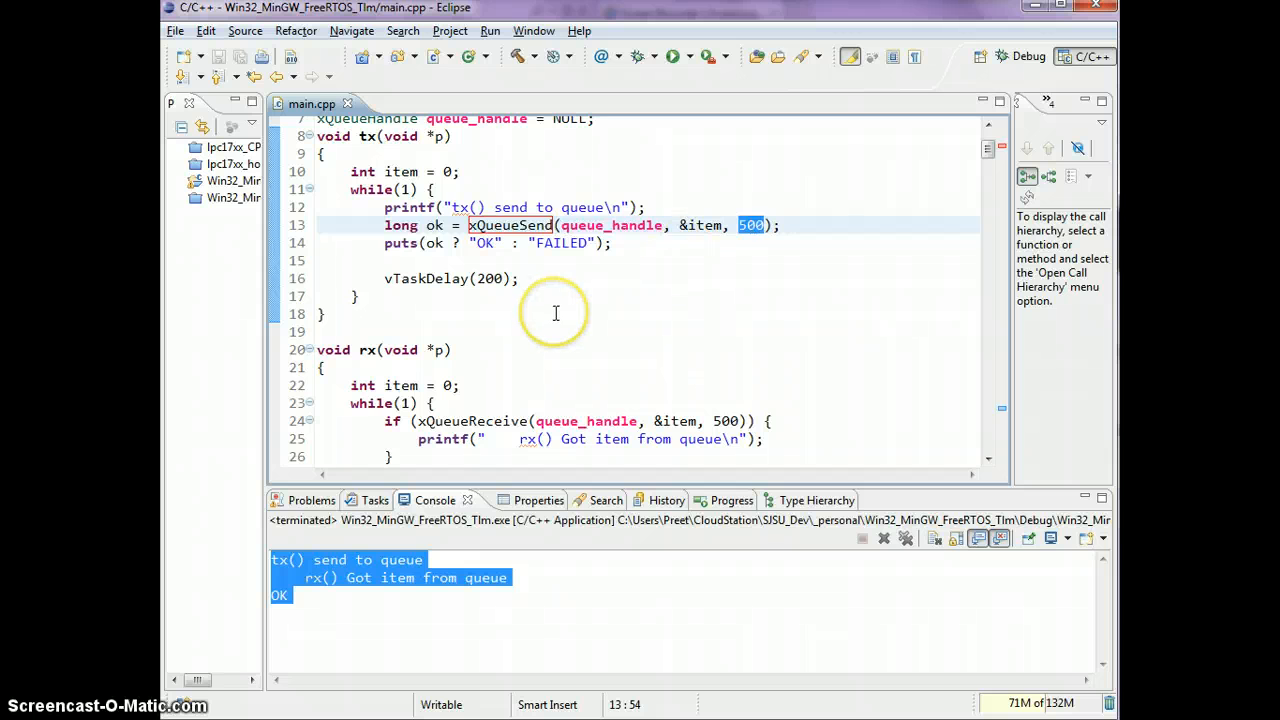
{"action": "scroll", "scroll_direction": "down", "scroll_amount": 3}
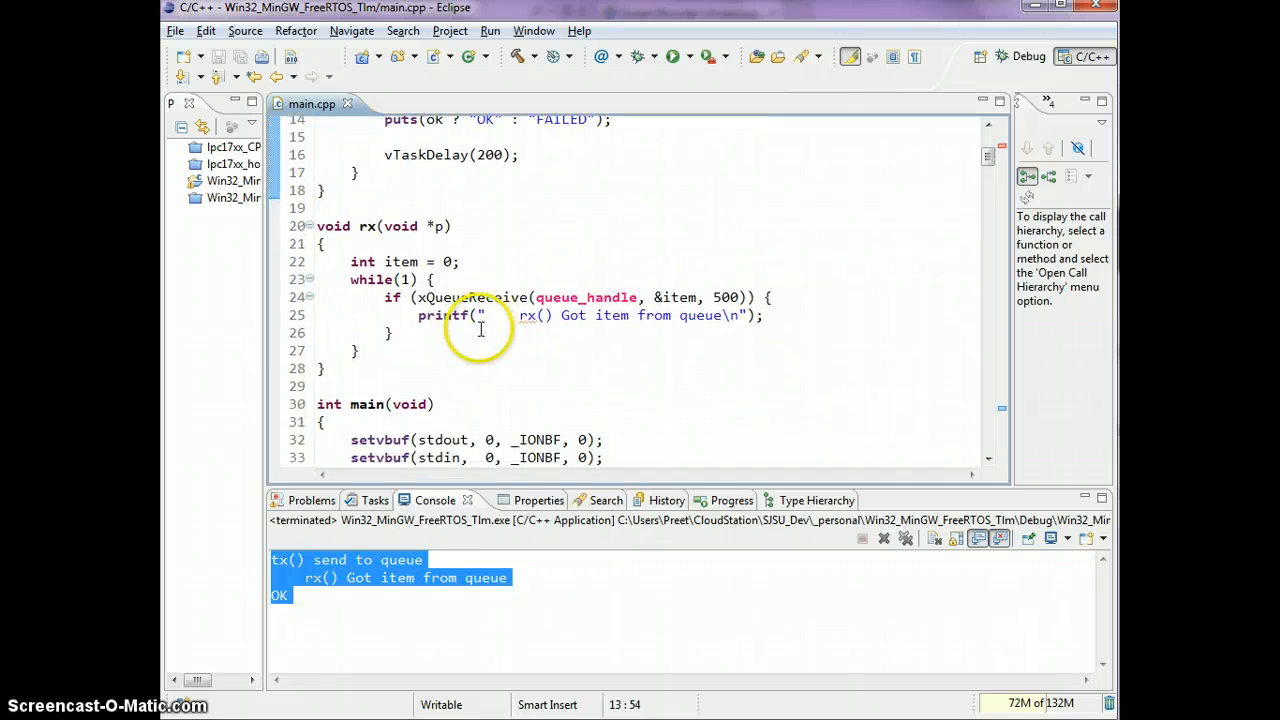
- Add an else branch printing "rx() failed to get an item within 500 ticks\n"
{"action": "type", "text": "else {"}
{"action": "type", "text": "pri"}
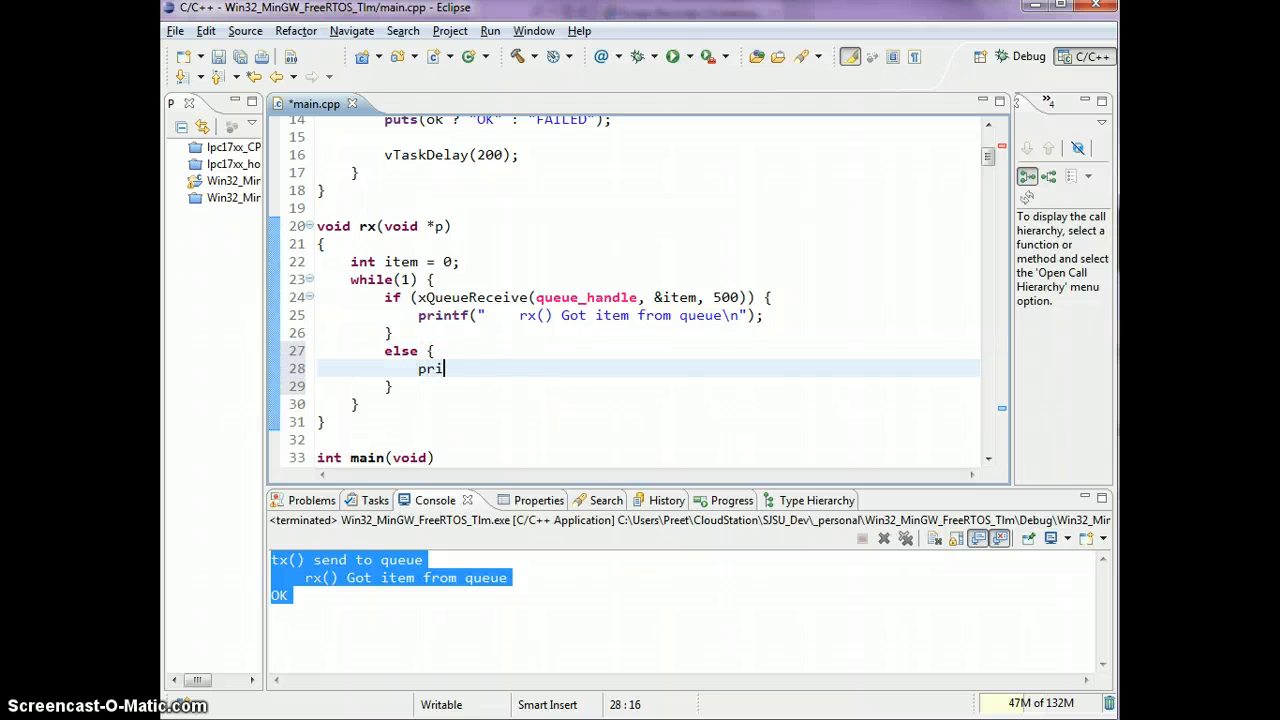
{"action": "type", "text": "ntf(\"    r"}
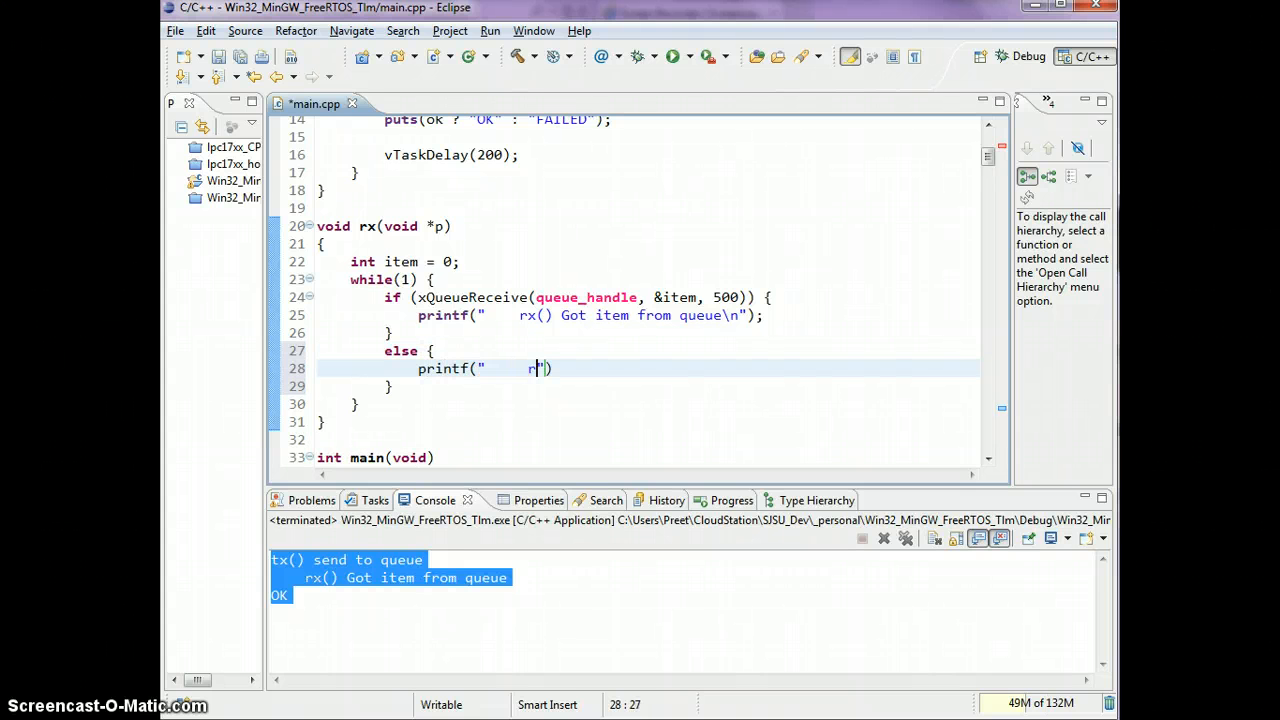
{"action": "type", "text": "x() failed to get"}
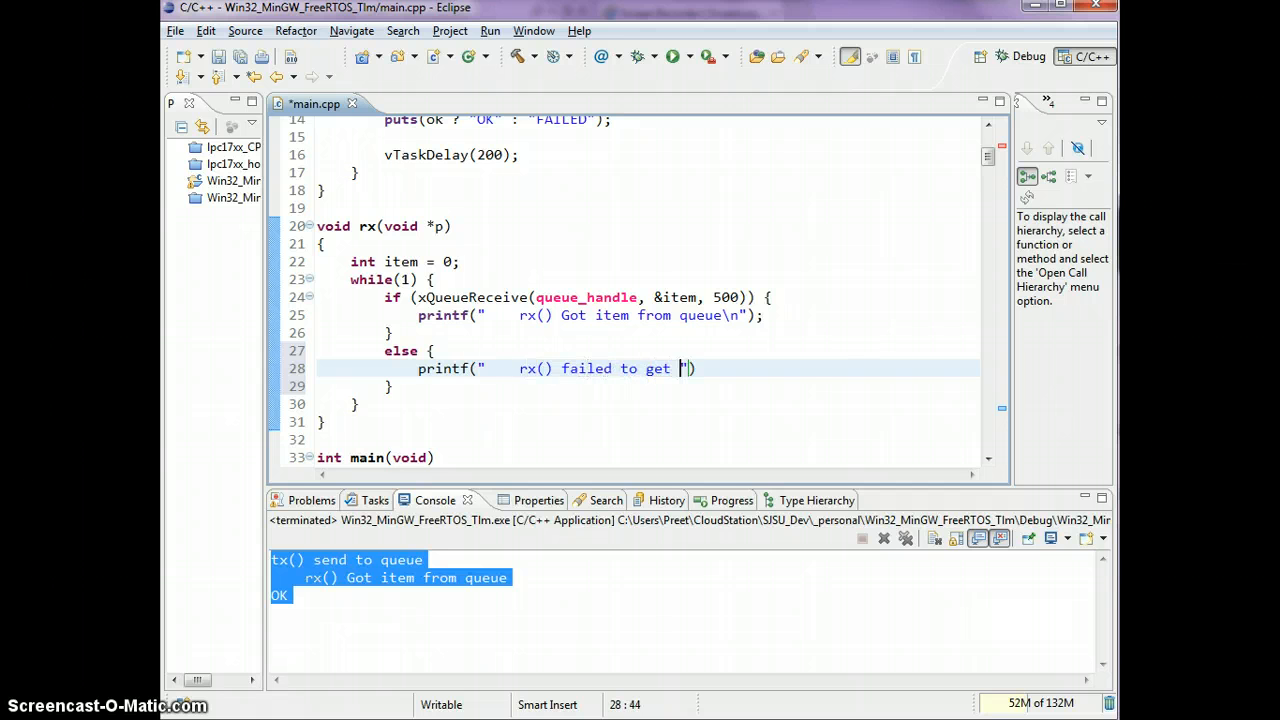
{"action": "type", "text": "an item within 5-0"}
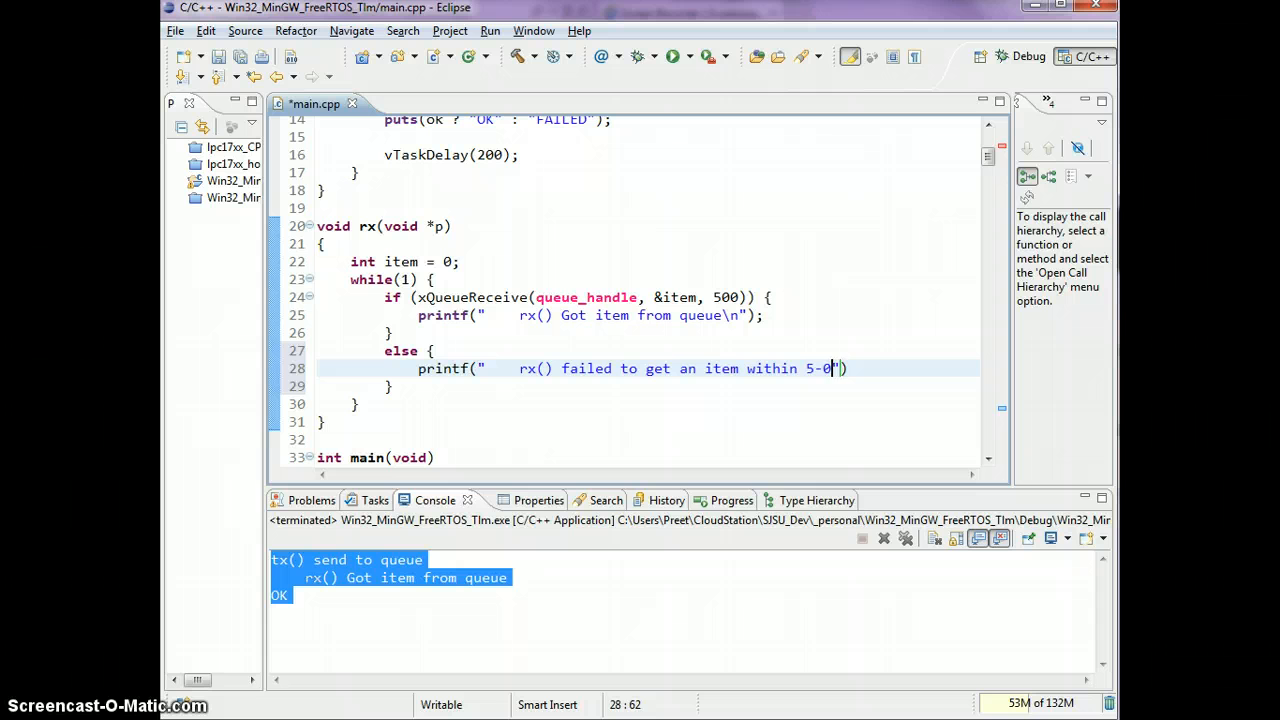
{"action": "type", "text": "00 ticks"}
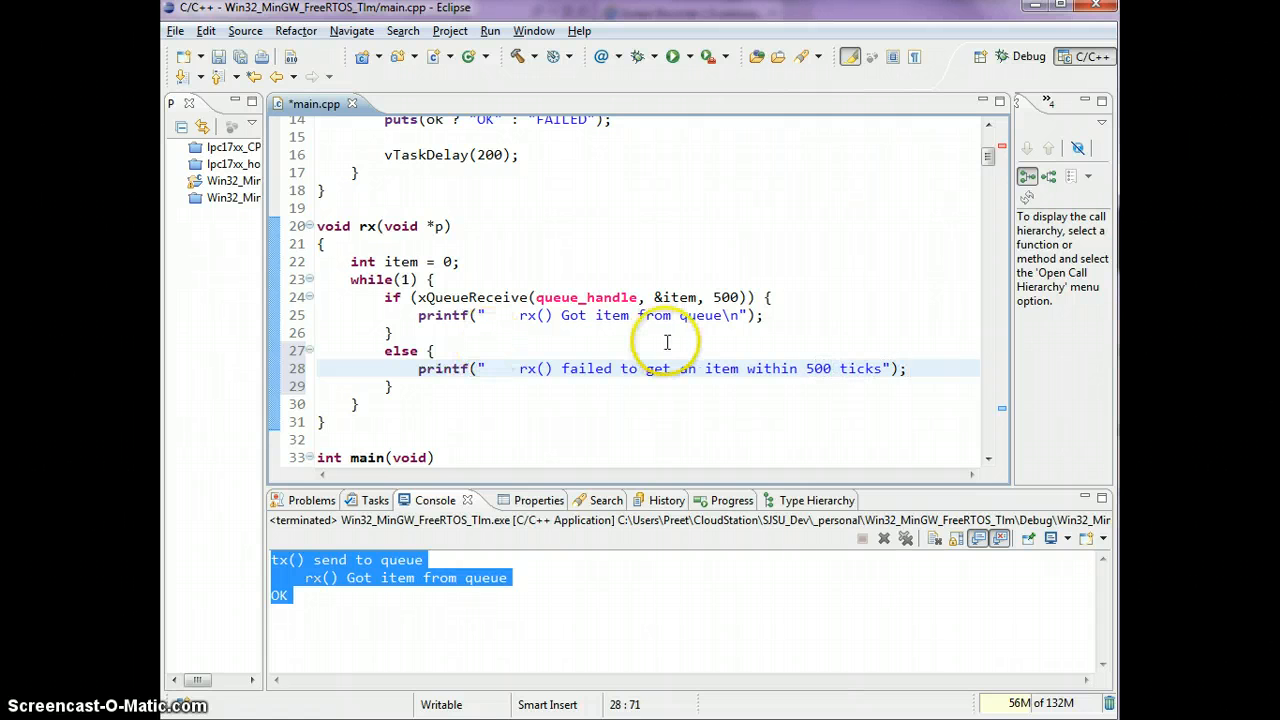
{"action": "type", "text": "n"}
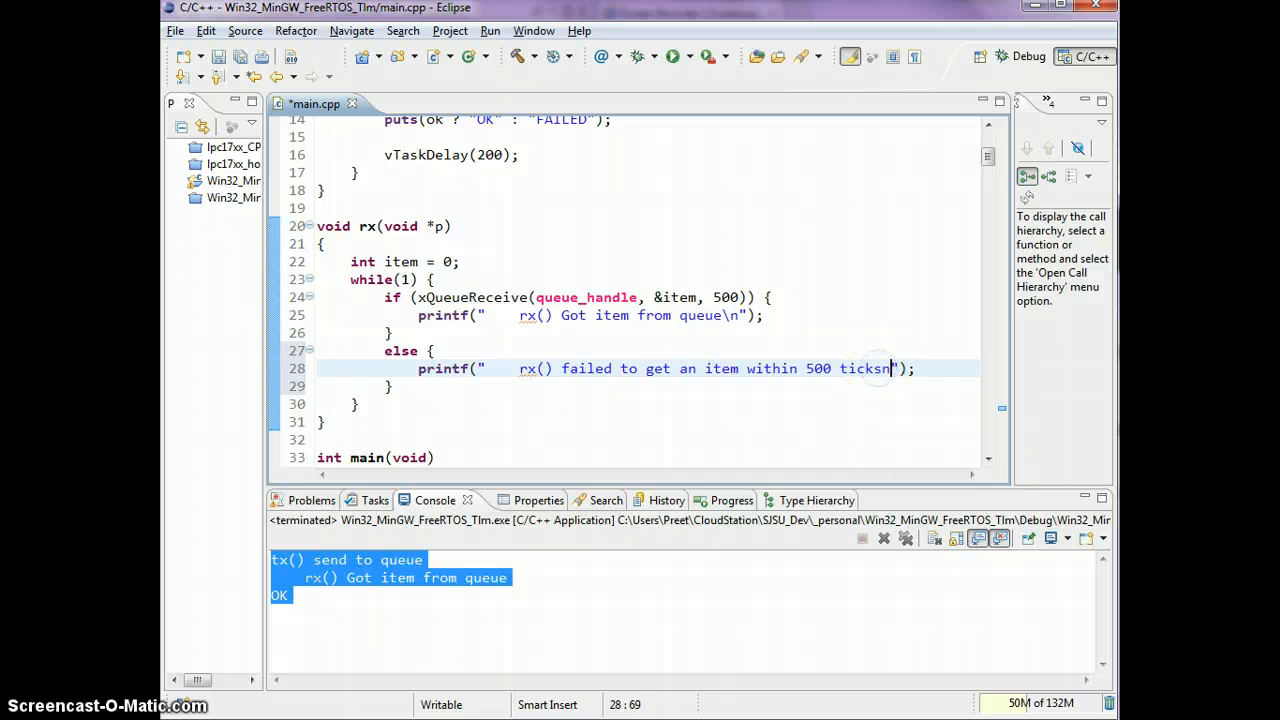
{"action": "type", "text": "\\"}
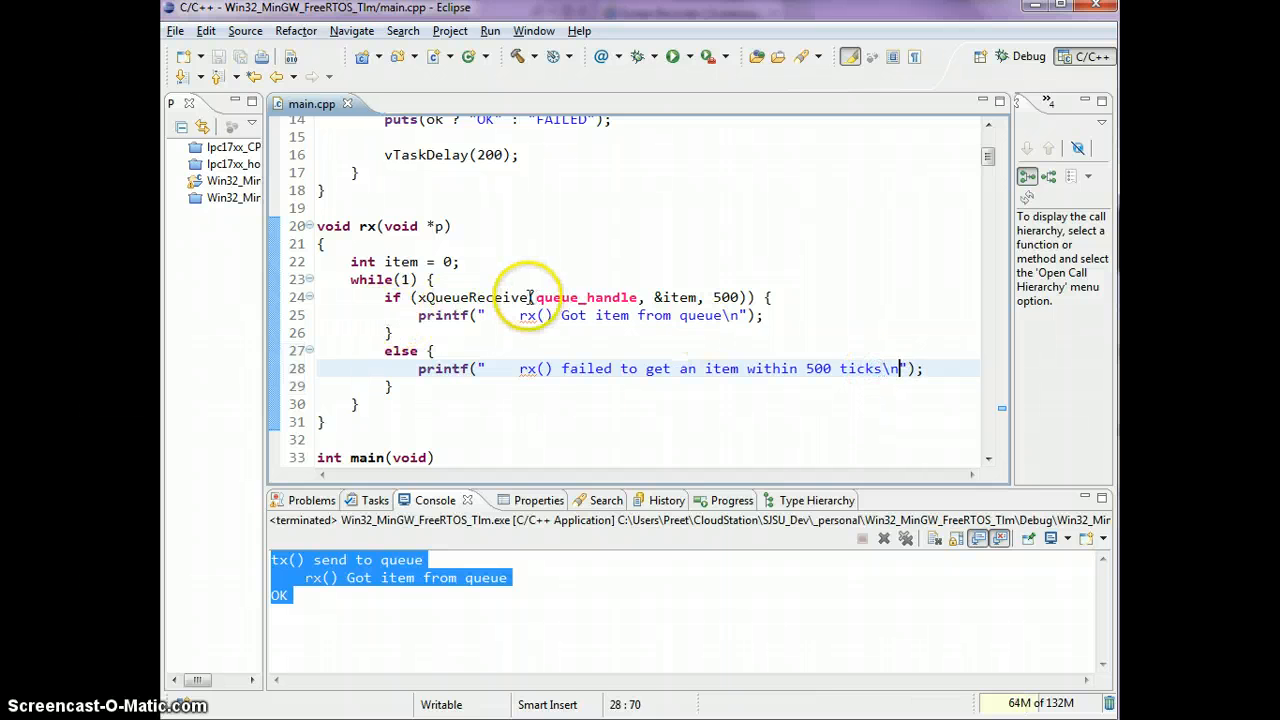
{"action": "double_click", "coordinate": [472, 296]}
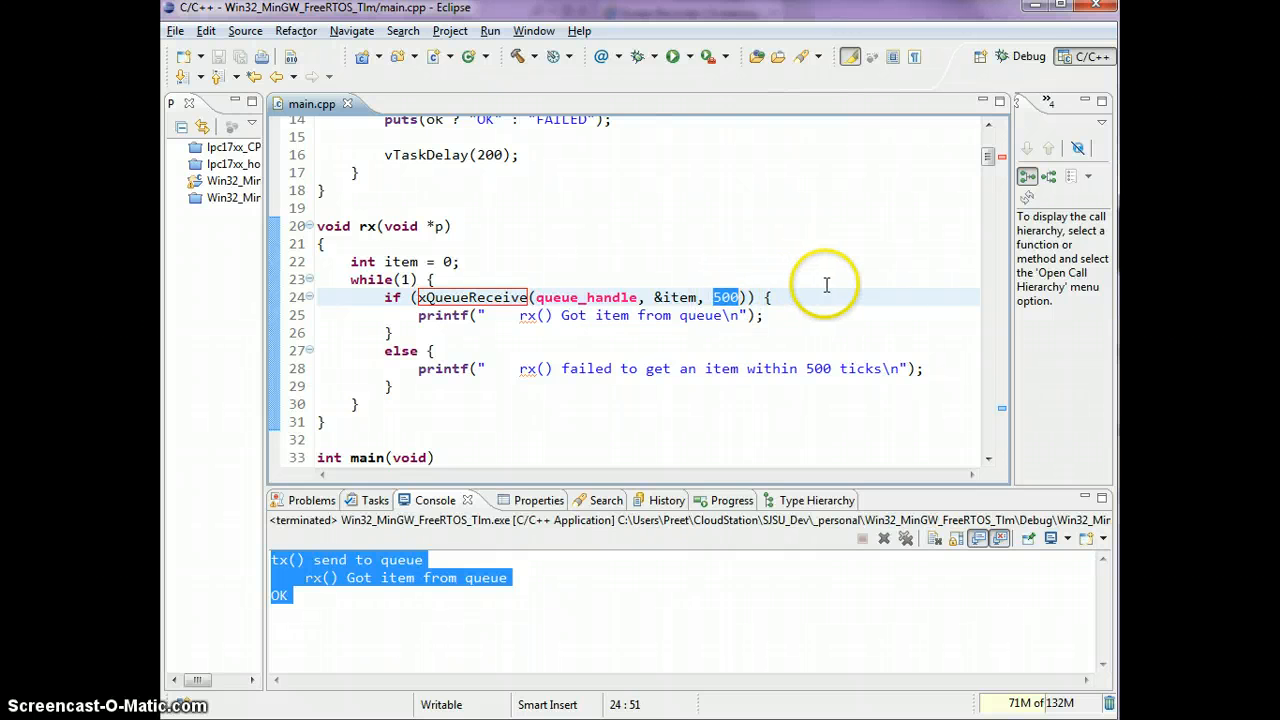
{"action": "mouse_move", "coordinate": [390, 350]}
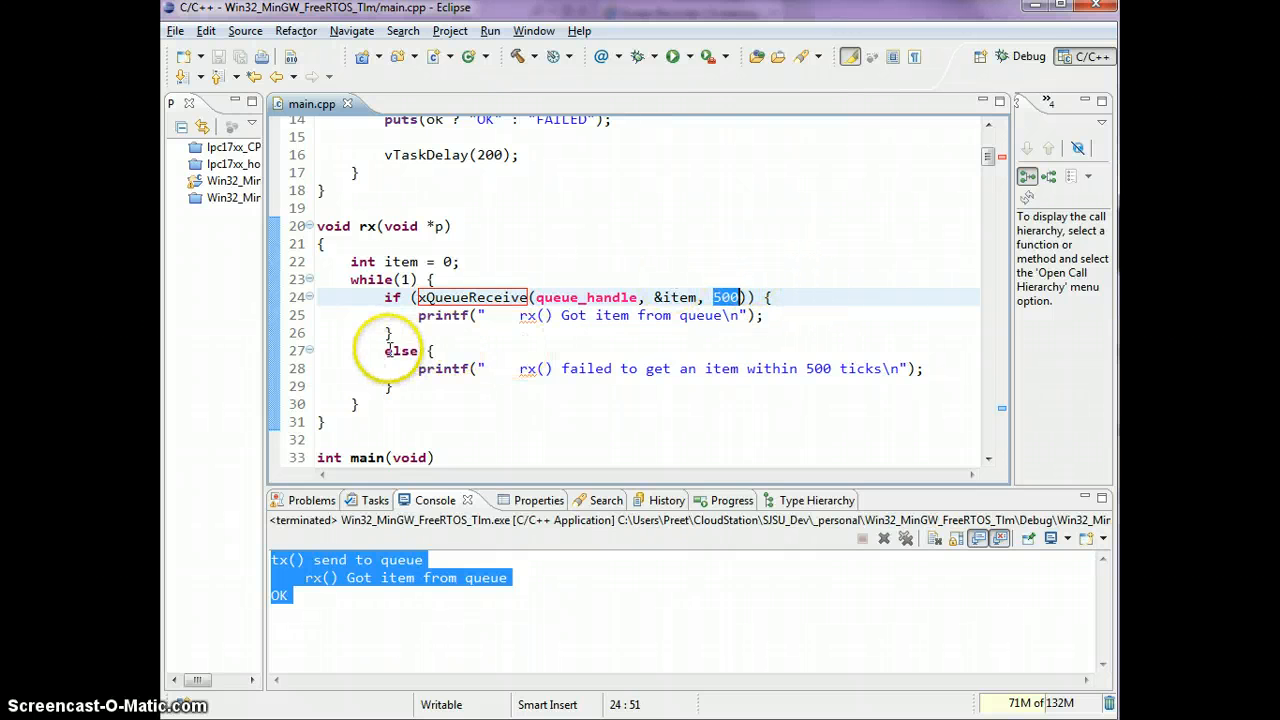
{"action": "left_click_drag", "start_coordinate": [388, 350], "coordinate": [392, 386]}
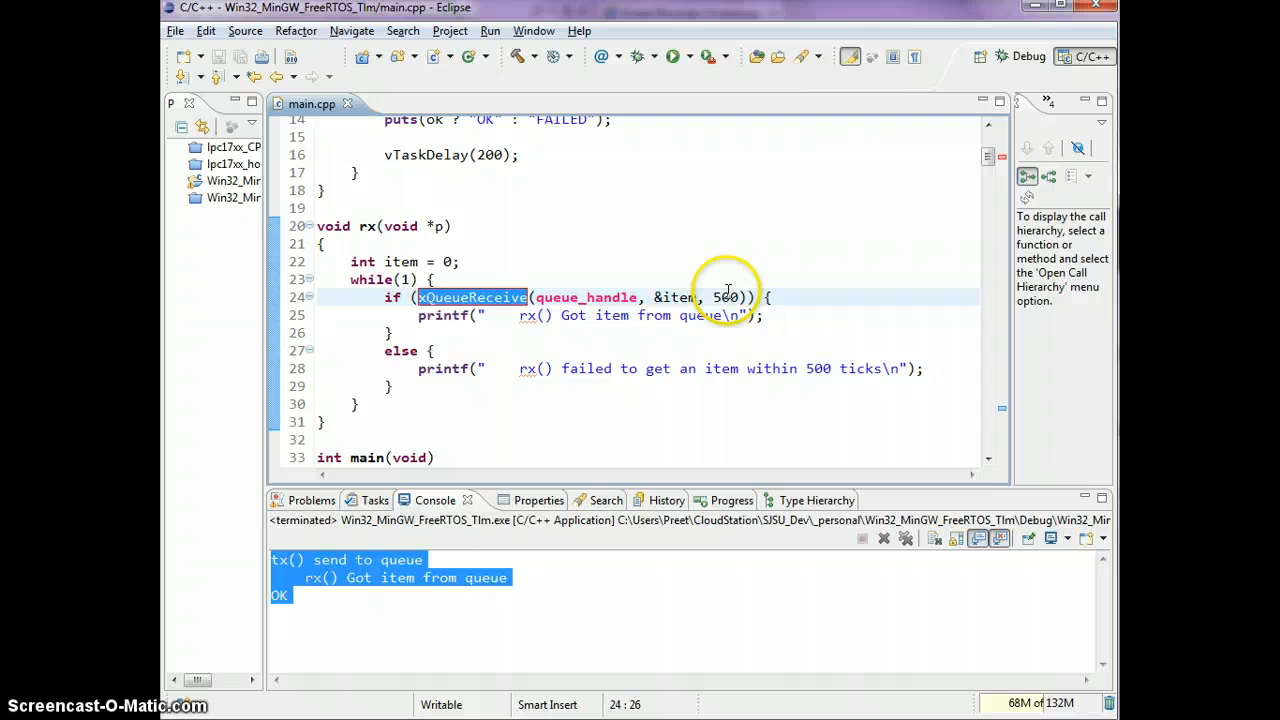
{"action": "double_click", "coordinate": [726, 296]}
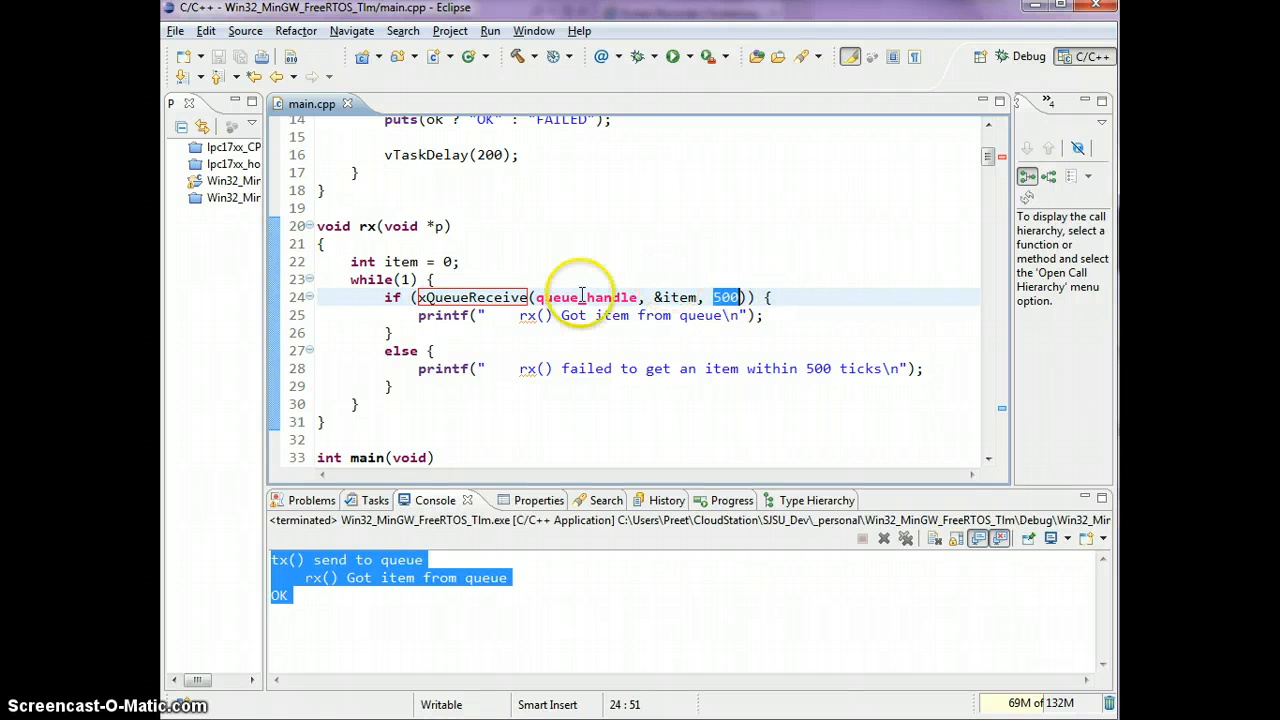
{"action": "mouse_move", "coordinate": [470, 296]}
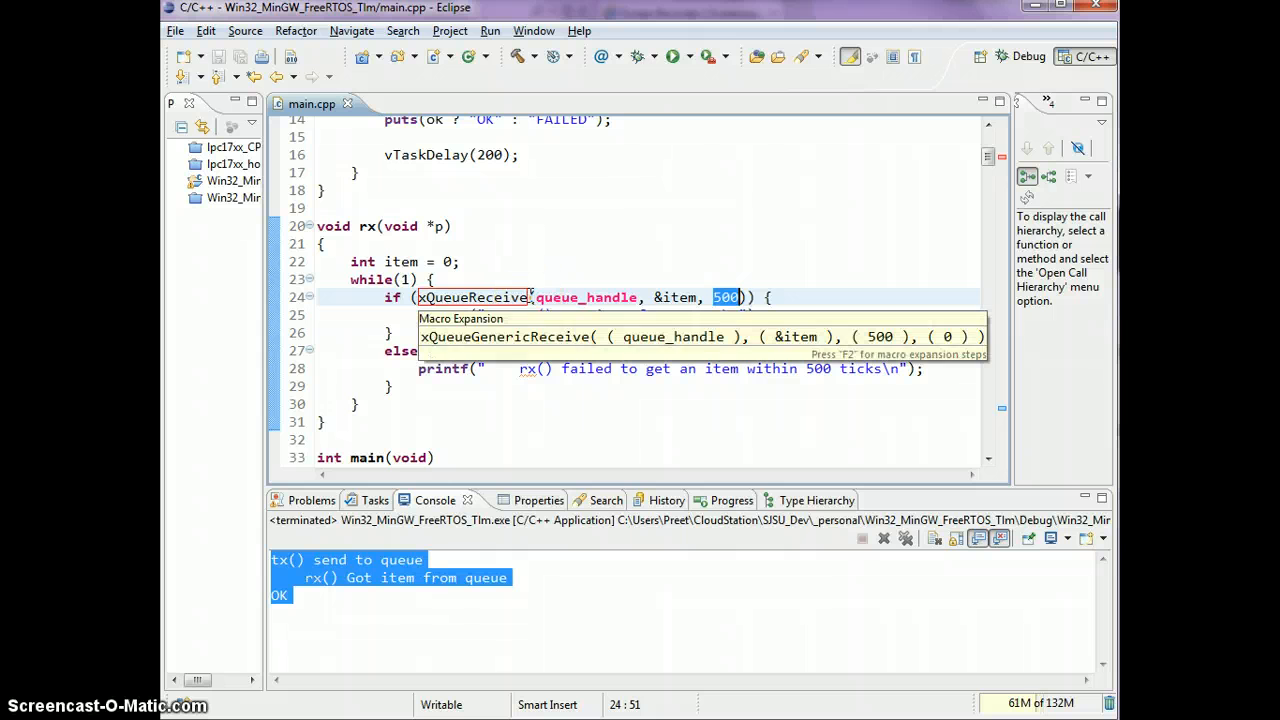
{"action": "left_click", "coordinate": [484, 280]}
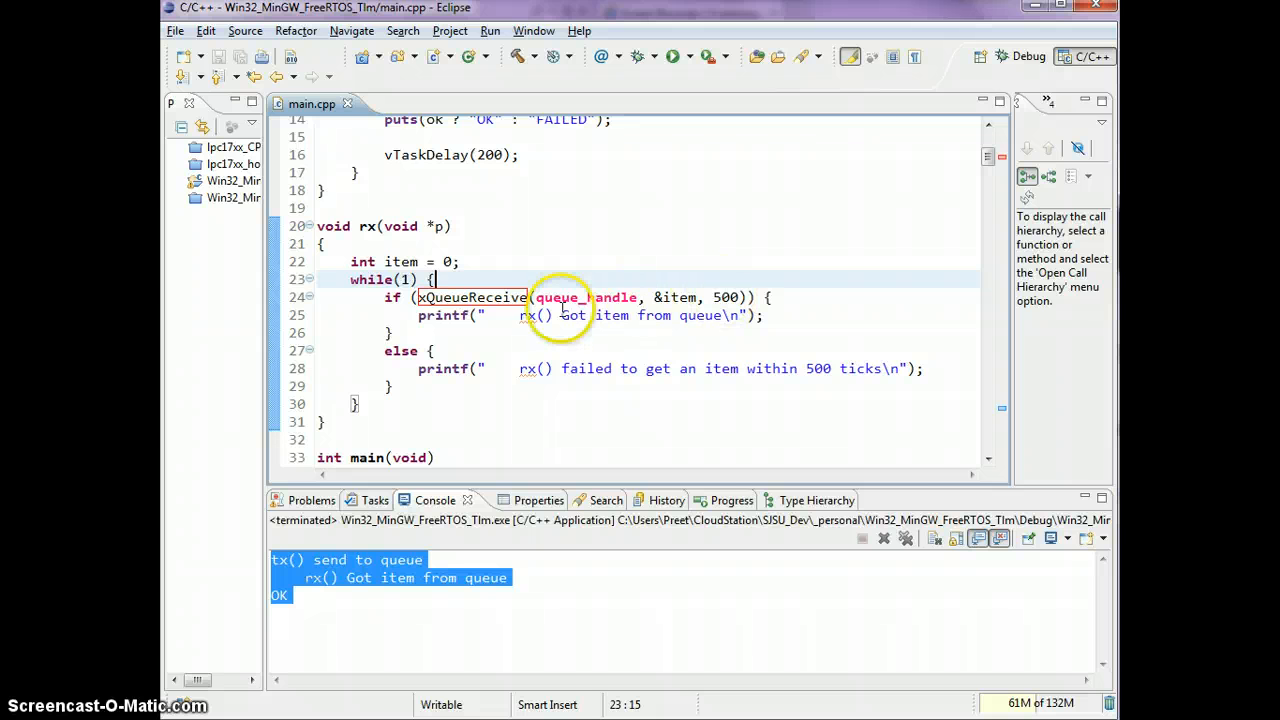
{"action": "double_click", "coordinate": [726, 296]}
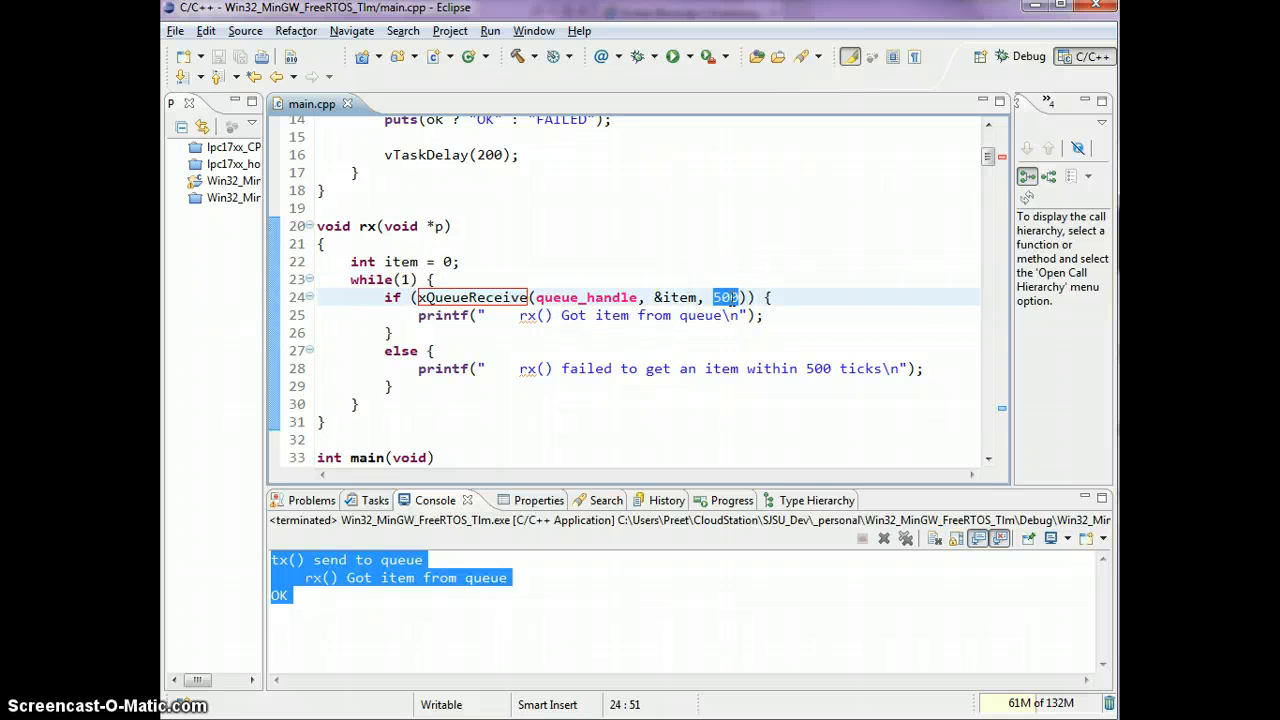
{"action": "scroll", "scroll_direction": "up", "scroll_amount": 3}
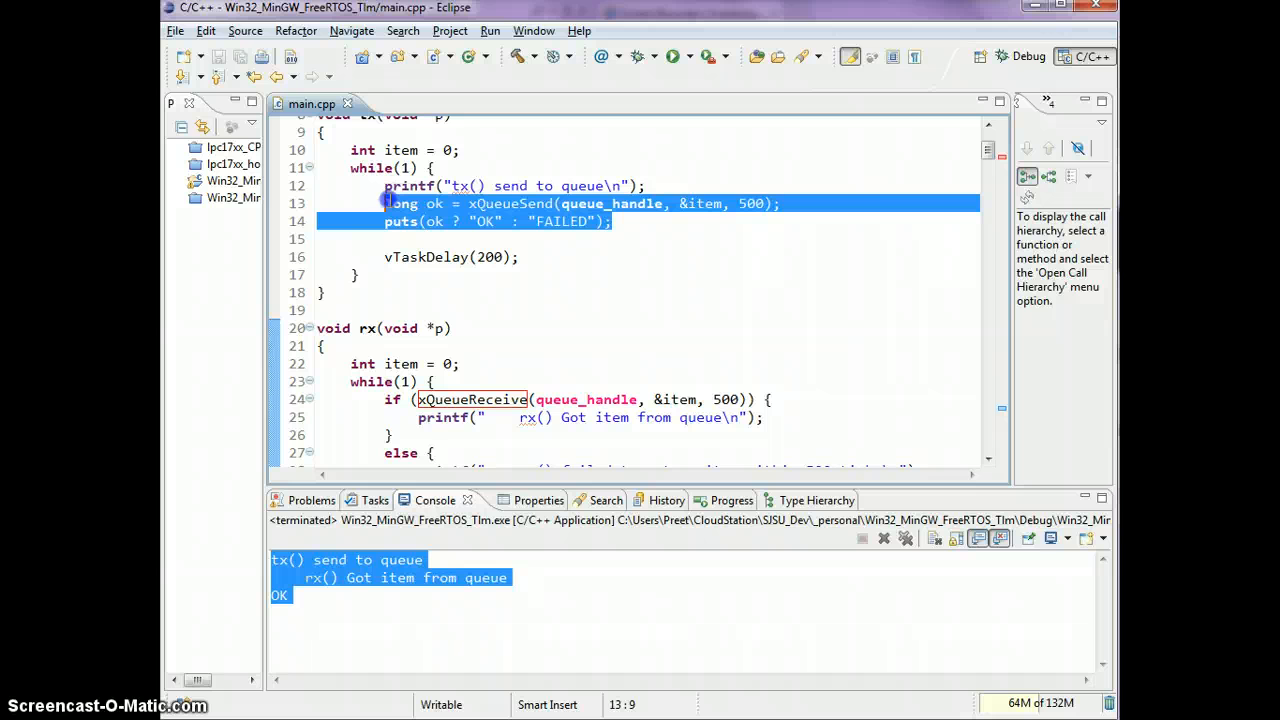
- Comment out tx's xQueueSend and puts lines with Ctrl+/ and run the rebuilt program
{"action": "key", "text": "ctrl+/"}
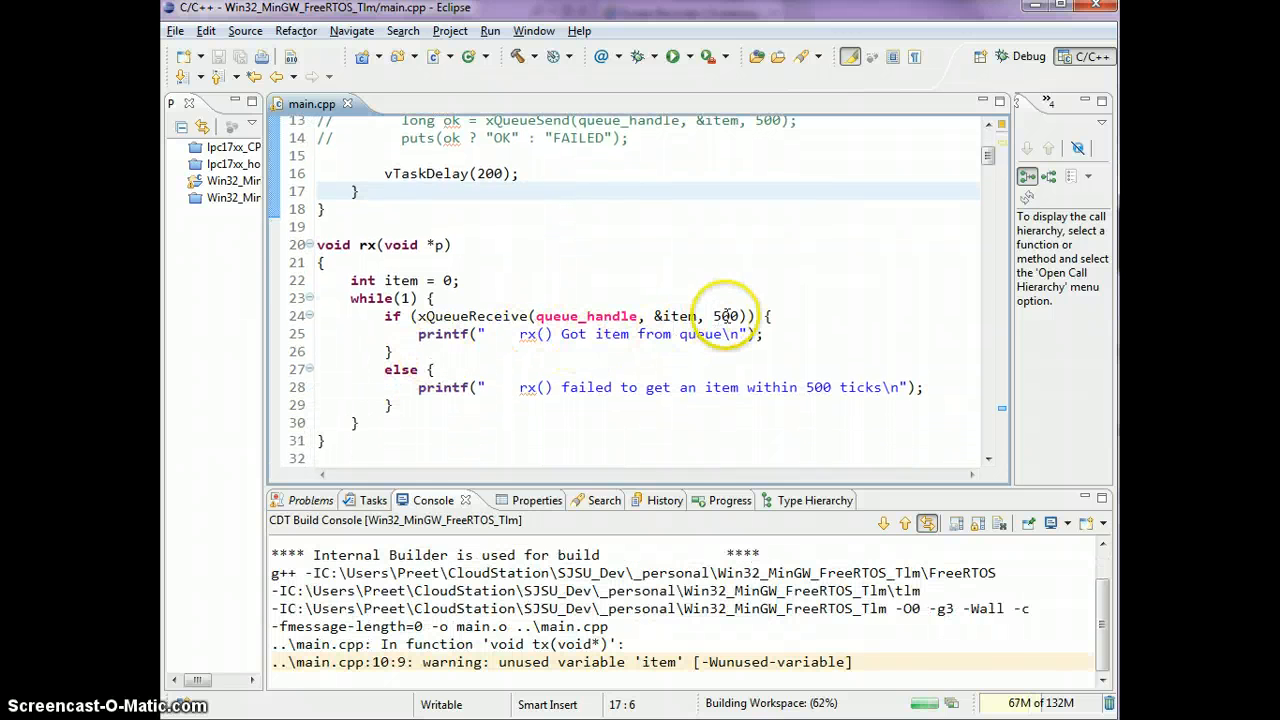
{"action": "double_click", "coordinate": [724, 316]}
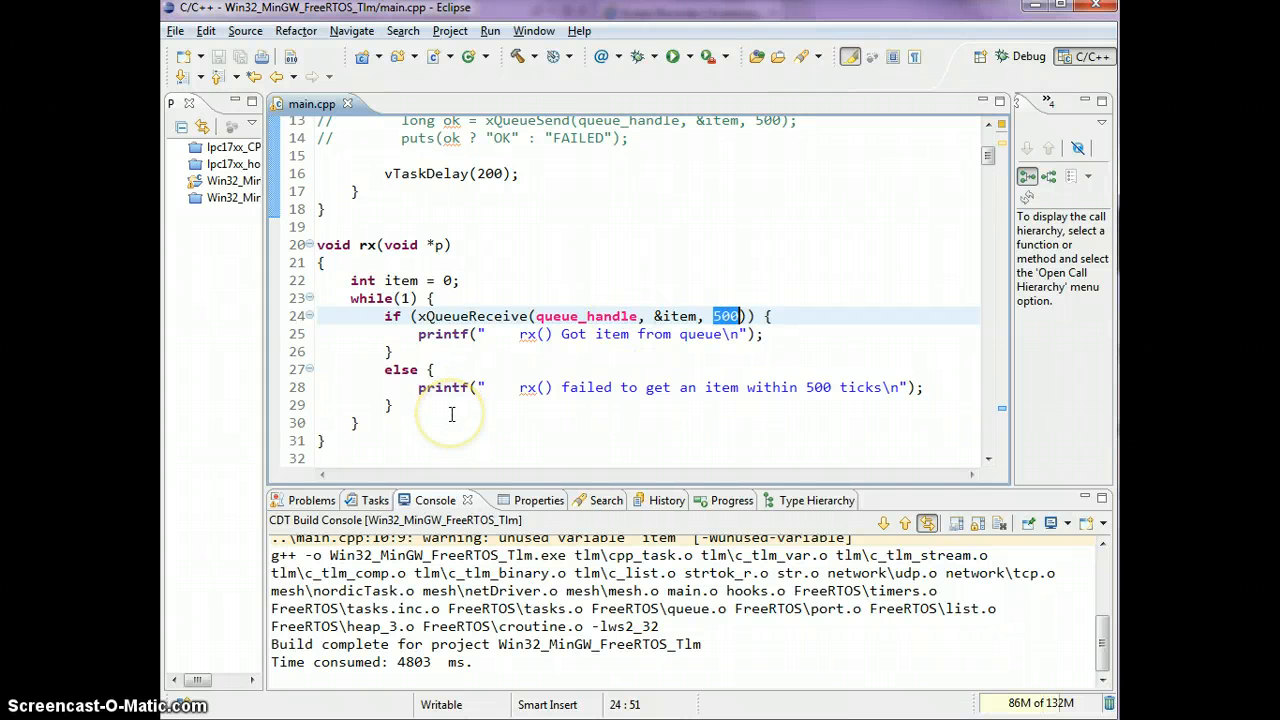
{"action": "mouse_move", "coordinate": [494, 360]}
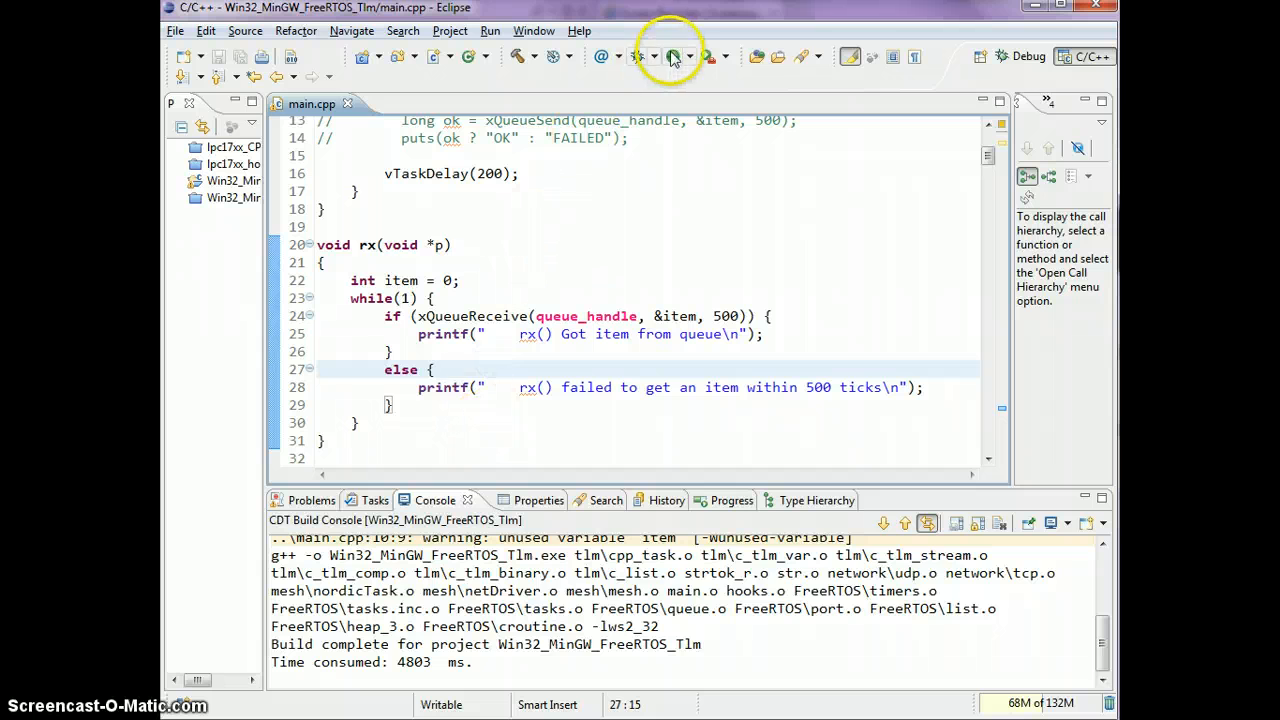
{"action": "left_click", "coordinate": [672, 56]}
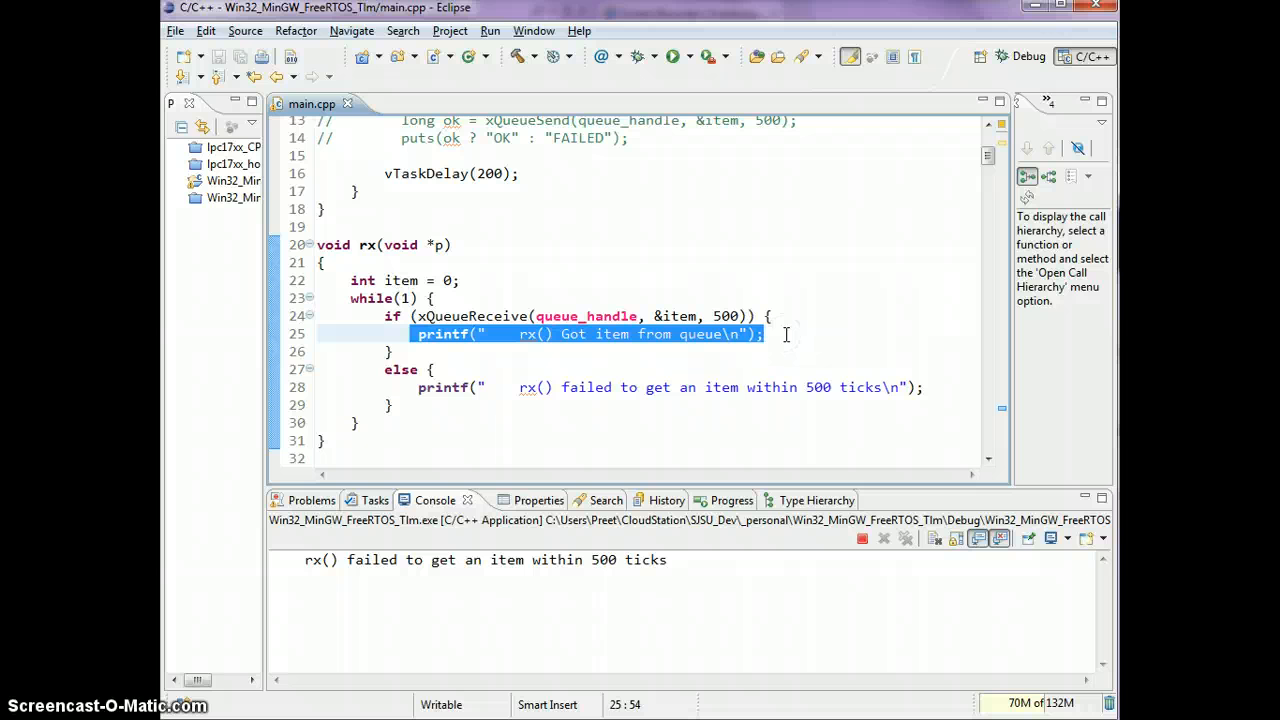
{"action": "mouse_move", "coordinate": [450, 388]}
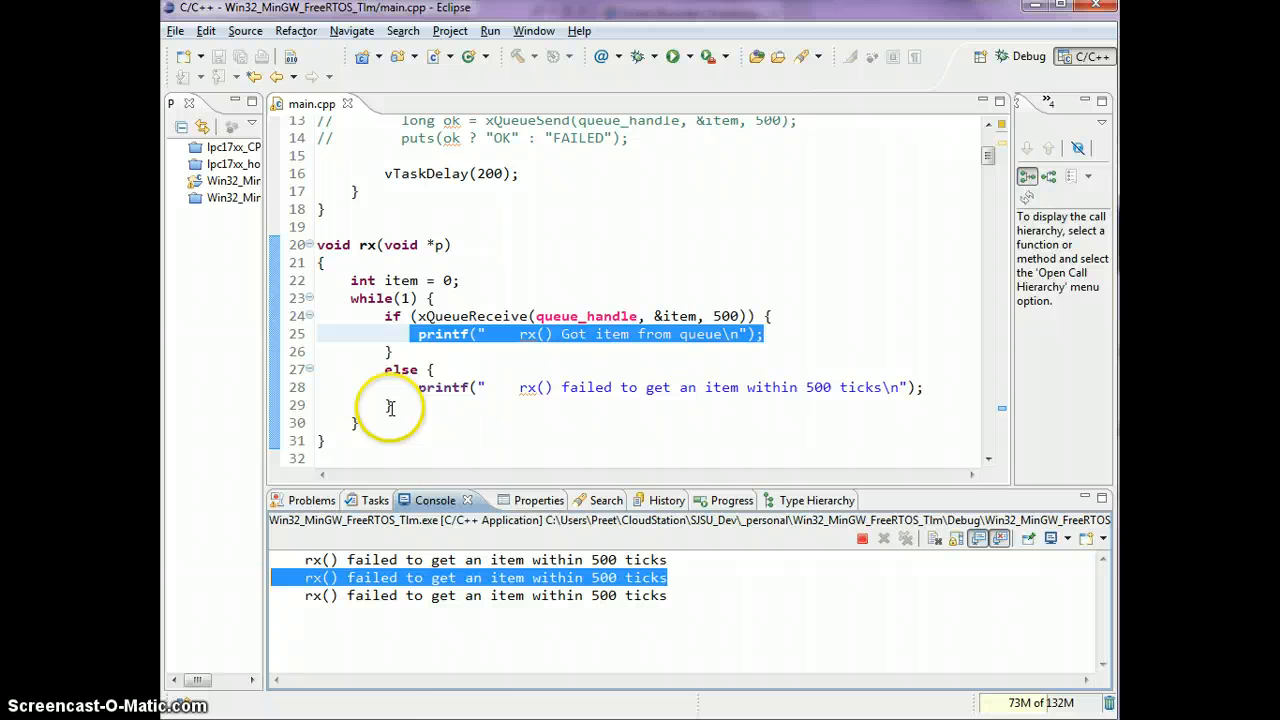
{"action": "left_click", "coordinate": [736, 316]}
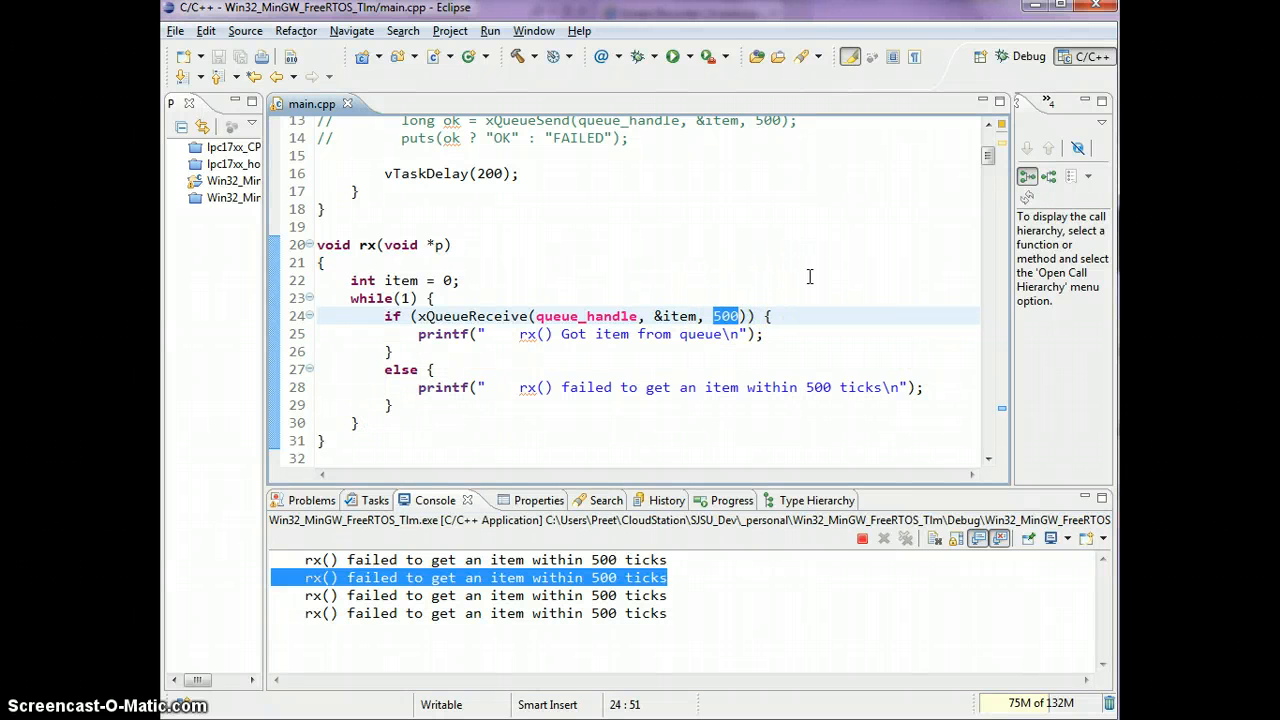
{"action": "scroll", "scroll_direction": "up", "scroll_amount": 3}
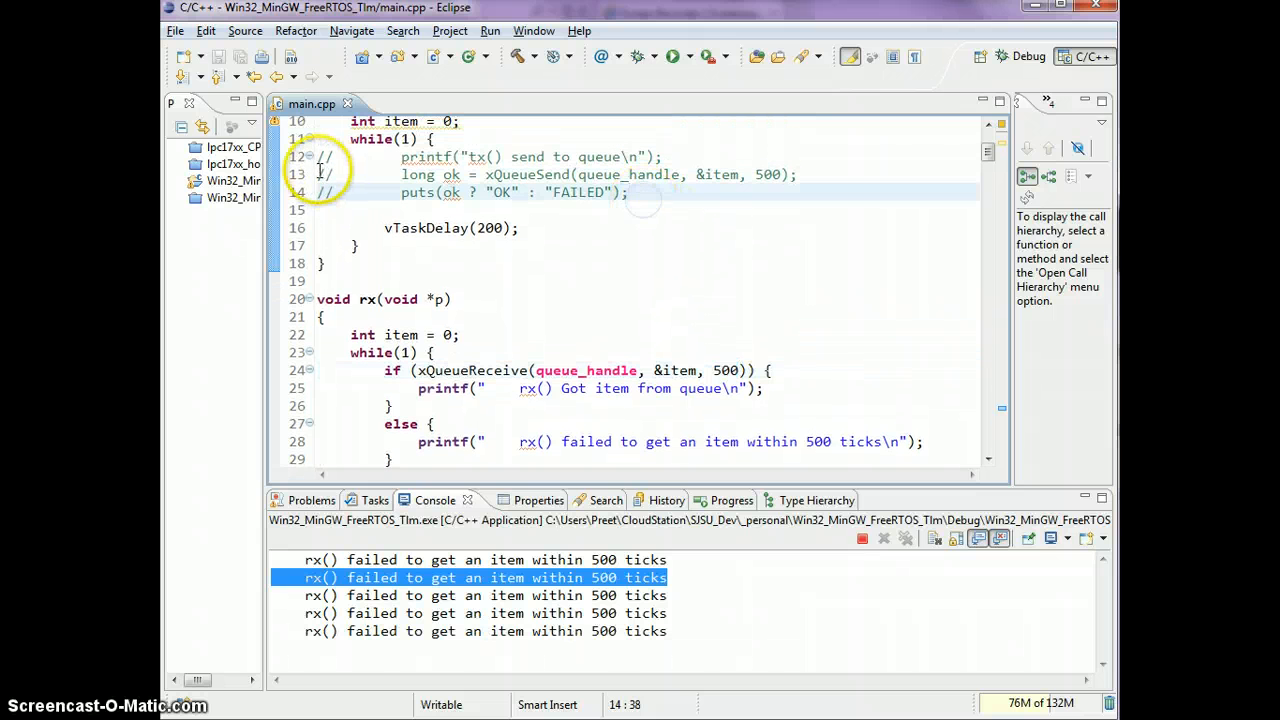
- Uncomment tx's send and OK/FAILED lines and terminate the failing run
{"action": "left_click_drag", "start_coordinate": [628, 192], "coordinate": [318, 156]}
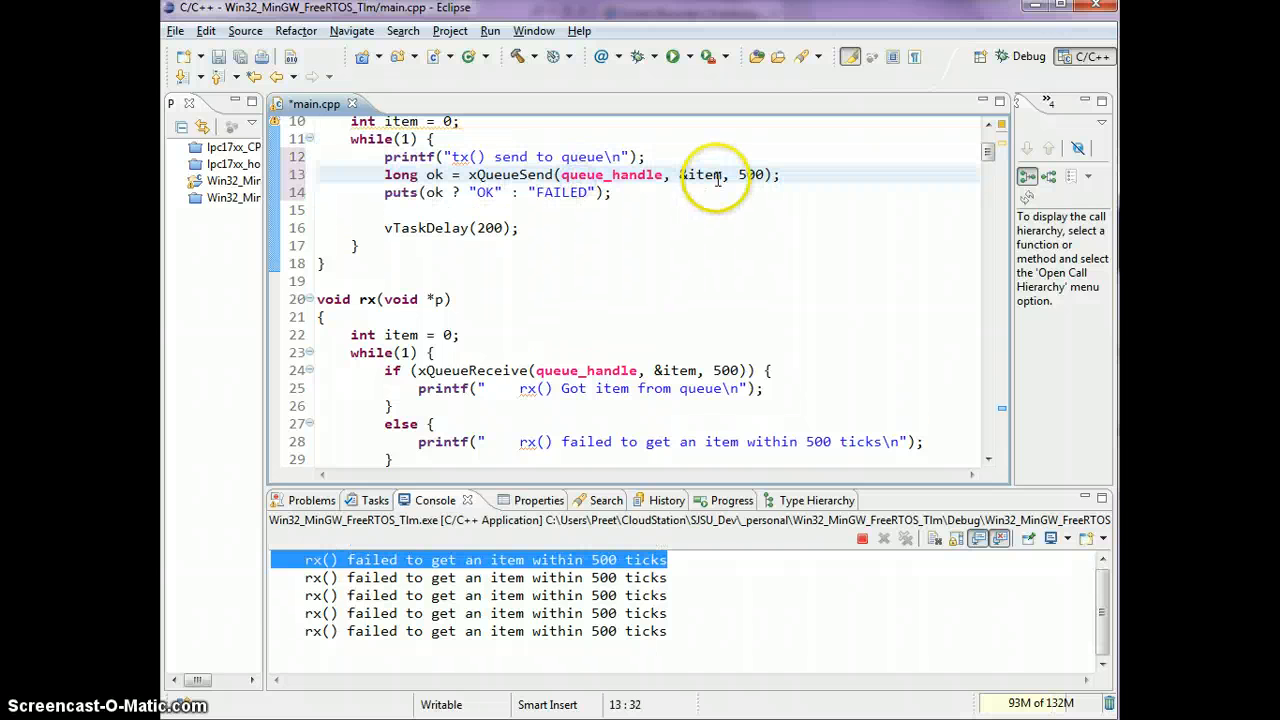
{"action": "double_click", "coordinate": [750, 174]}
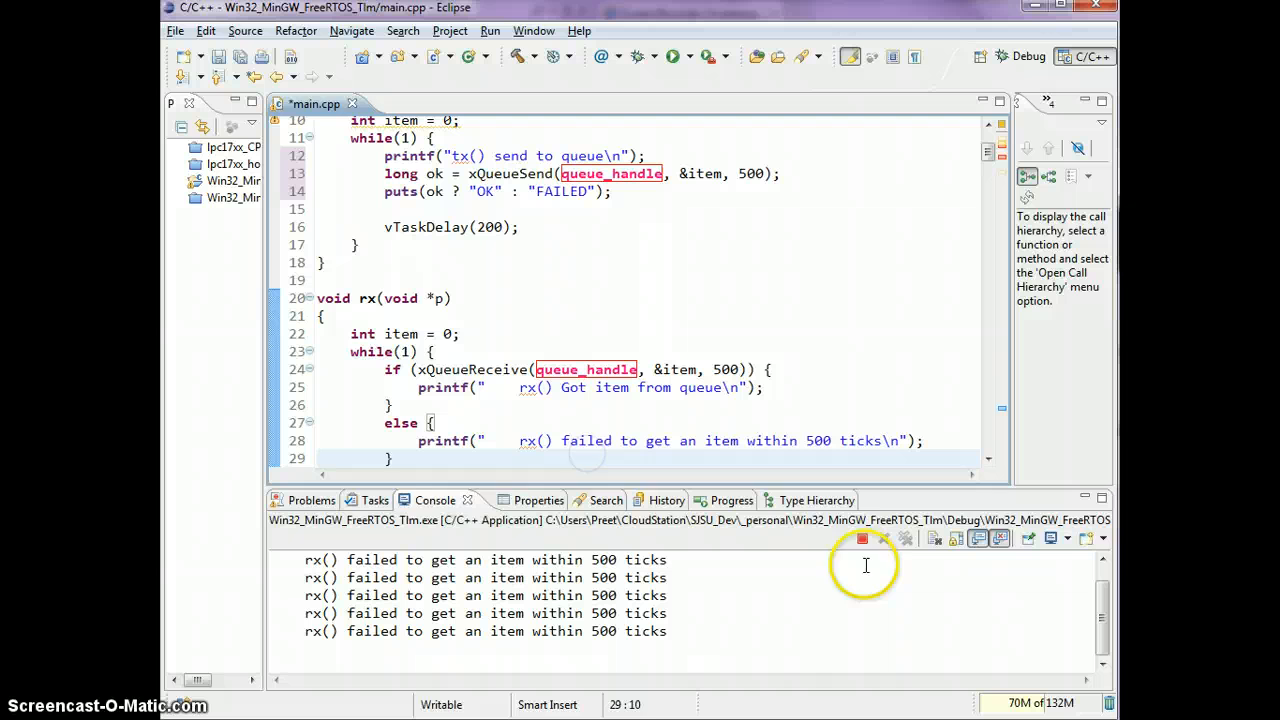
{"action": "left_click", "coordinate": [862, 538]}
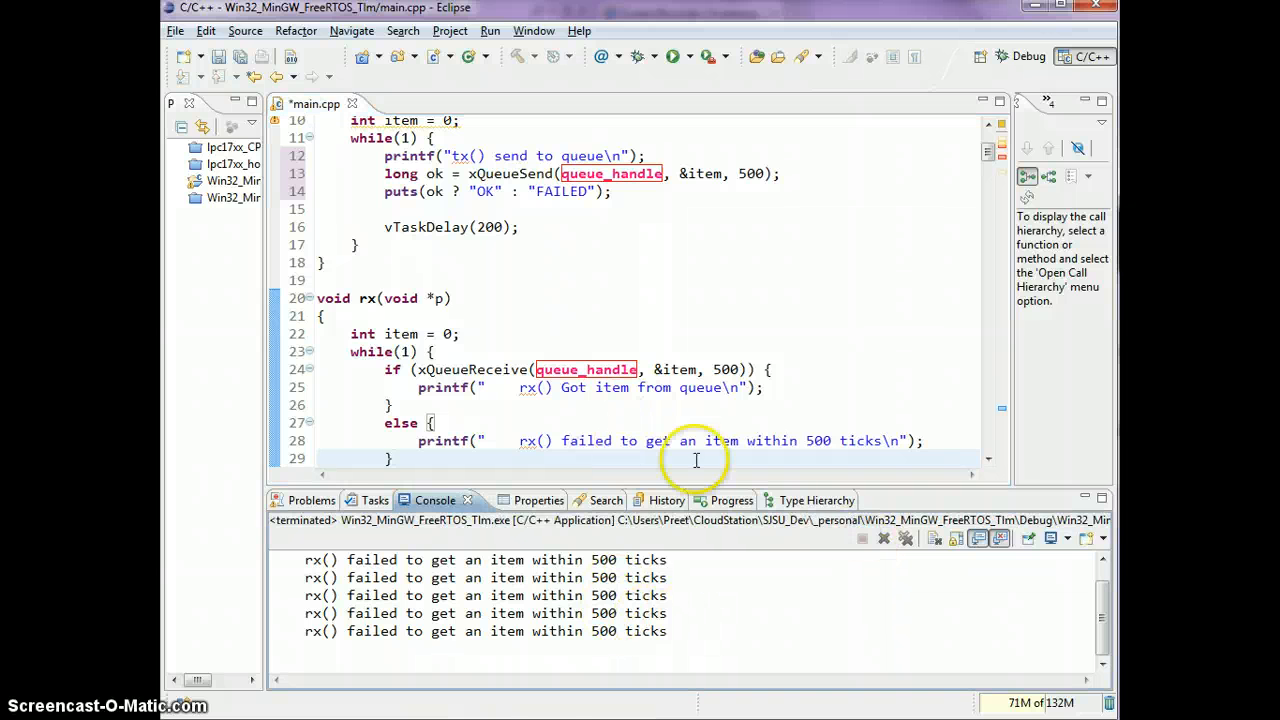
{"action": "left_click", "coordinate": [508, 248]}
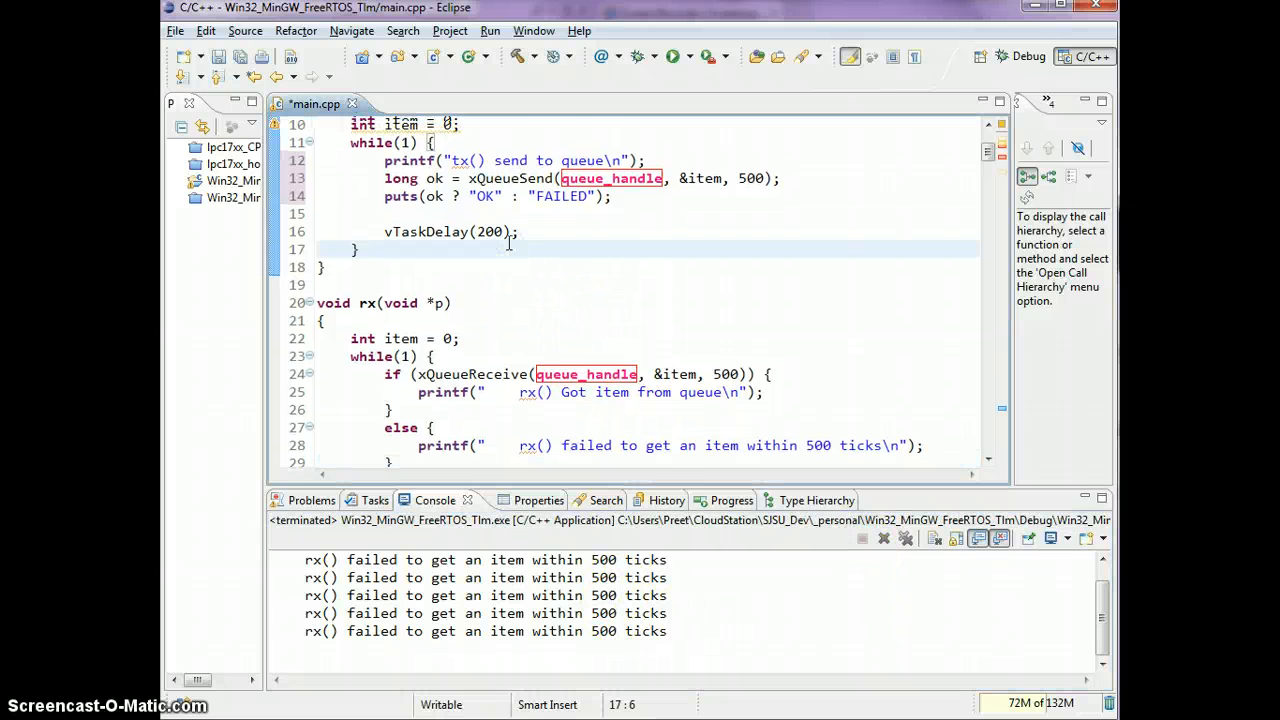
{"action": "scroll", "scroll_direction": "up", "scroll_amount": 3}
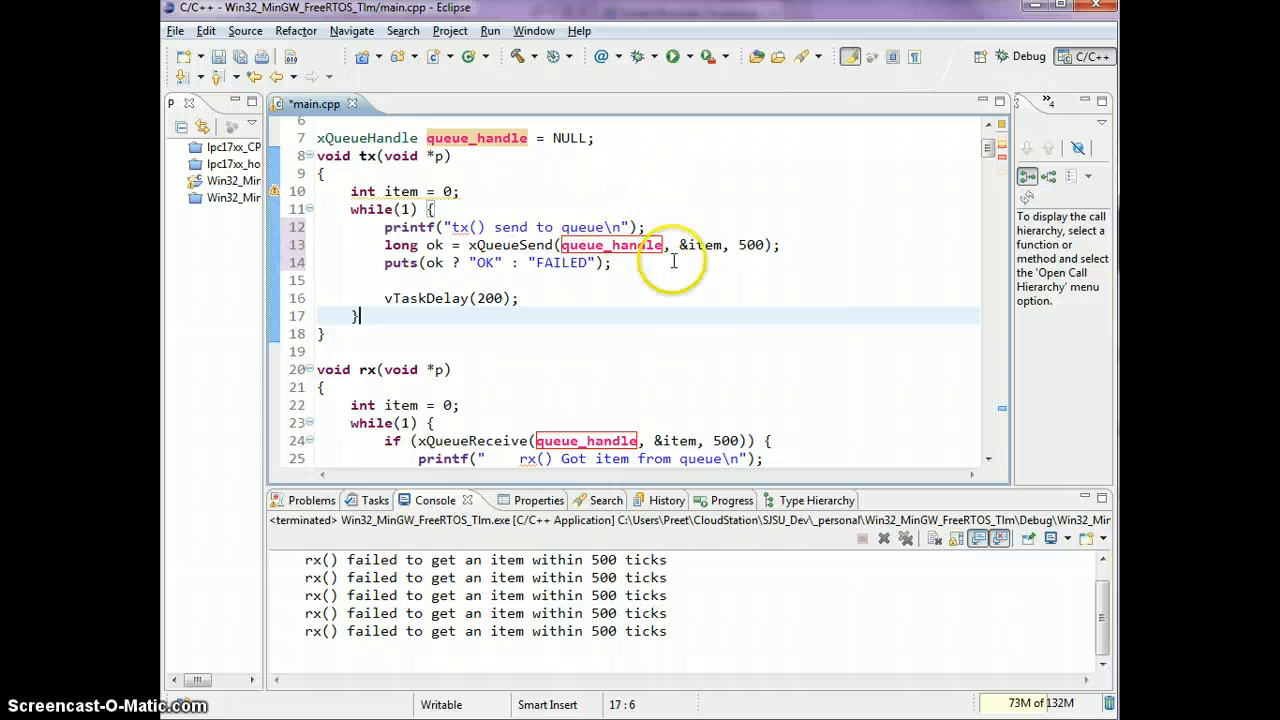
{"action": "mouse_move", "coordinate": [700, 298]}
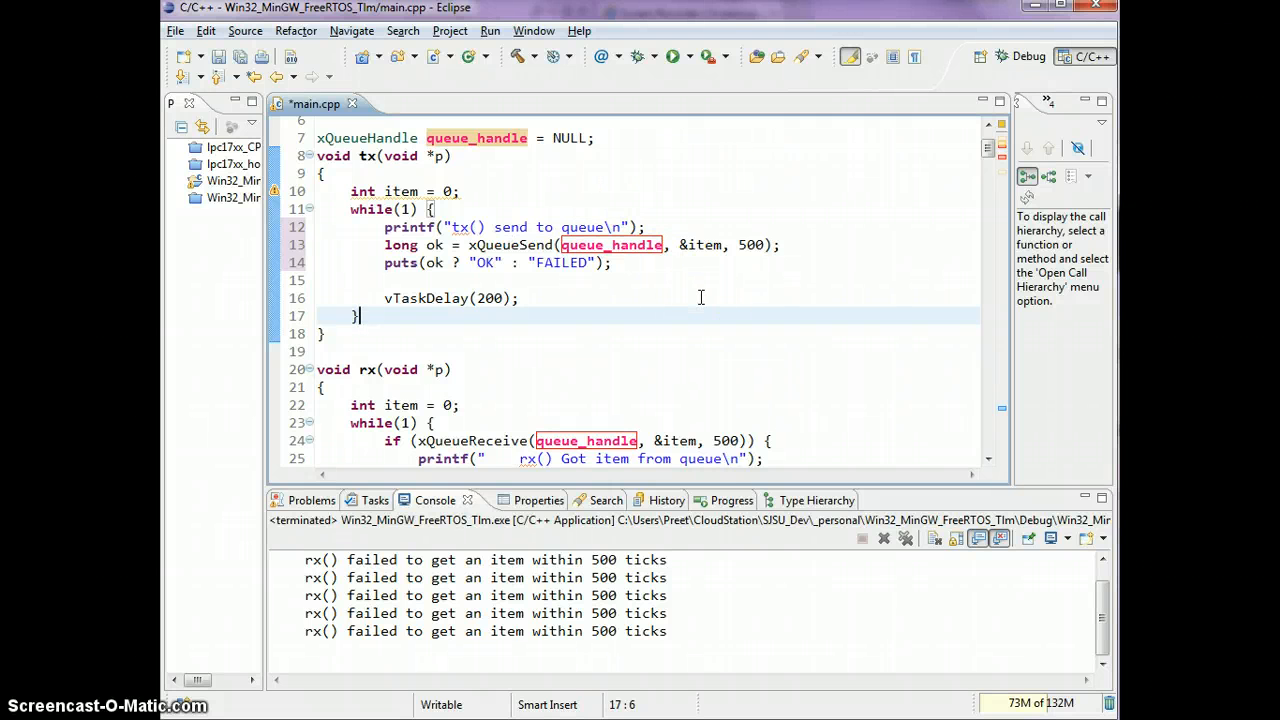
{"action": "double_click", "coordinate": [748, 244]}
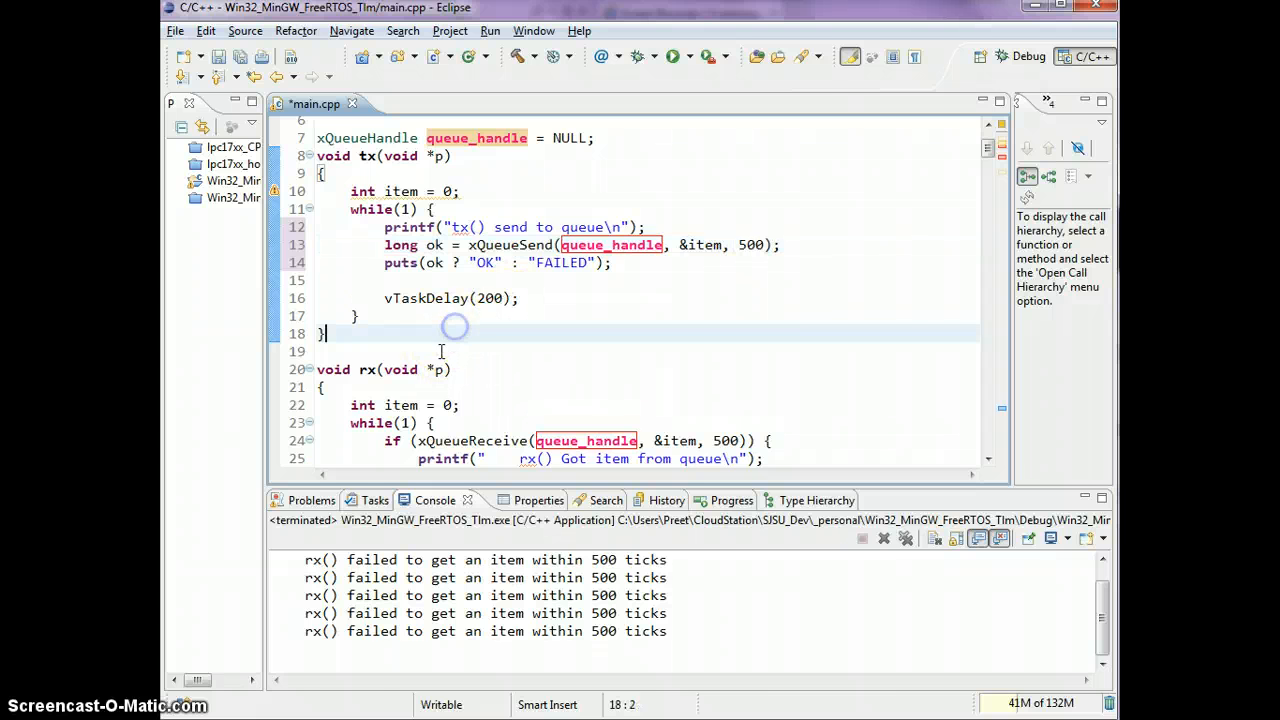
{"action": "scroll", "scroll_direction": "down", "scroll_amount": 3}
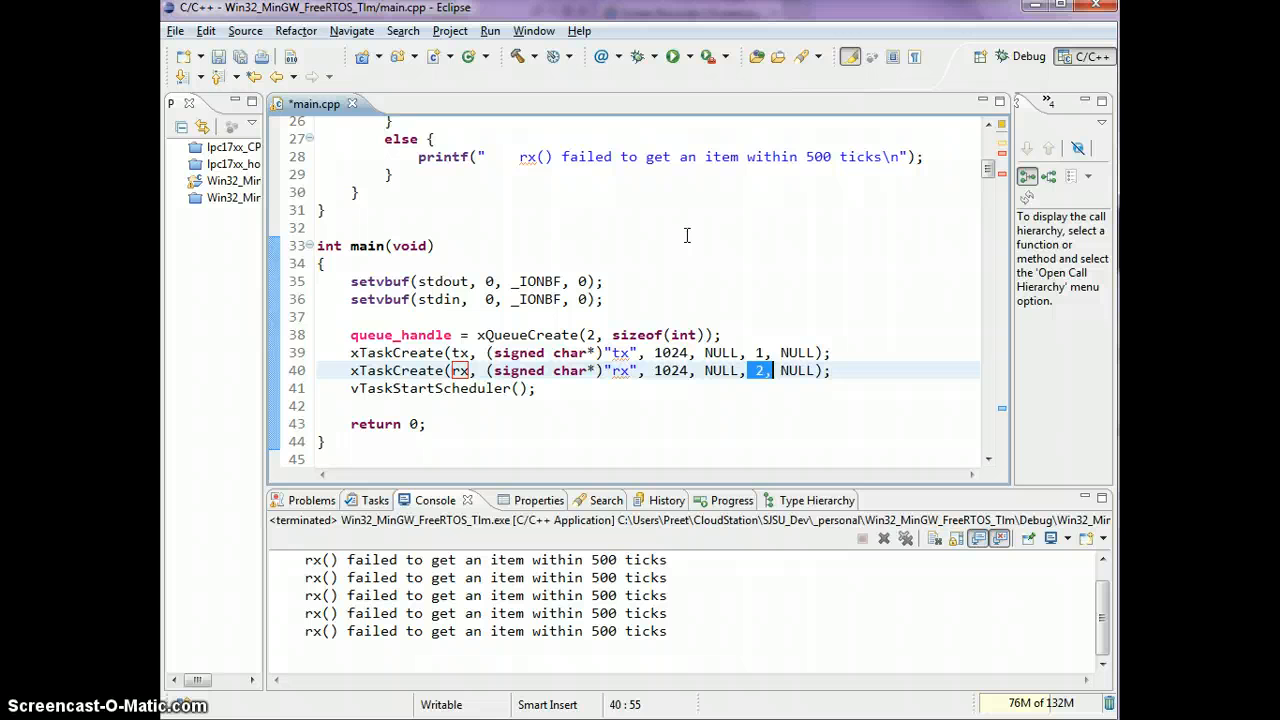
{"action": "mouse_move", "coordinate": [768, 370]}
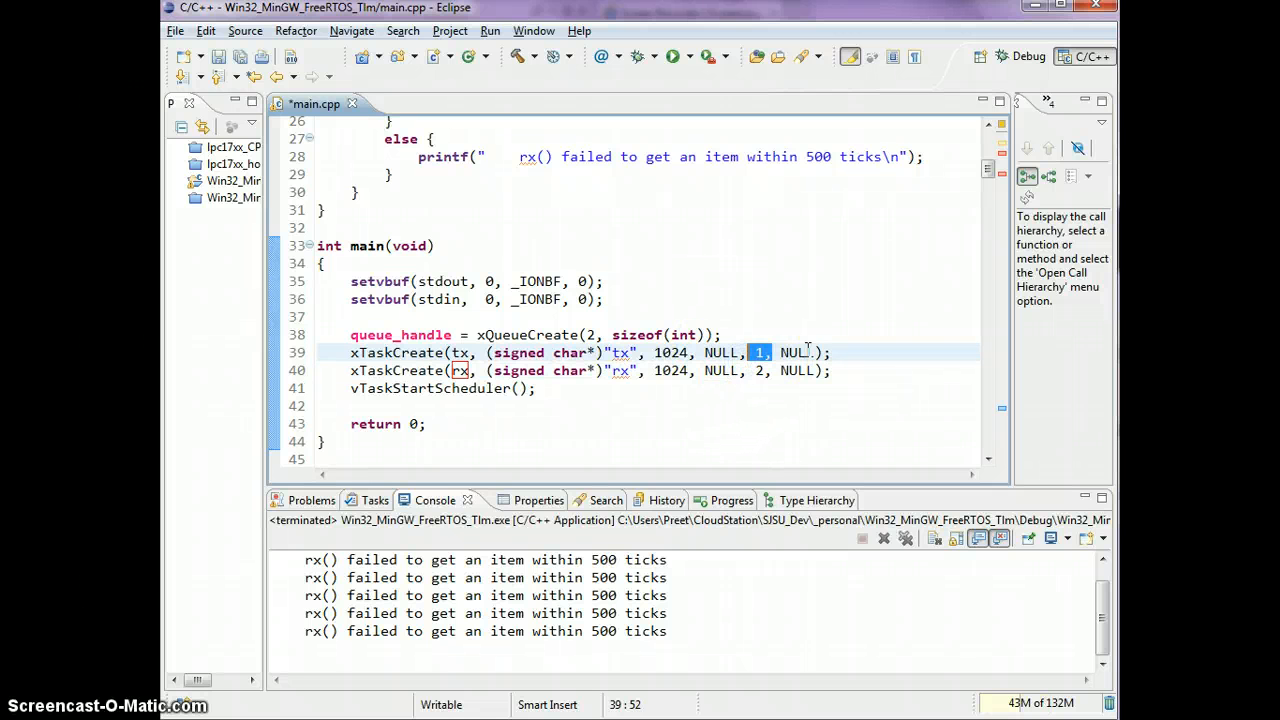
{"action": "mouse_move", "coordinate": [652, 276]}
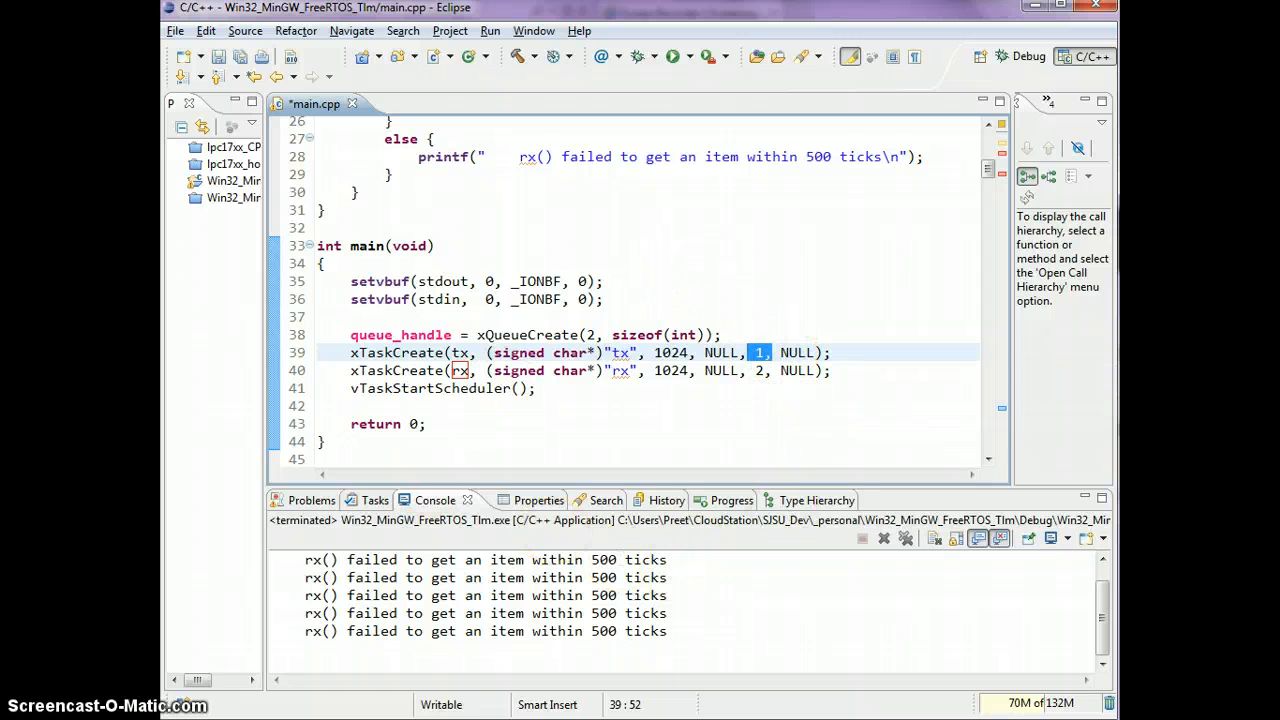
{"action": "mouse_move", "coordinate": [656, 396]}
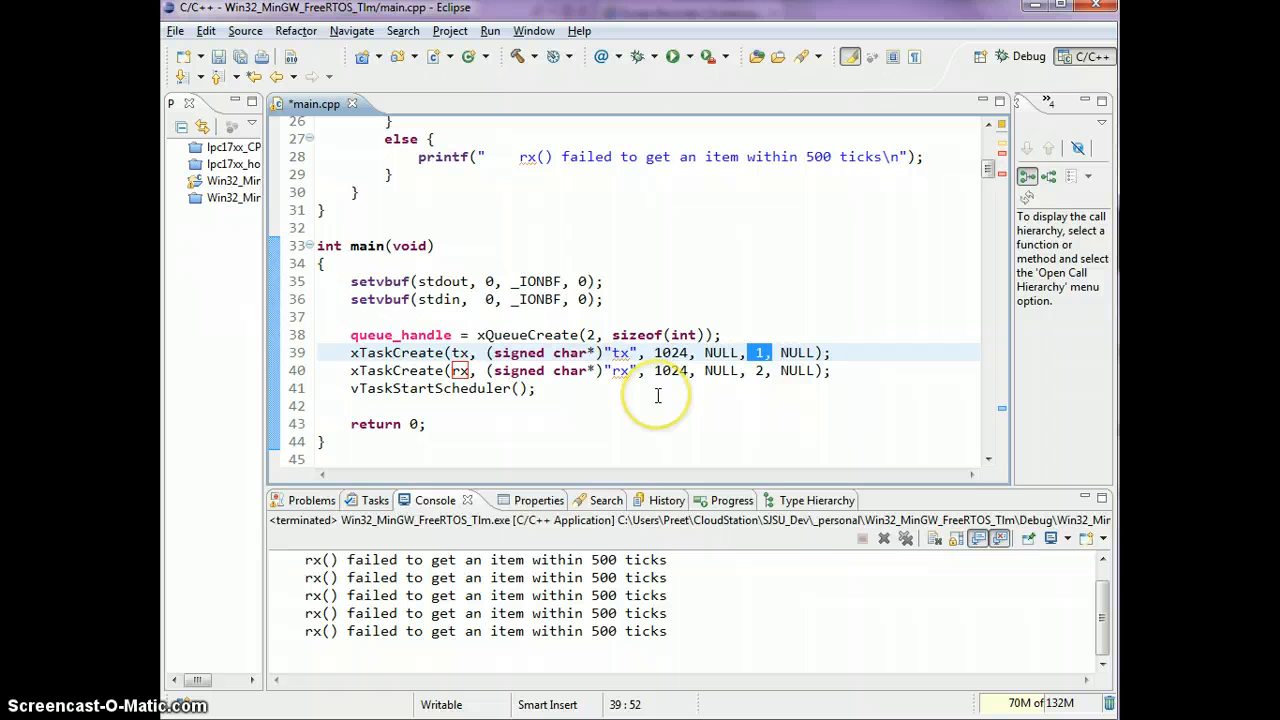